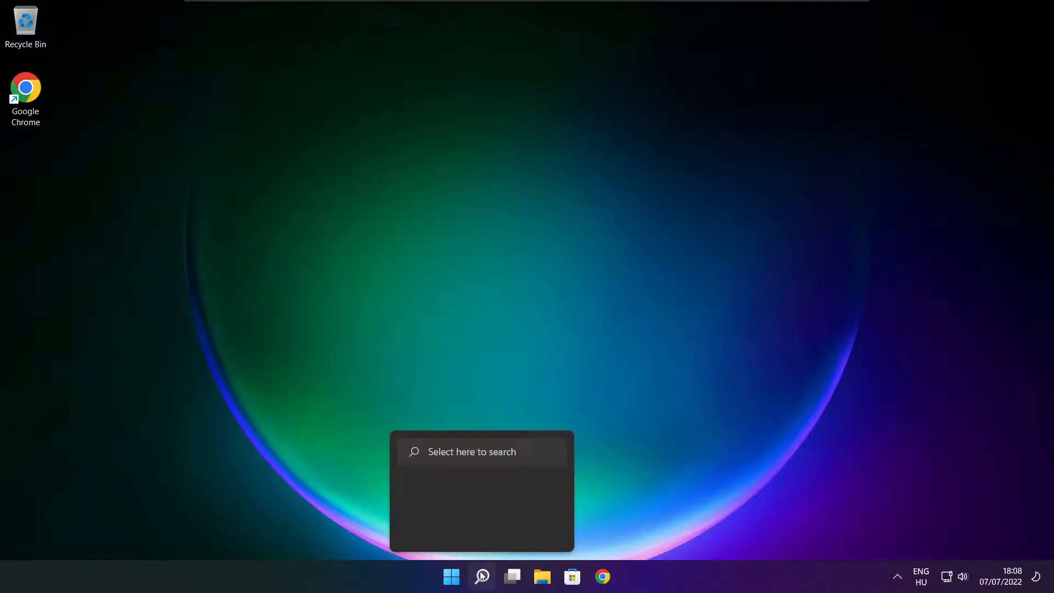
# - Search Windows for 'device Manager' to bring up Device Manager
pyautogui.click(482, 576)
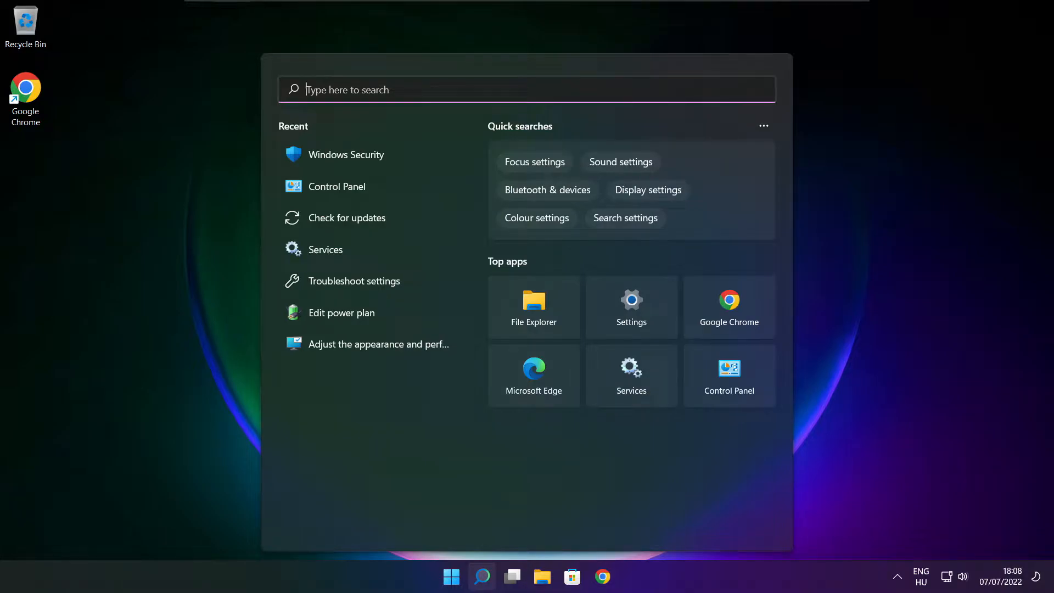
pyautogui.write('device Manager')
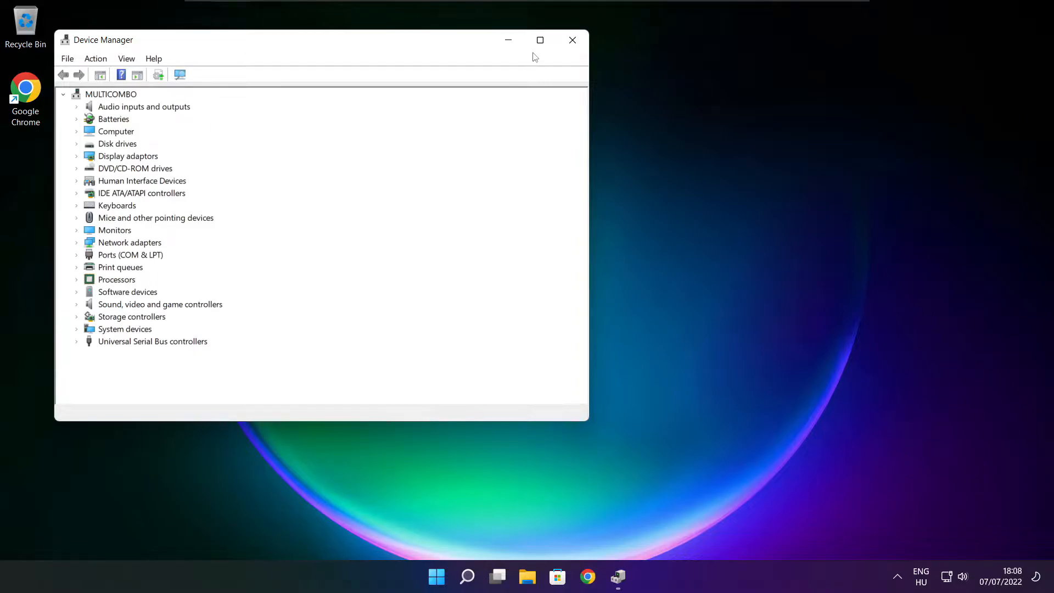
# - Auto-search drivers for the VMware SVGA 3D display adapter, confirming the best is installed
pyautogui.click(540, 39)
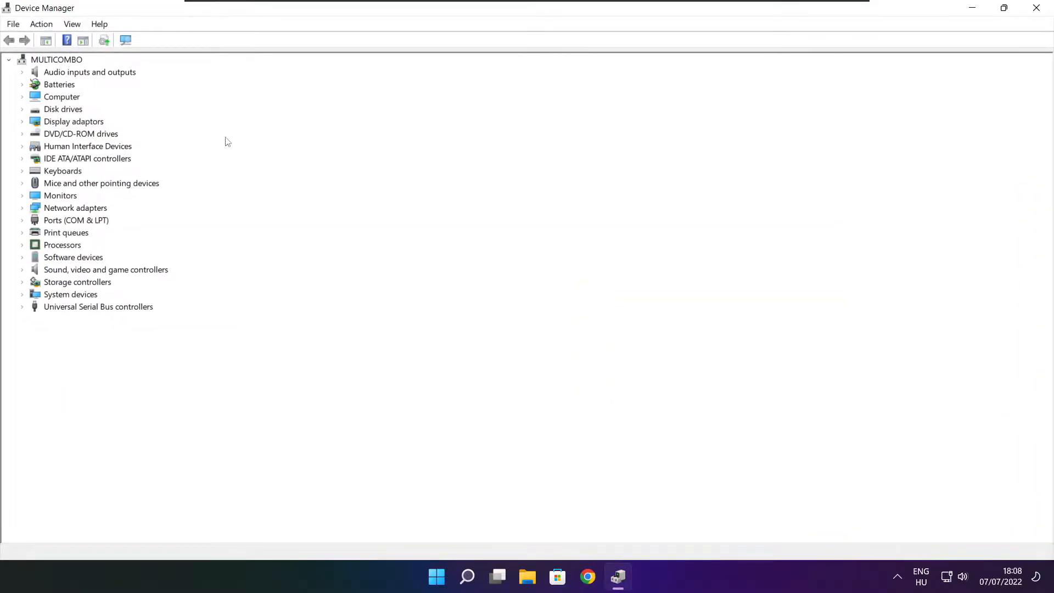
pyautogui.click(73, 121)
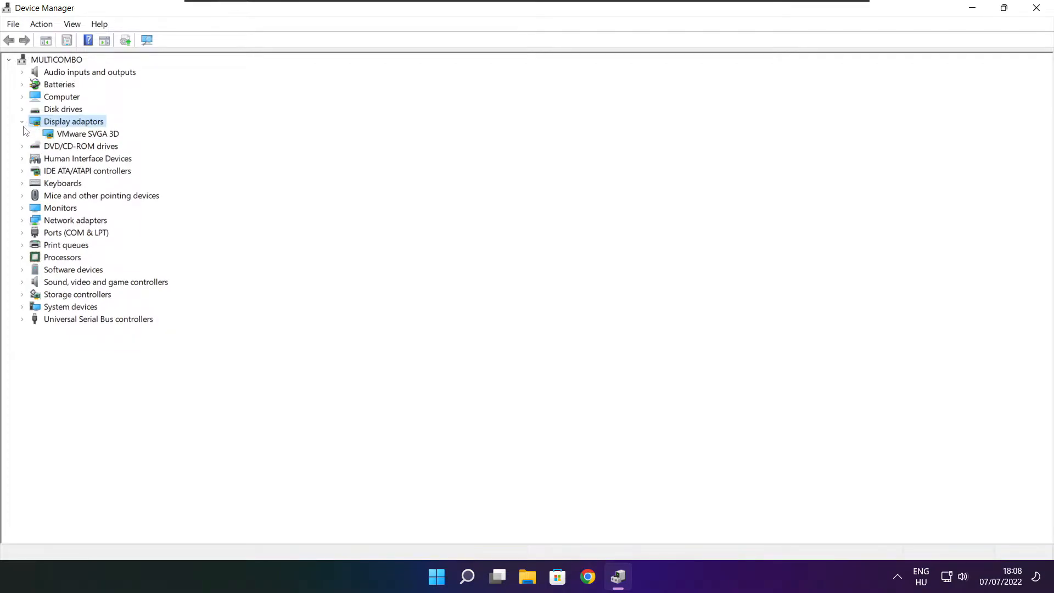
pyautogui.click(87, 133)
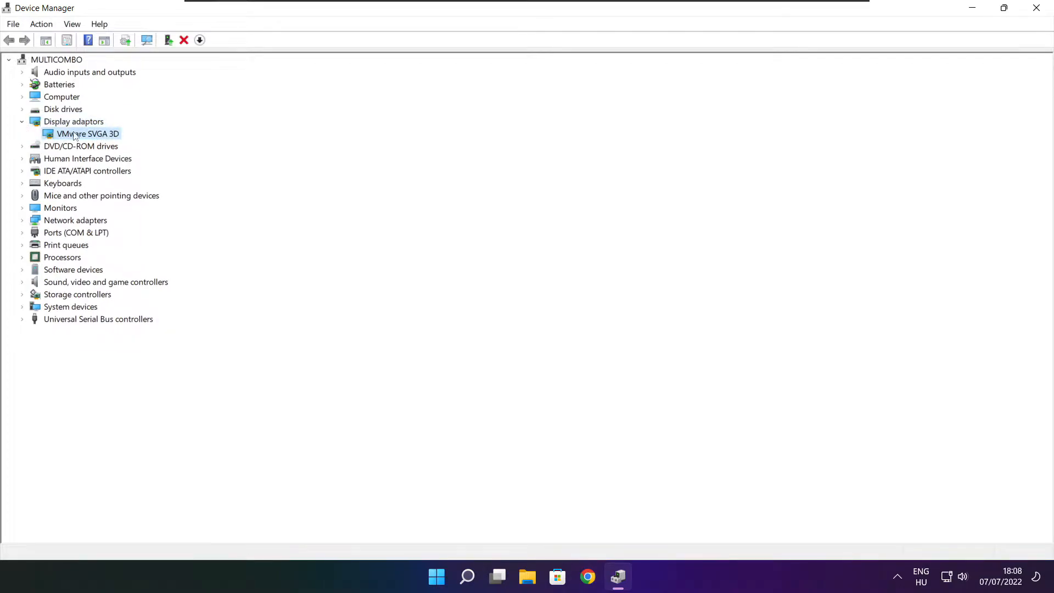
pyautogui.rightClick(88, 133)
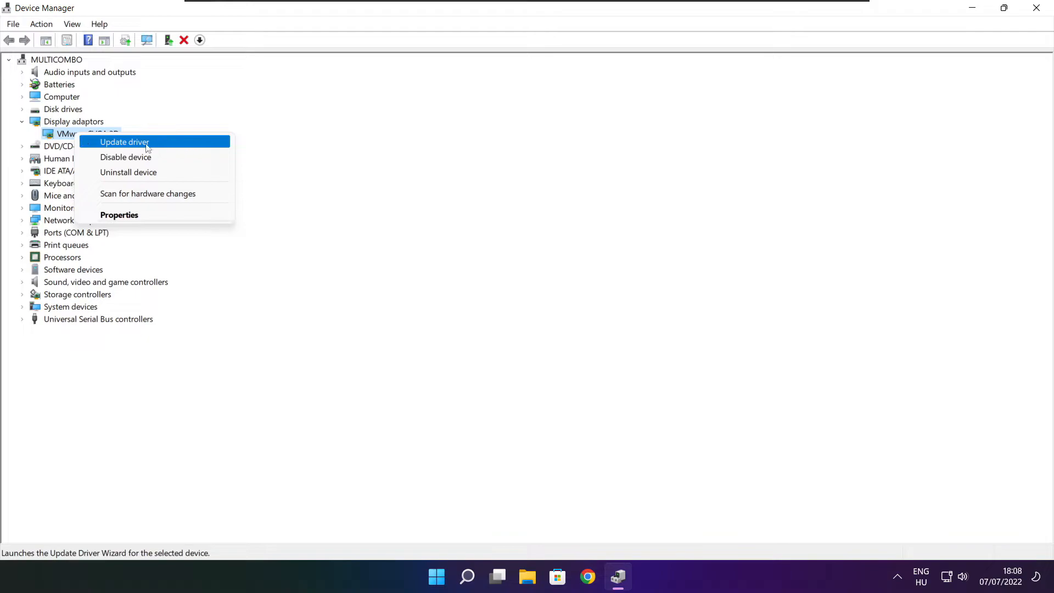
pyautogui.click(123, 141)
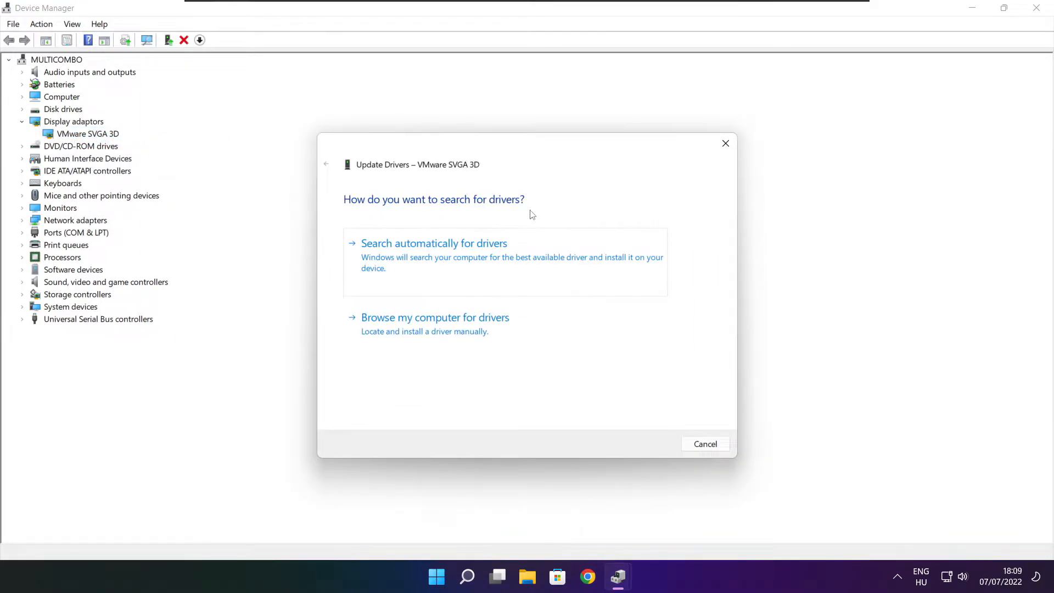
pyautogui.moveTo(407, 252)
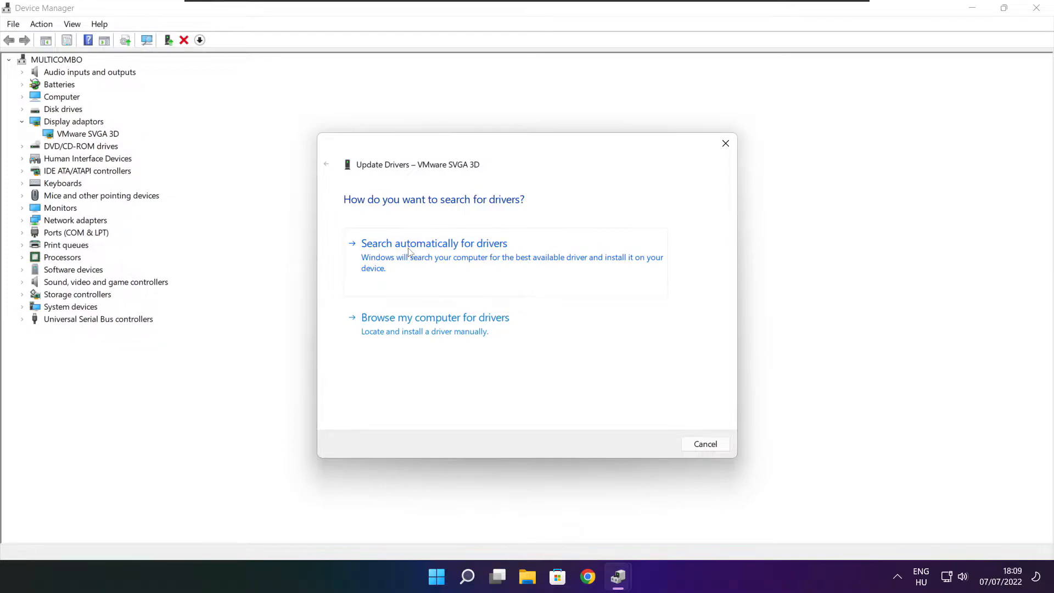
pyautogui.click(434, 243)
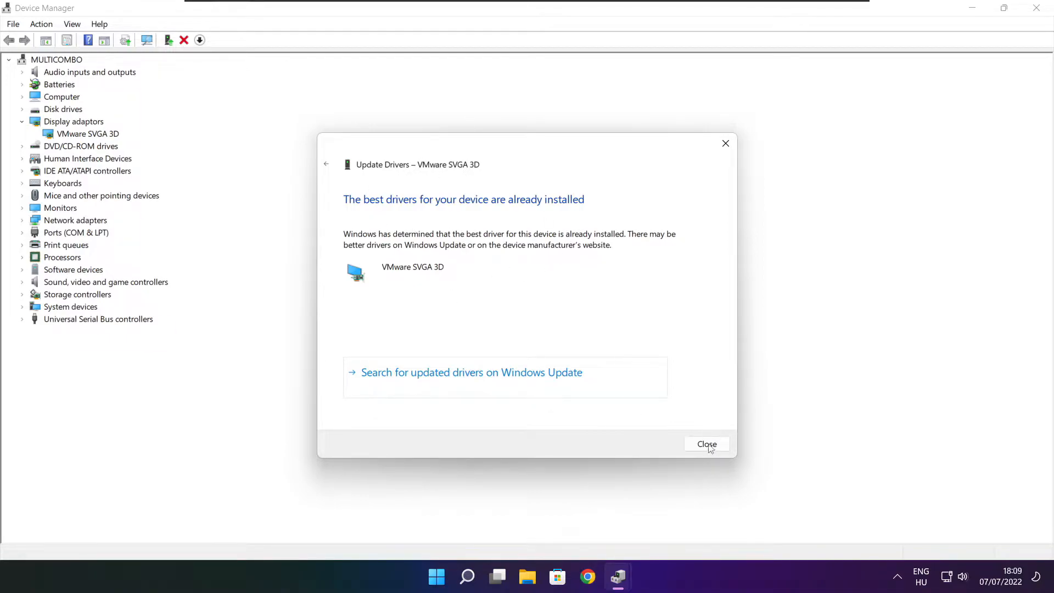
pyautogui.click(707, 444)
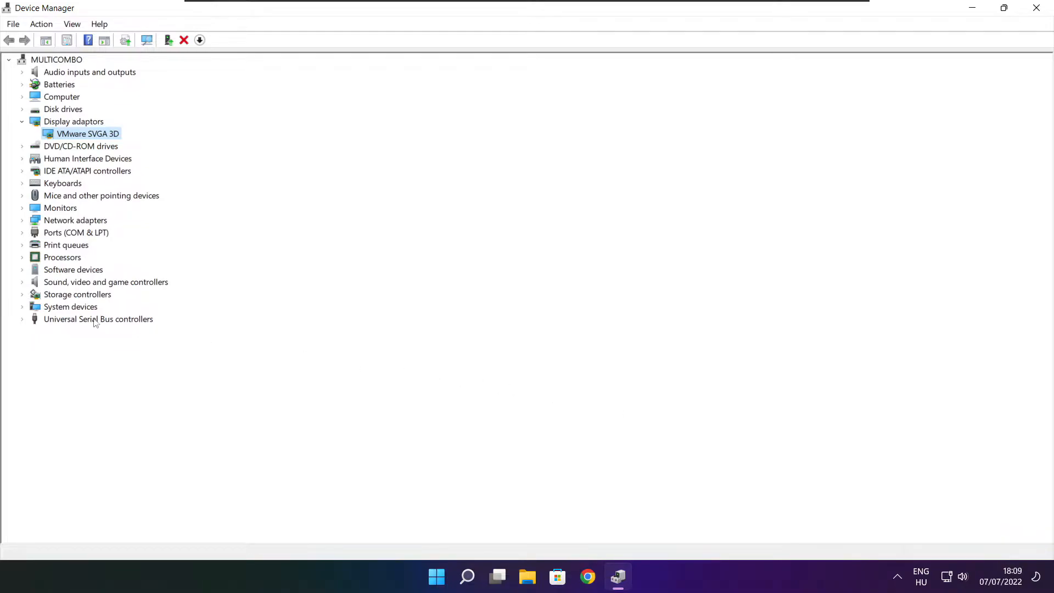
# - Auto-search drivers for the High Definition Audio Device under Sound, video and game controllers
pyautogui.click(105, 282)
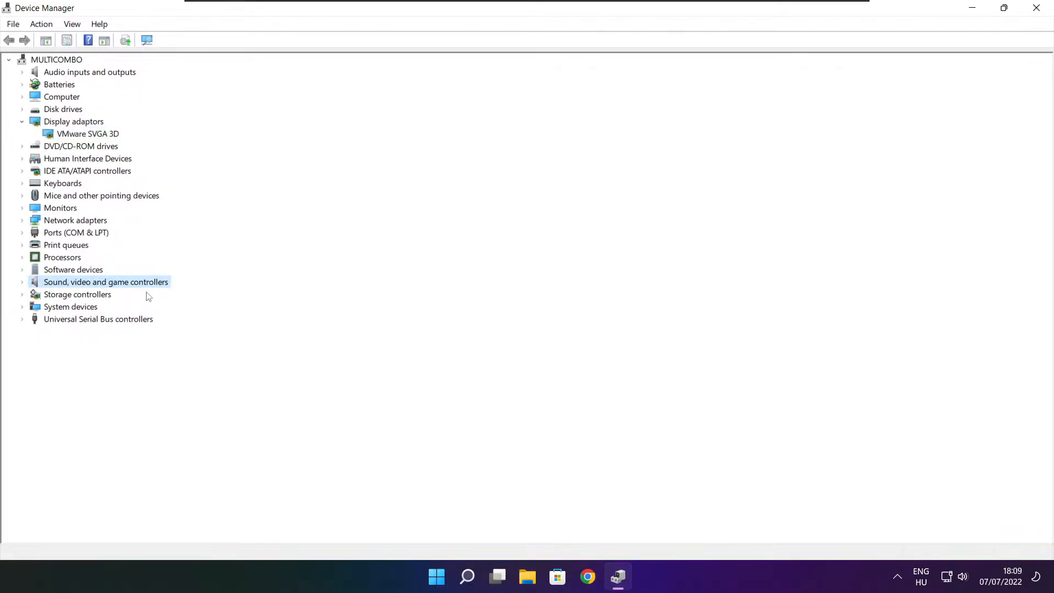
pyautogui.moveTo(96, 288)
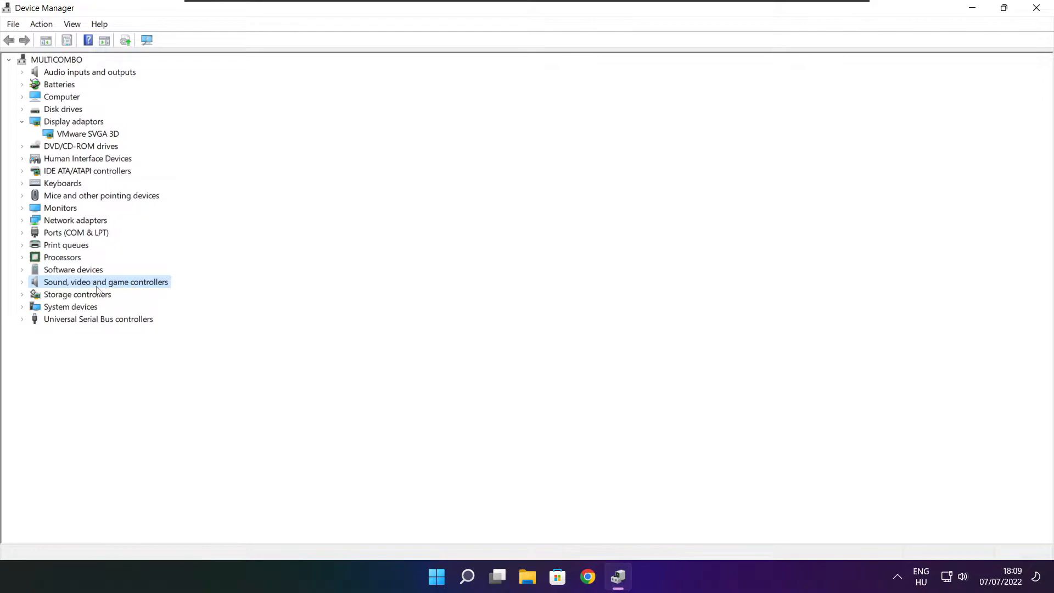
pyautogui.click(22, 282)
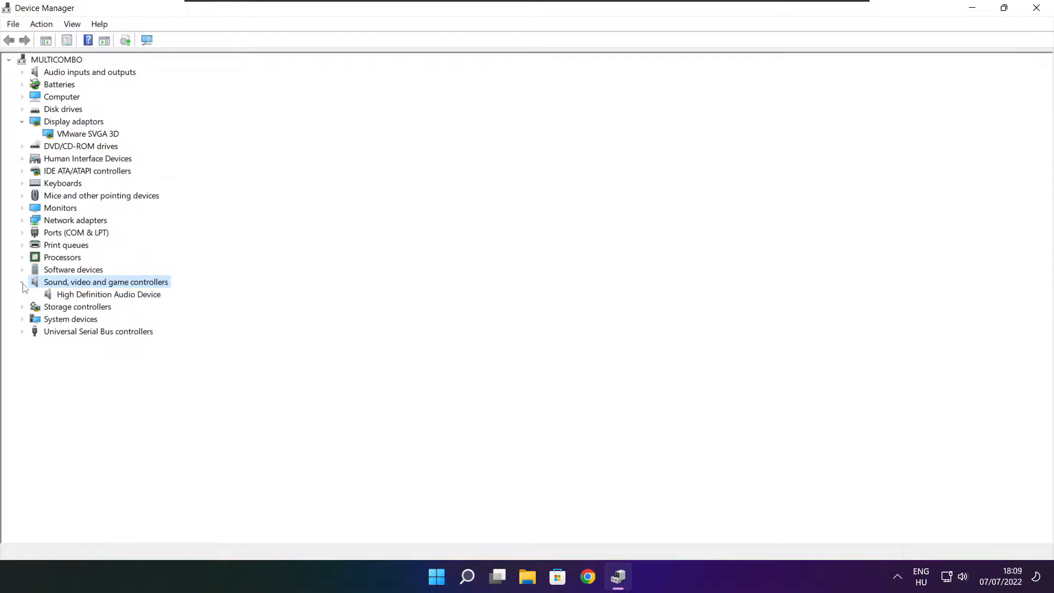
pyautogui.click(108, 295)
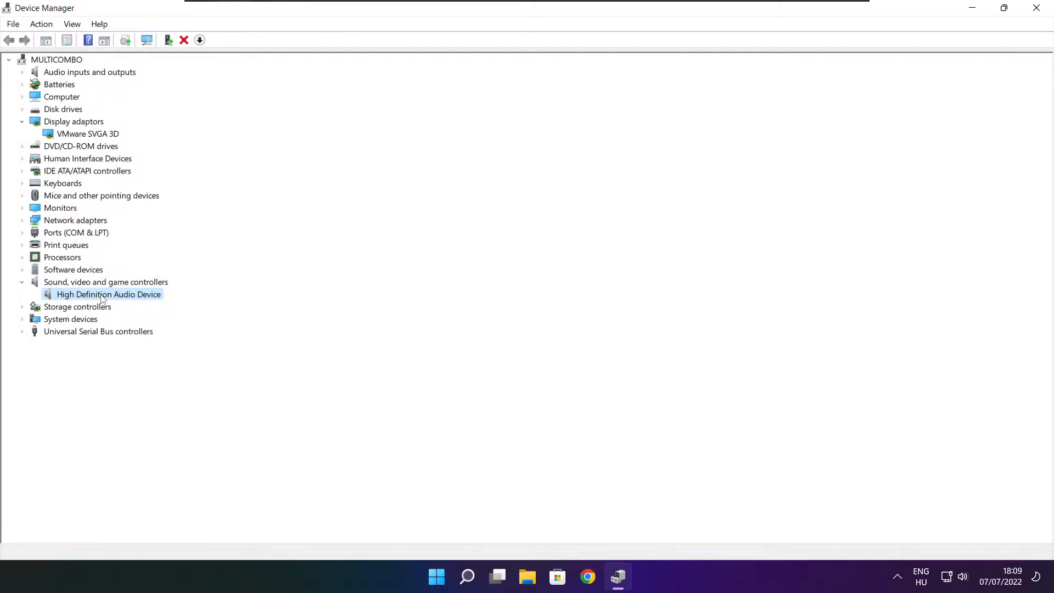
pyautogui.rightClick(108, 295)
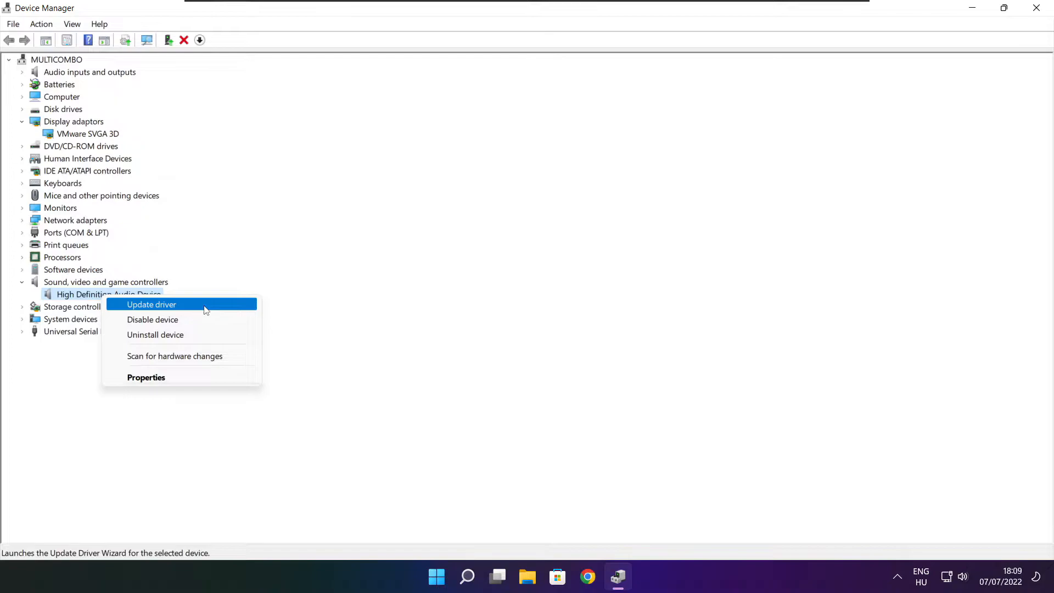
pyautogui.click(151, 304)
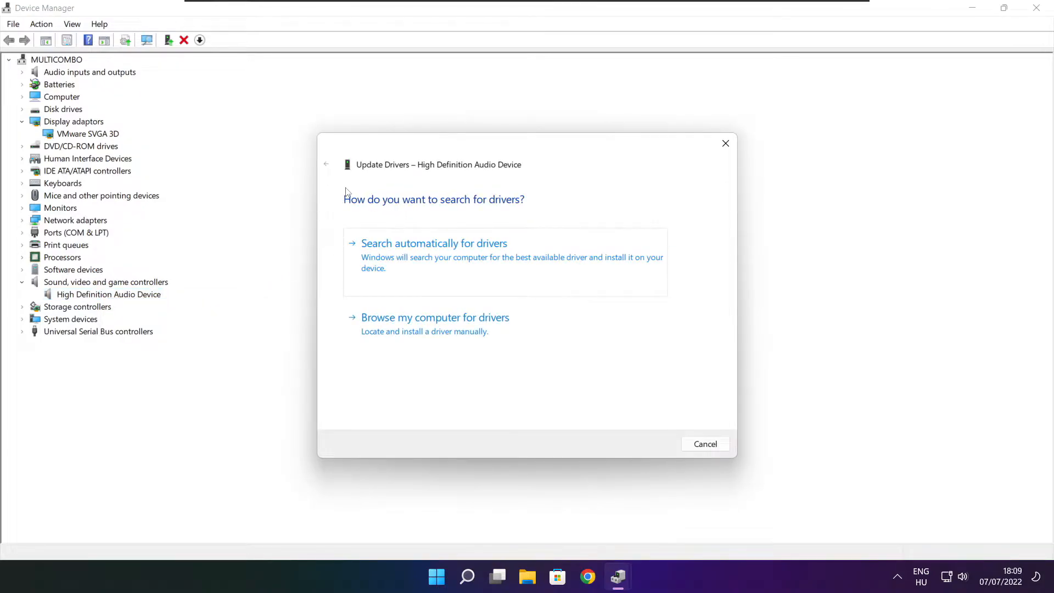
pyautogui.moveTo(431, 267)
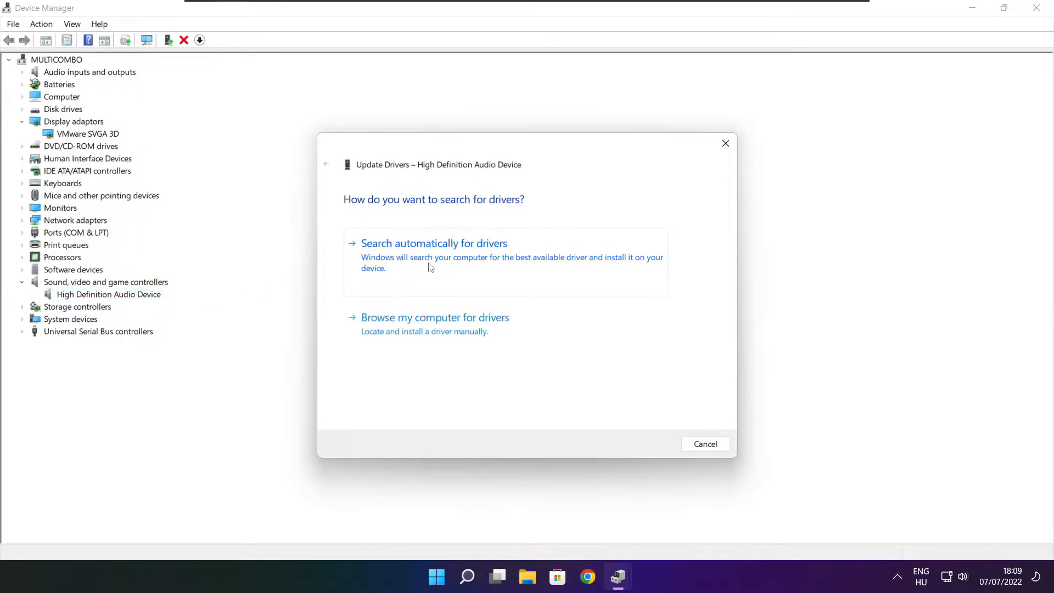
pyautogui.click(434, 243)
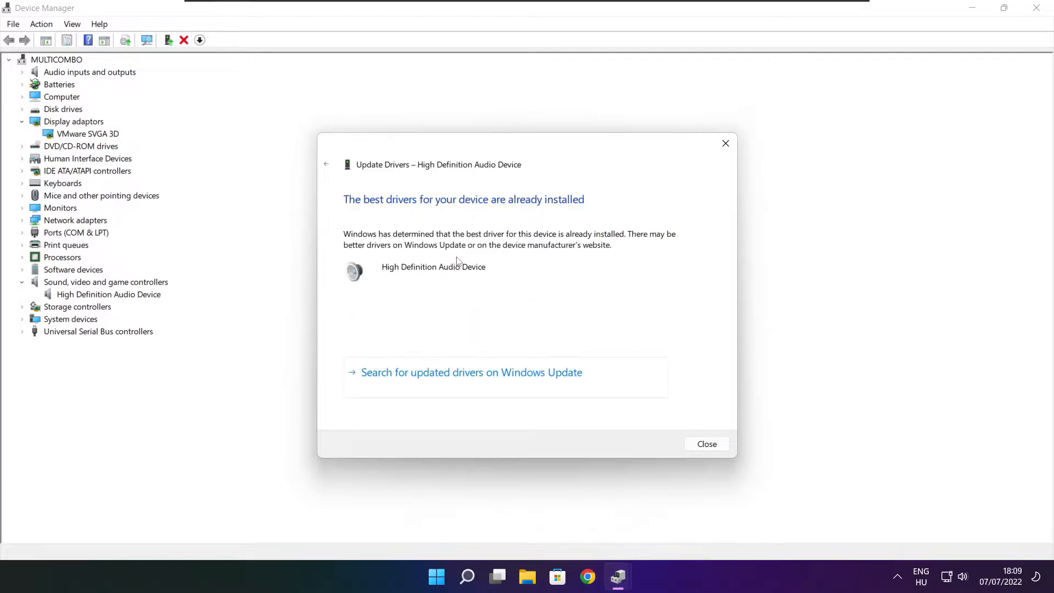
pyautogui.moveTo(607, 198)
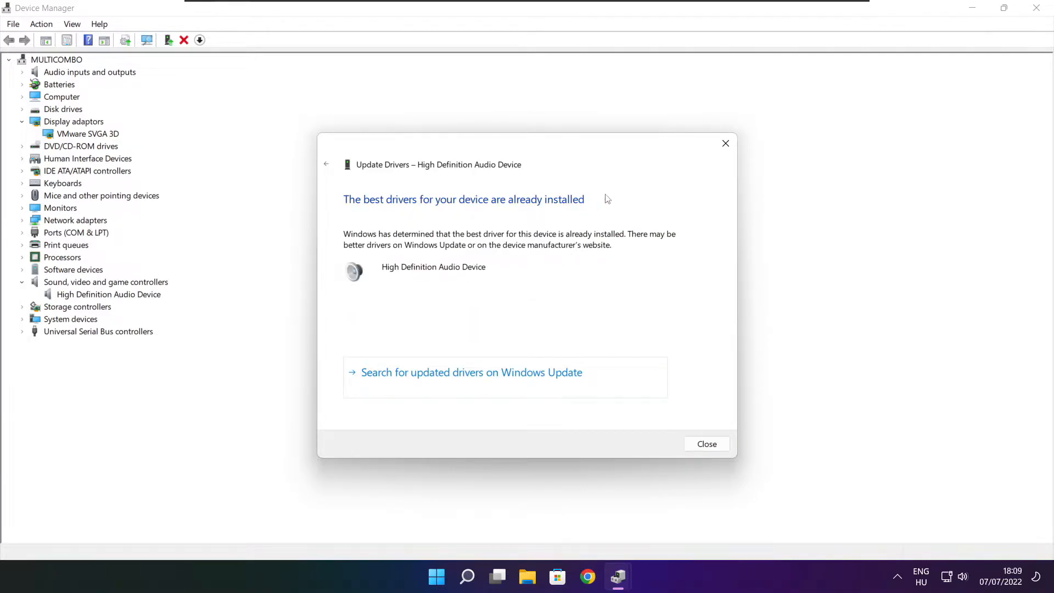
pyautogui.moveTo(697, 428)
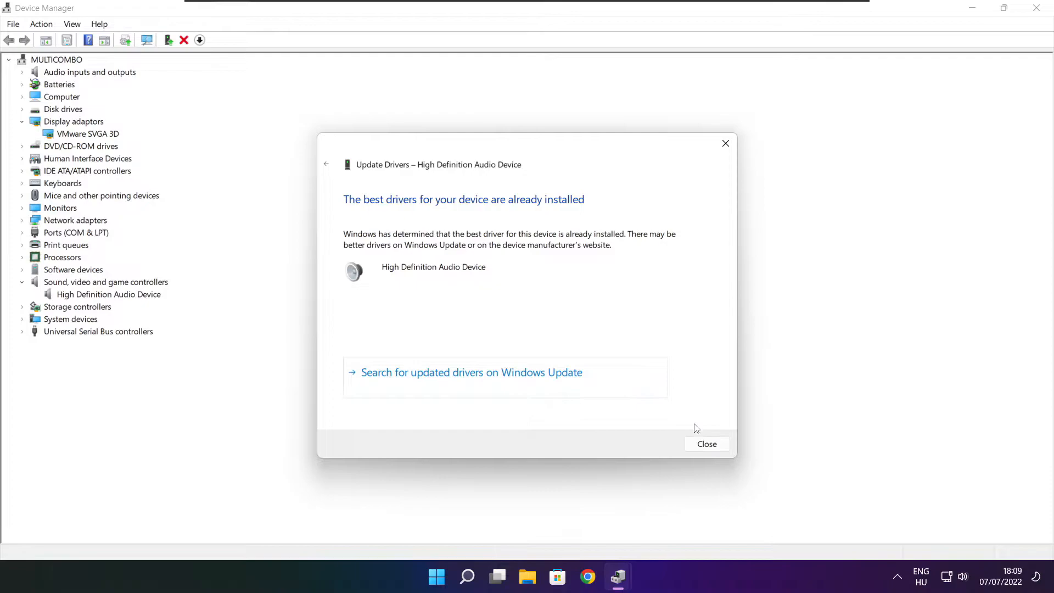
pyautogui.click(707, 444)
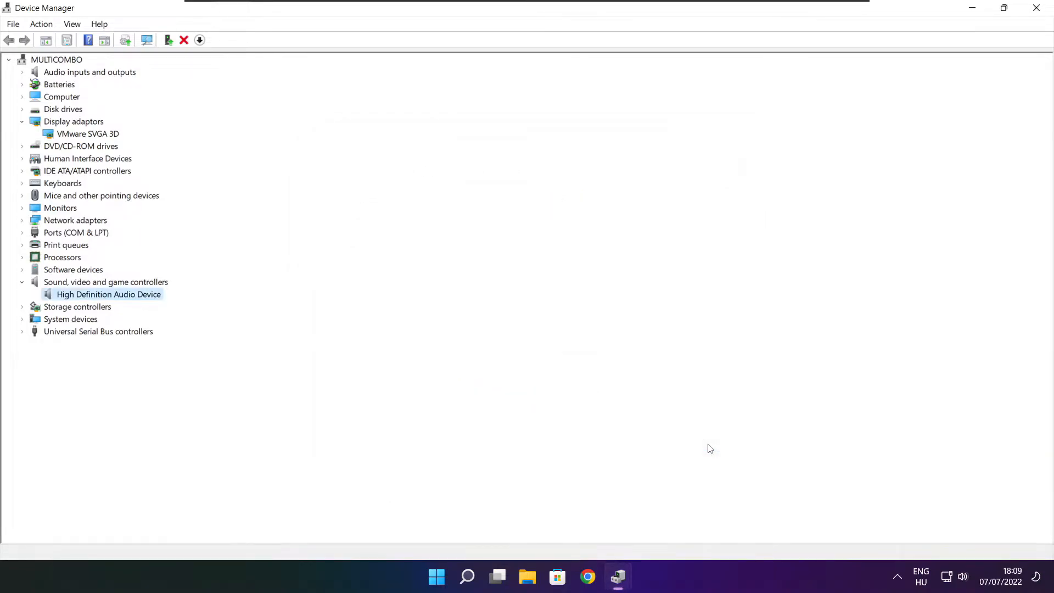
pyautogui.moveTo(1037, 7)
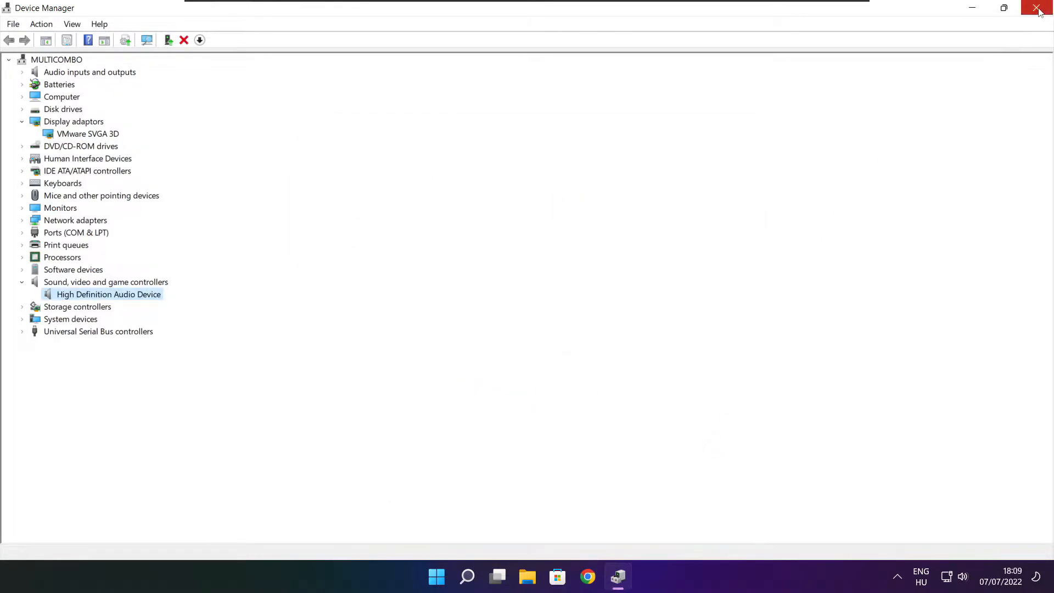
# - Close Device Manager and search Windows for 'edit power plan'
pyautogui.click(1038, 7)
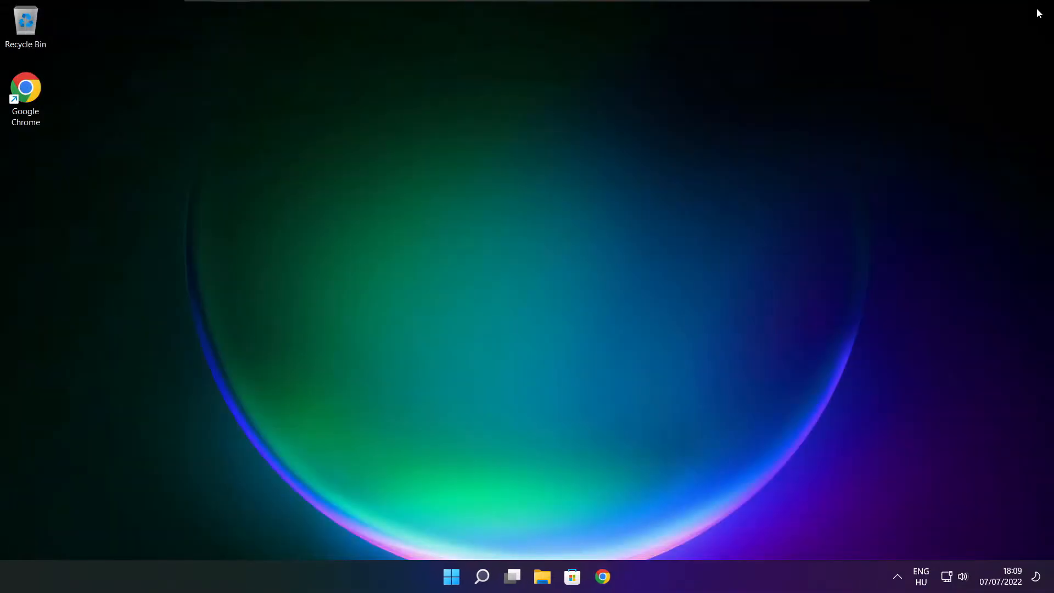
pyautogui.moveTo(663, 270)
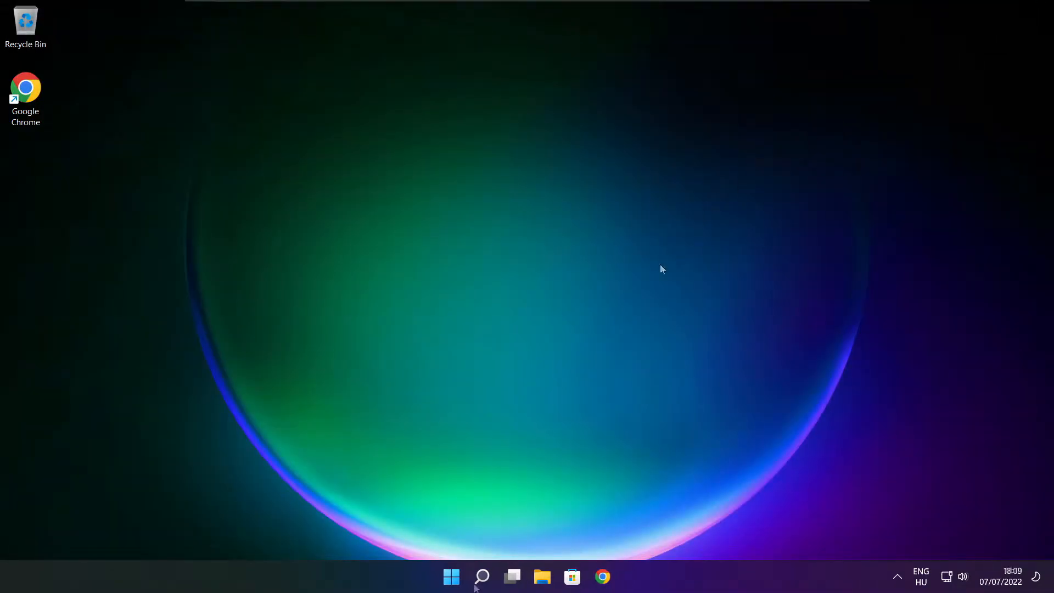
pyautogui.click(482, 577)
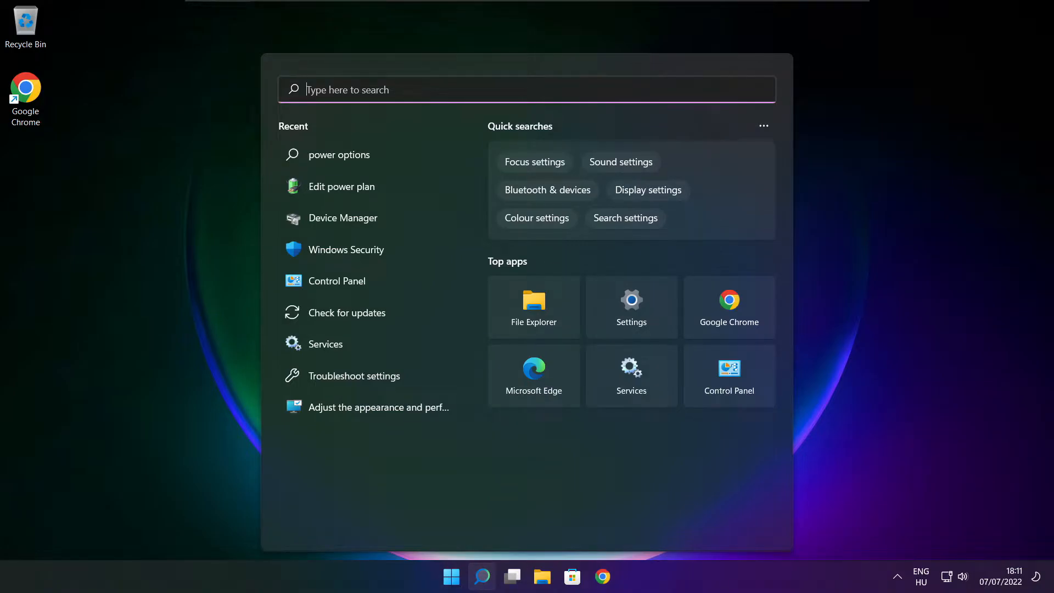
pyautogui.write('edit power plan')
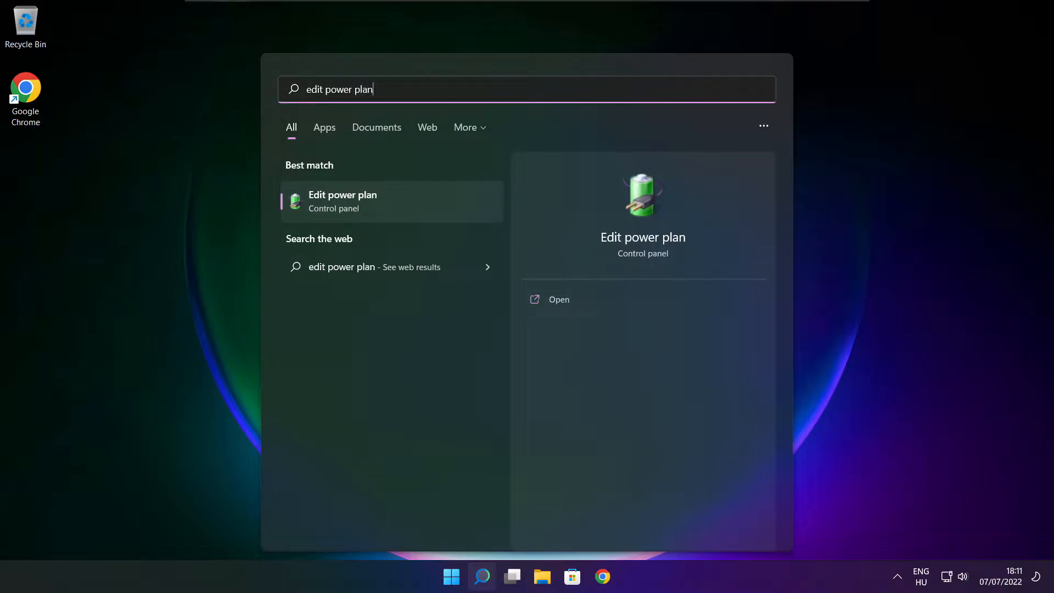
pyautogui.moveTo(415, 209)
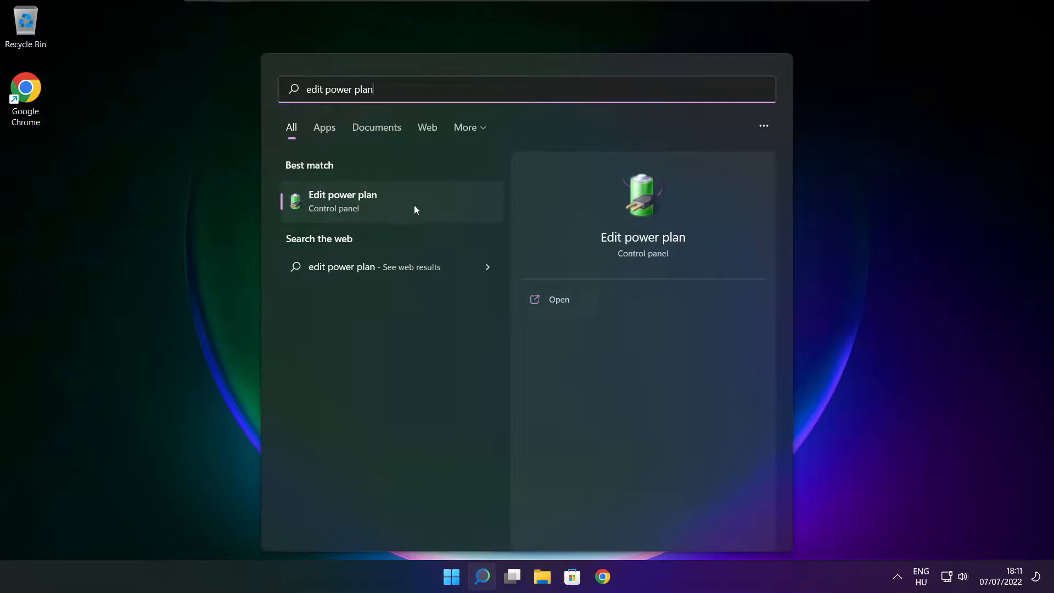
# - Switch to the High performance power plan and close Control Panel
pyautogui.click(342, 200)
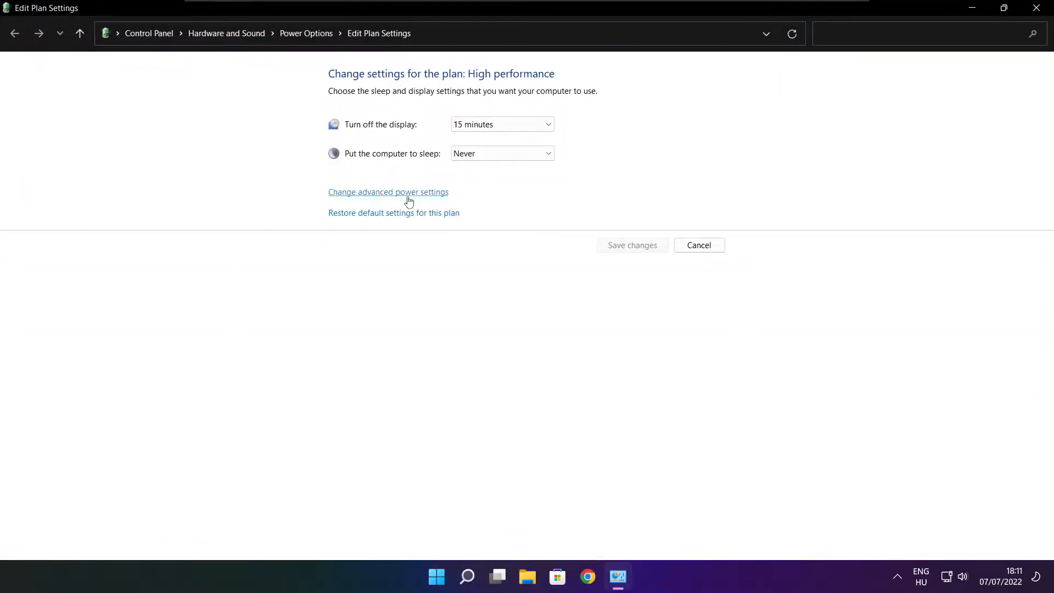
pyautogui.moveTo(306, 33)
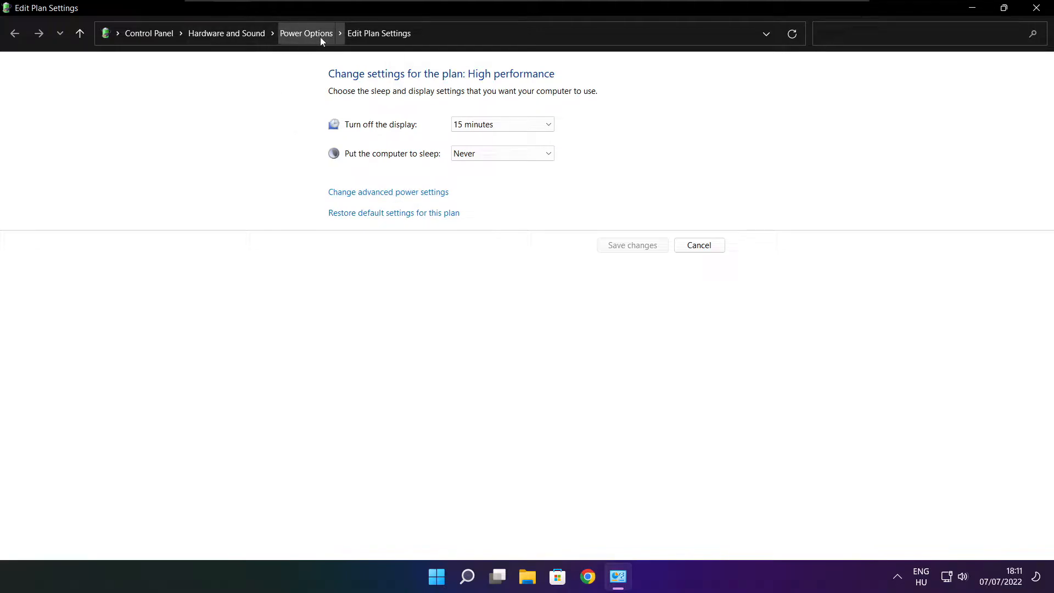
pyautogui.moveTo(312, 44)
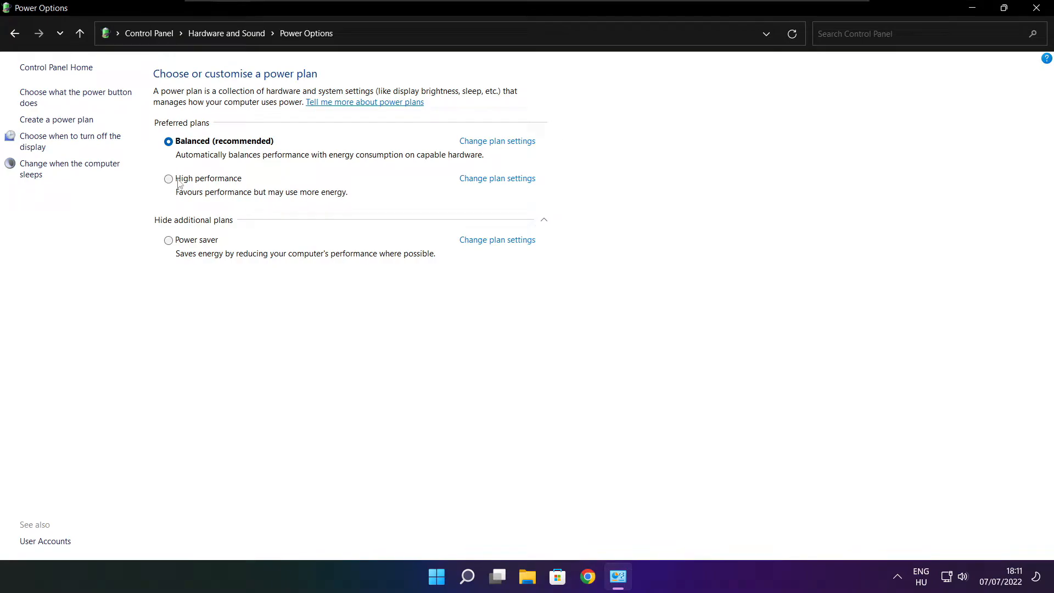
pyautogui.moveTo(219, 185)
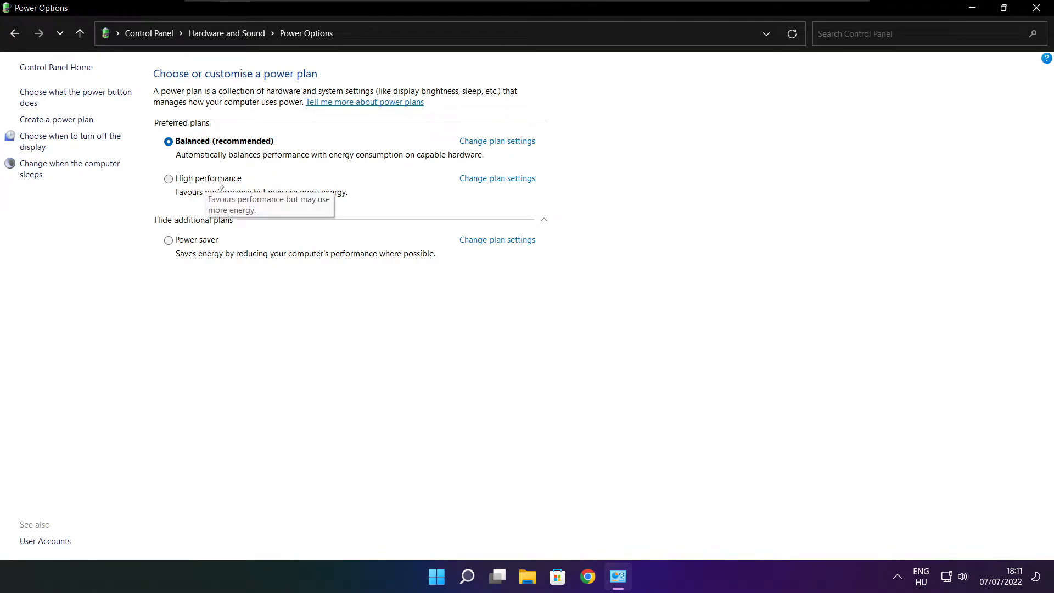
pyautogui.click(168, 178)
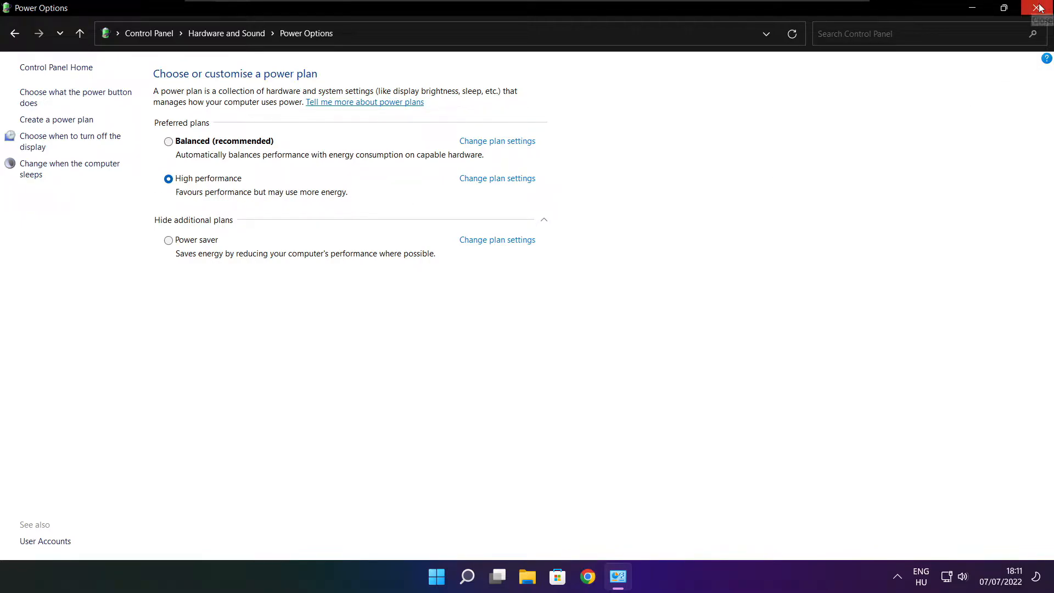
pyautogui.click(1040, 7)
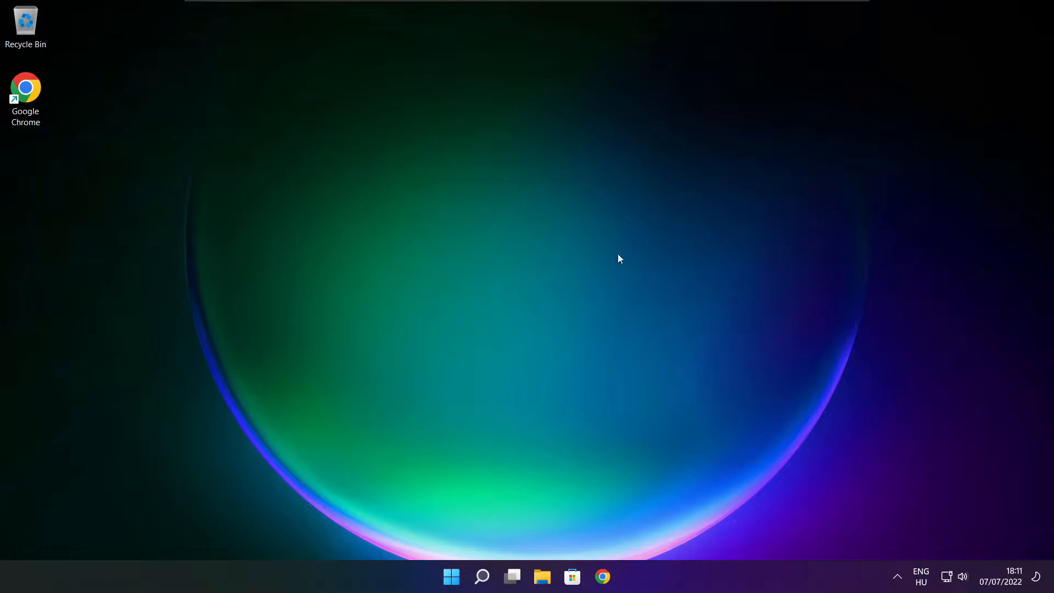
# - Search Windows for 'game bar controller settings' to reach the Game Mode page
pyautogui.click(482, 578)
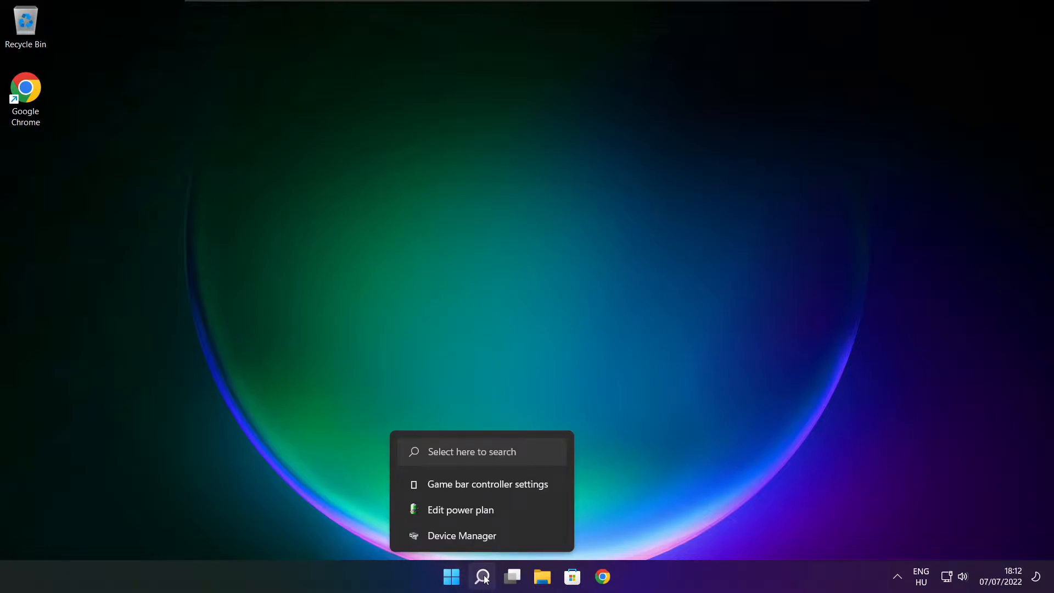
pyautogui.click(482, 576)
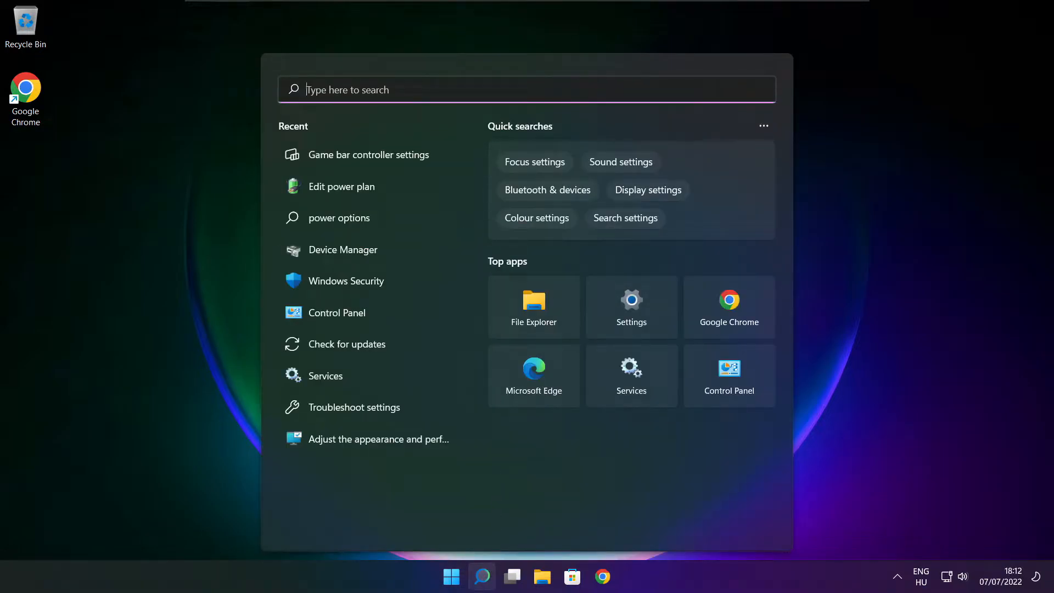
pyautogui.write('game bar controller settings')
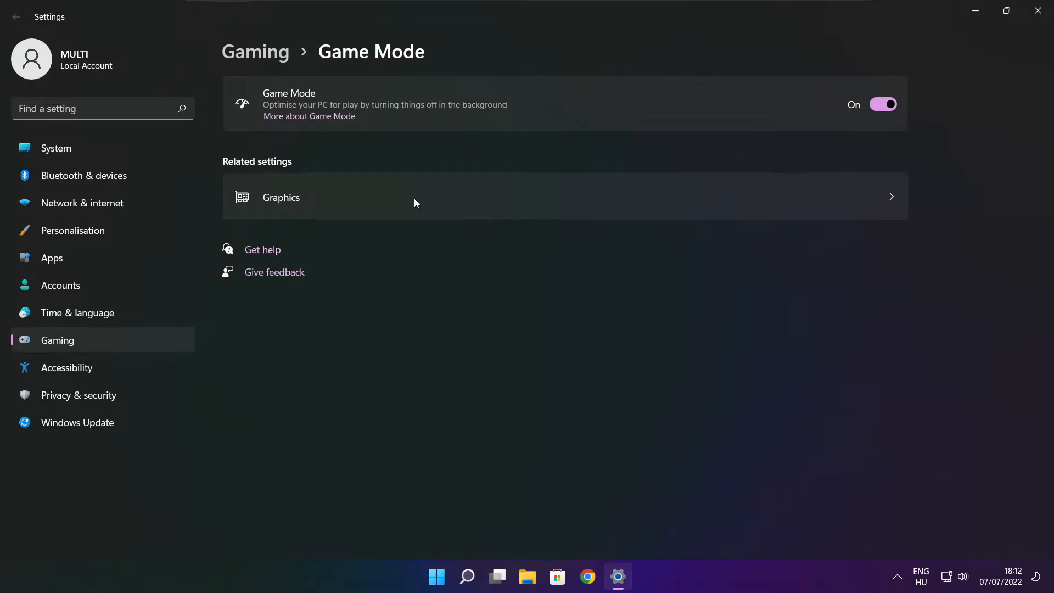
pyautogui.moveTo(301, 113)
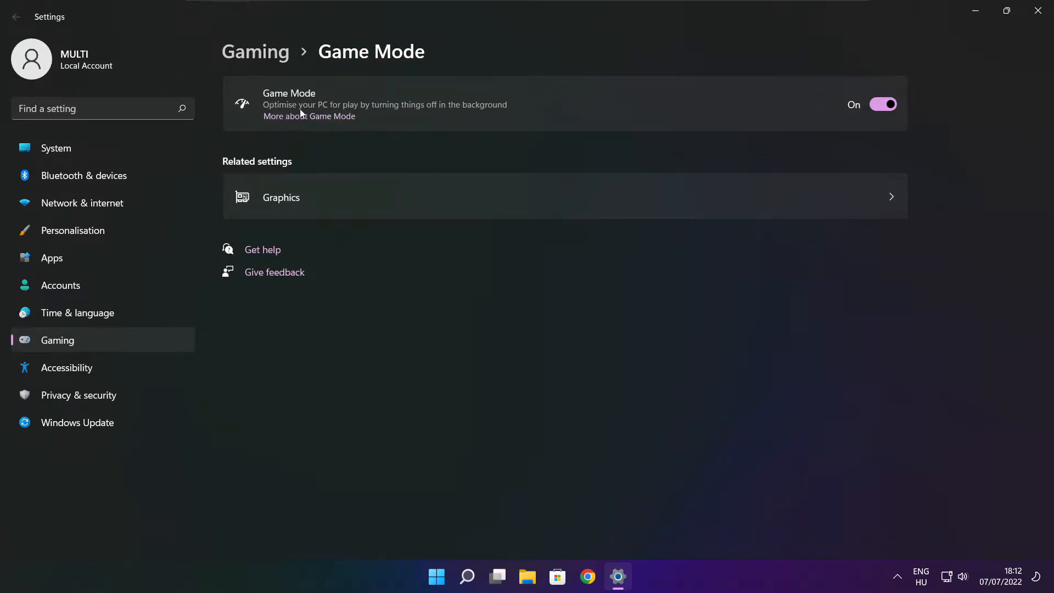
pyautogui.moveTo(870, 143)
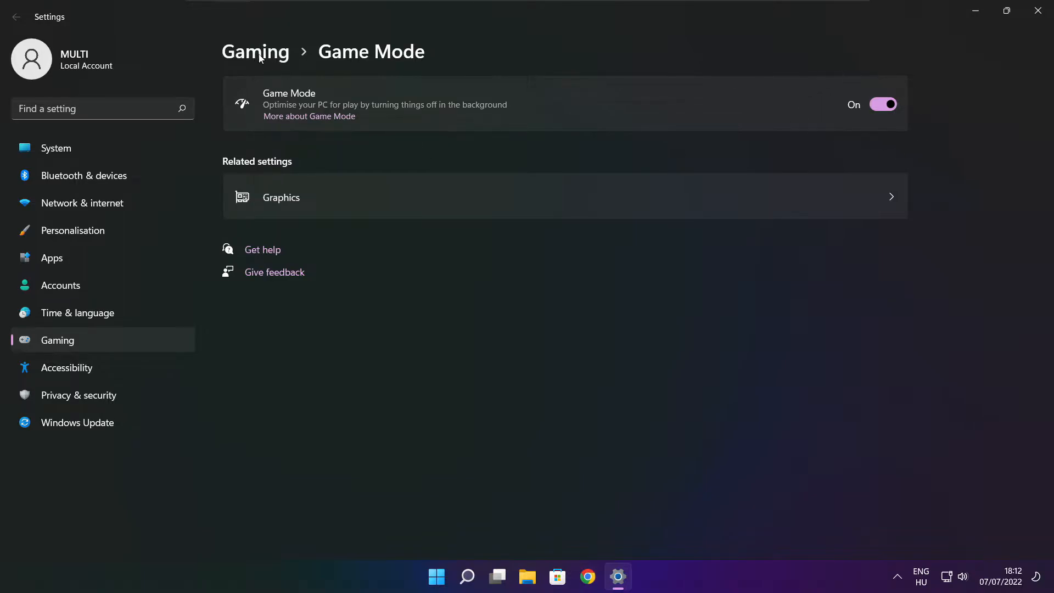
# - Stop the controller button opening Xbox Game Bar, then close Settings
pyautogui.click(16, 17)
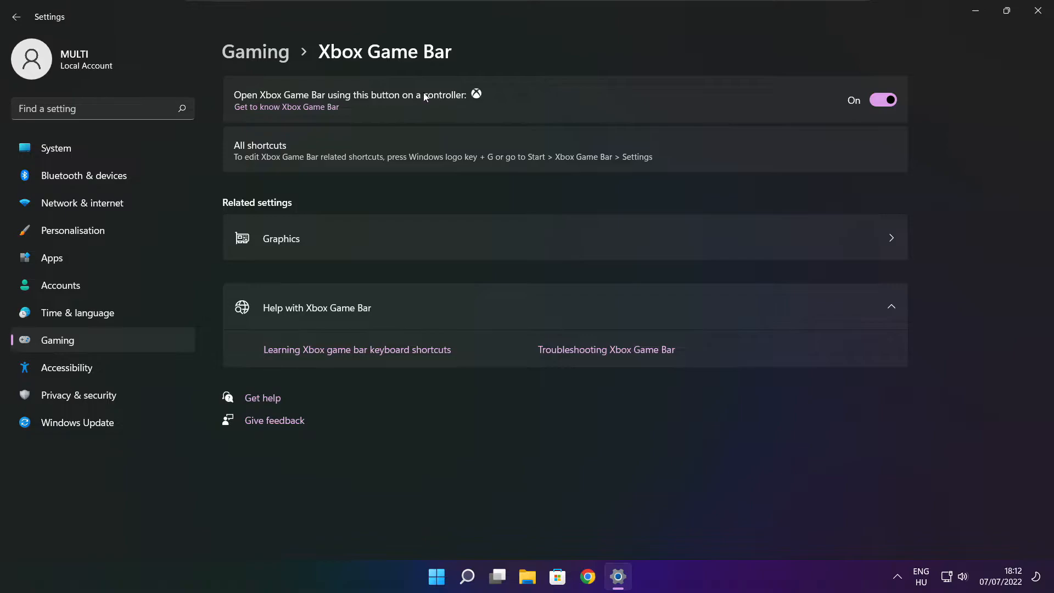
pyautogui.click(883, 100)
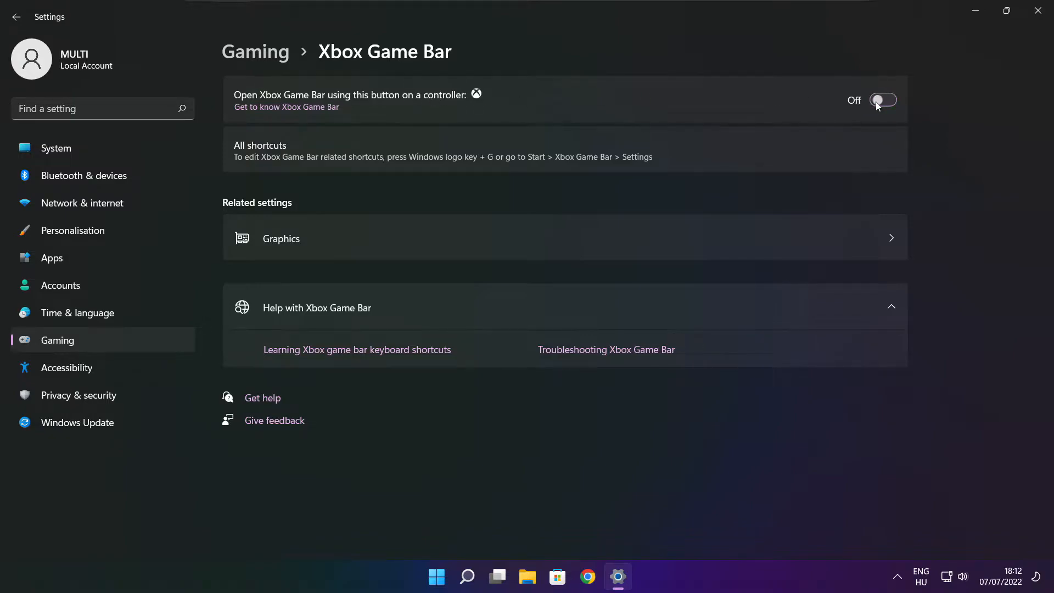
pyautogui.moveTo(887, 119)
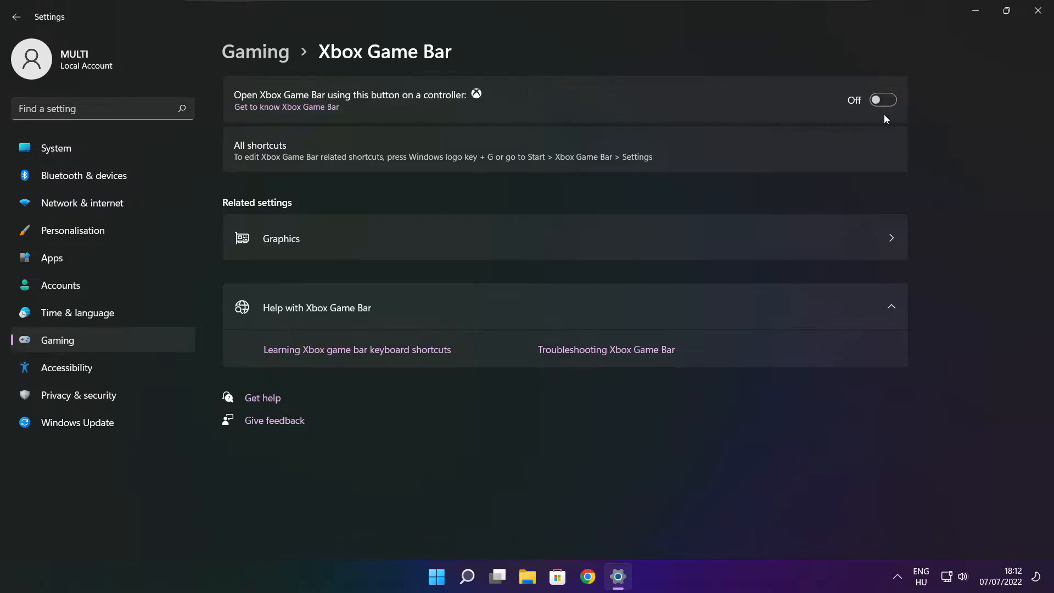
pyautogui.moveTo(1041, 11)
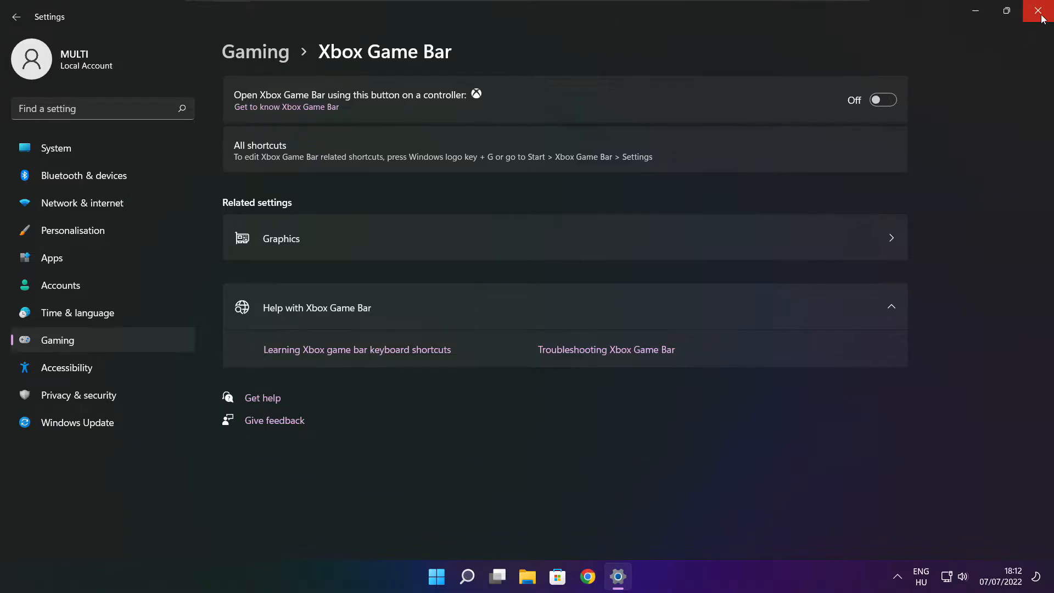
pyautogui.click(1041, 12)
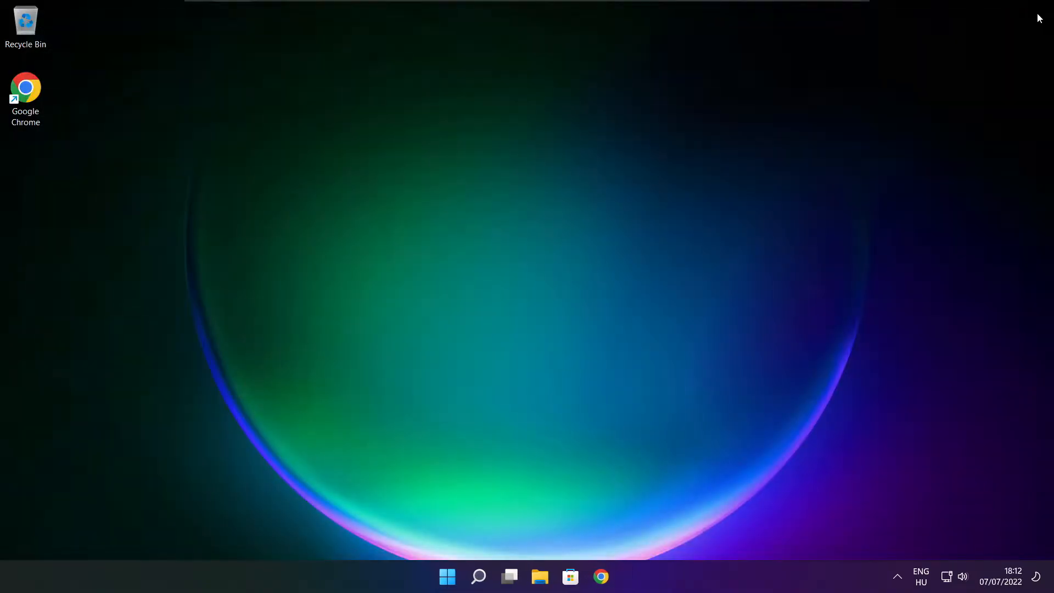
pyautogui.moveTo(530, 309)
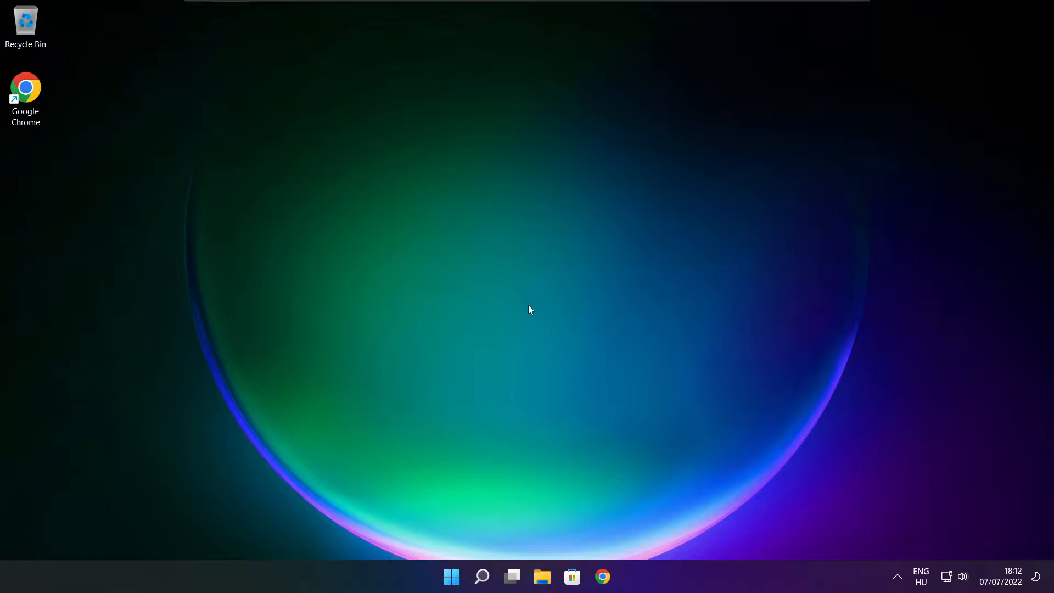
pyautogui.moveTo(451, 577)
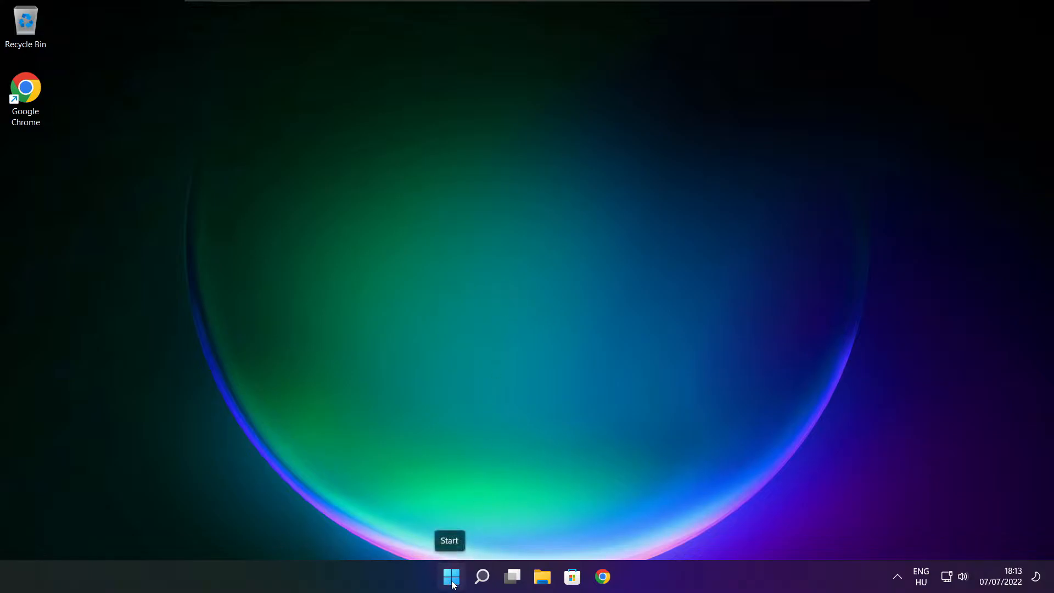
# - Launch Task Manager from the Start button's right-click quick-link menu
pyautogui.rightClick(450, 577)
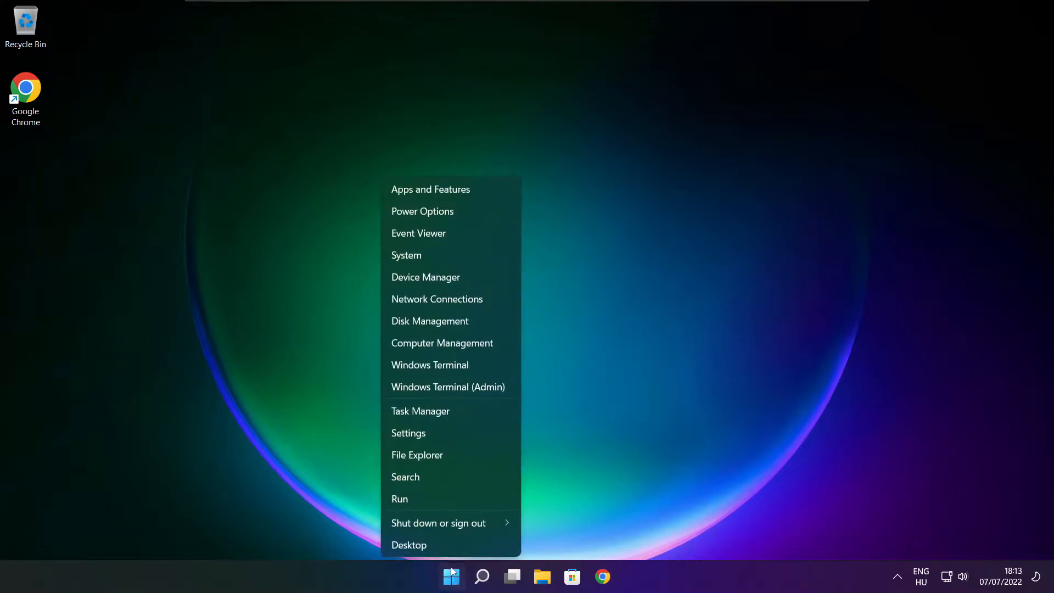
pyautogui.moveTo(471, 417)
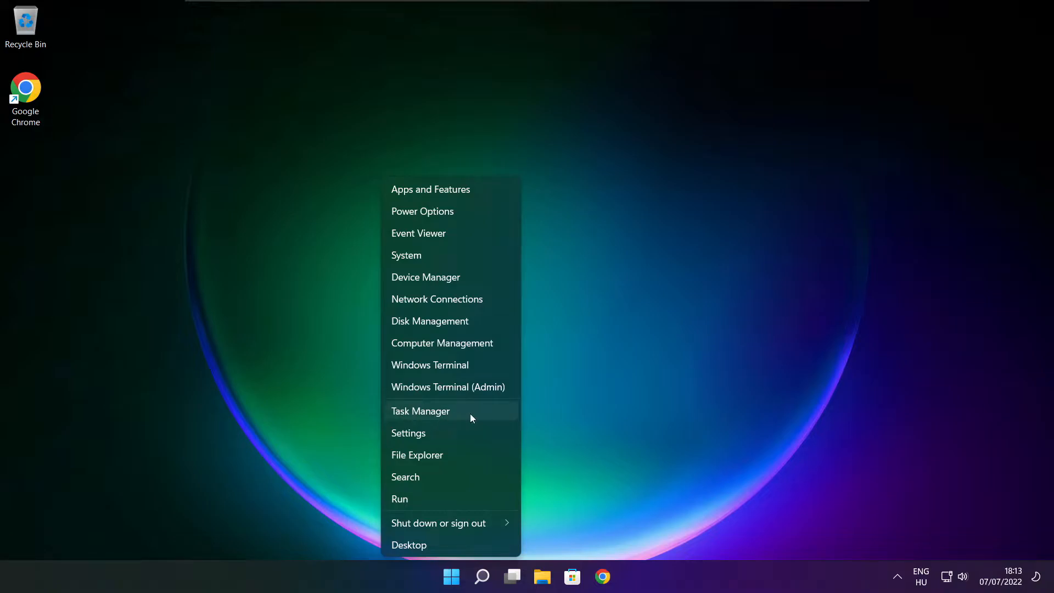
pyautogui.moveTo(456, 412)
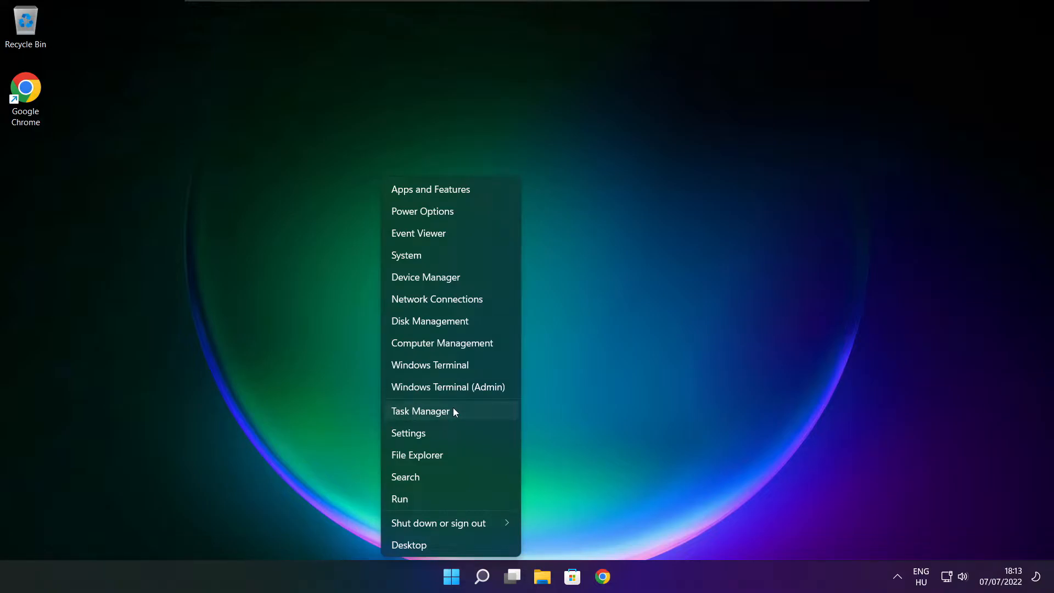
pyautogui.click(420, 411)
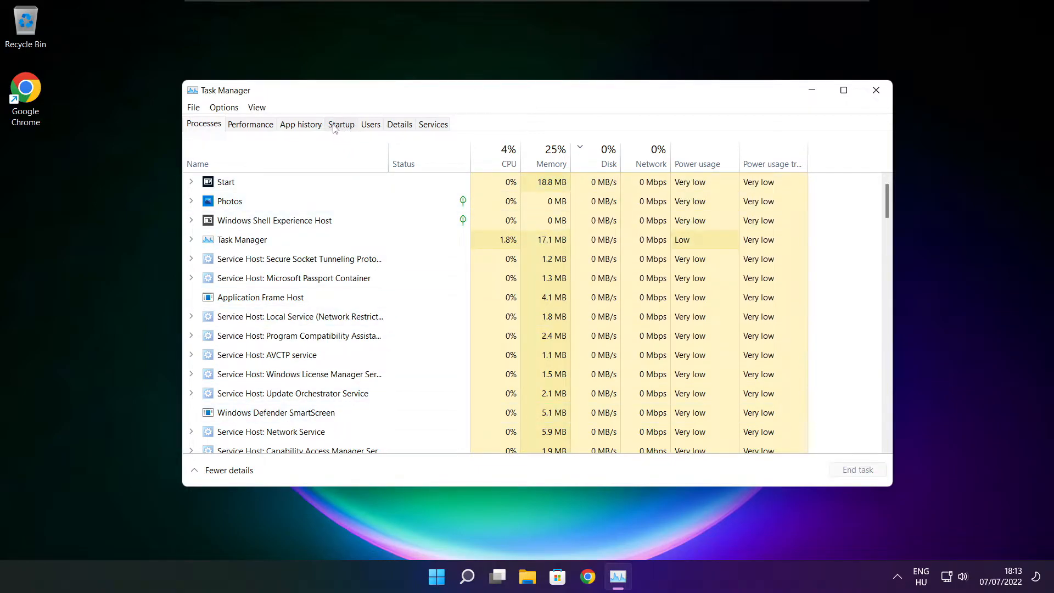
# - Disable Cortana, Microsoft Edge, Microsoft Teams and Terminal as startup apps, then close Task Manager
pyautogui.click(341, 125)
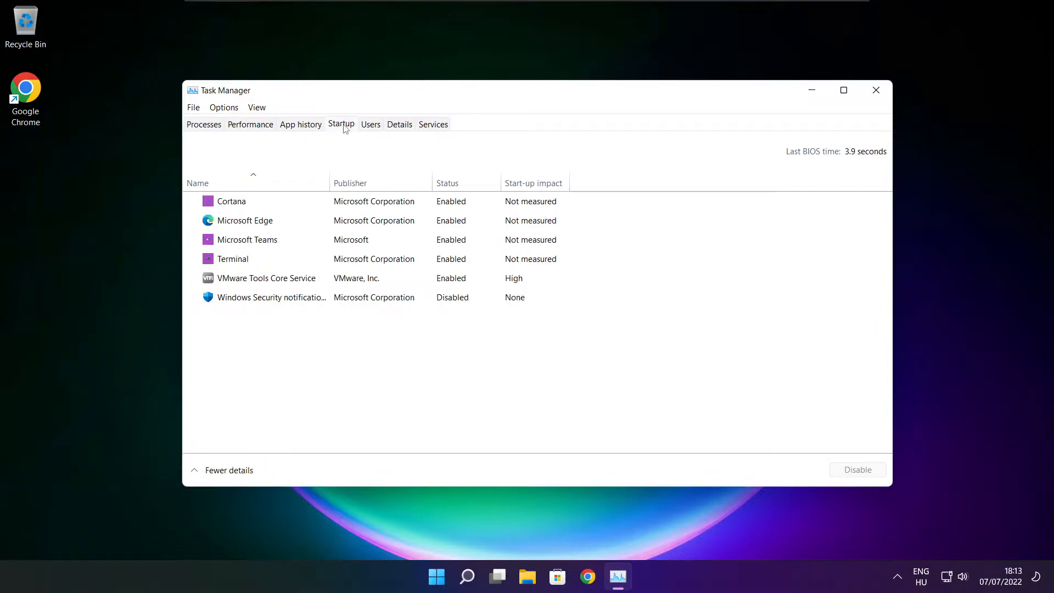
pyautogui.click(231, 201)
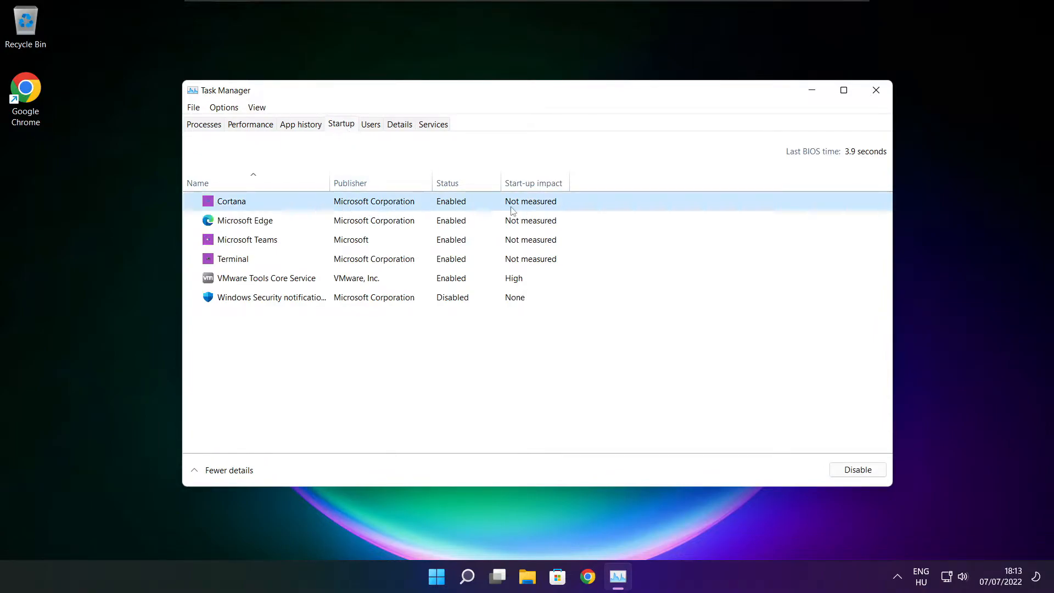
pyautogui.moveTo(858, 469)
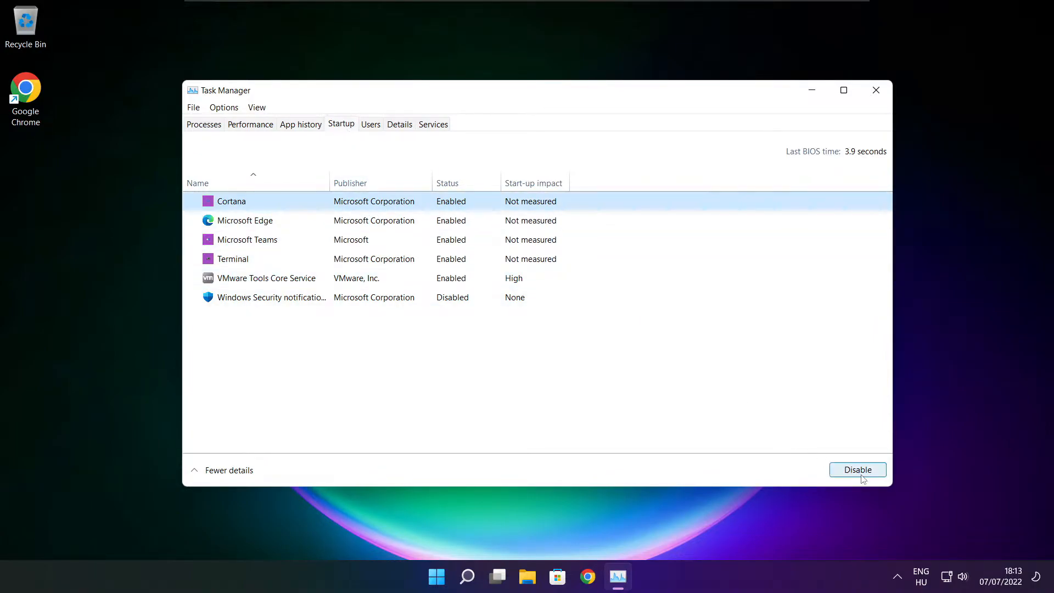
pyautogui.click(857, 470)
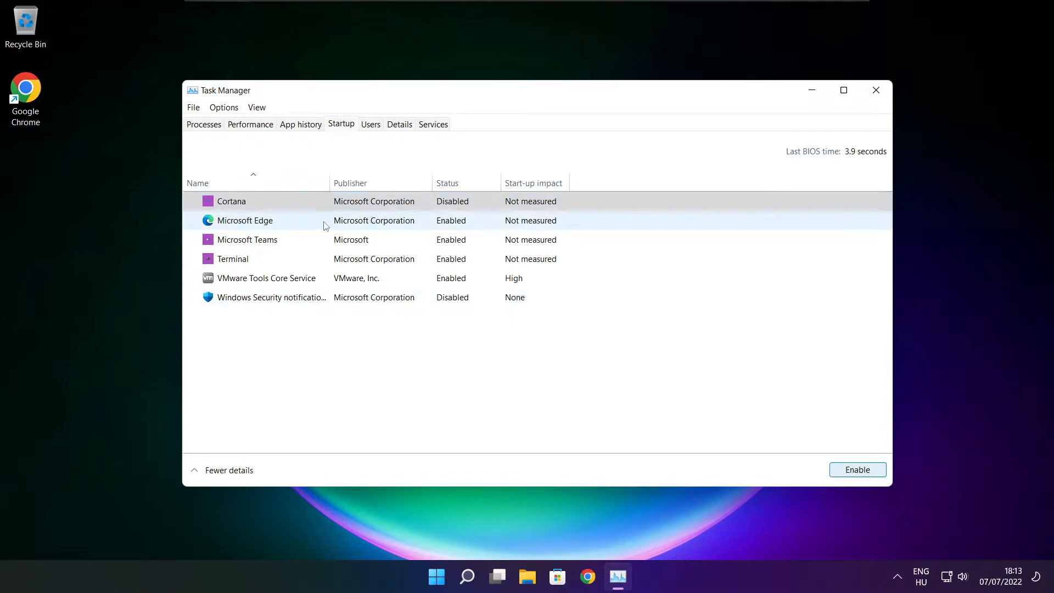
pyautogui.click(245, 221)
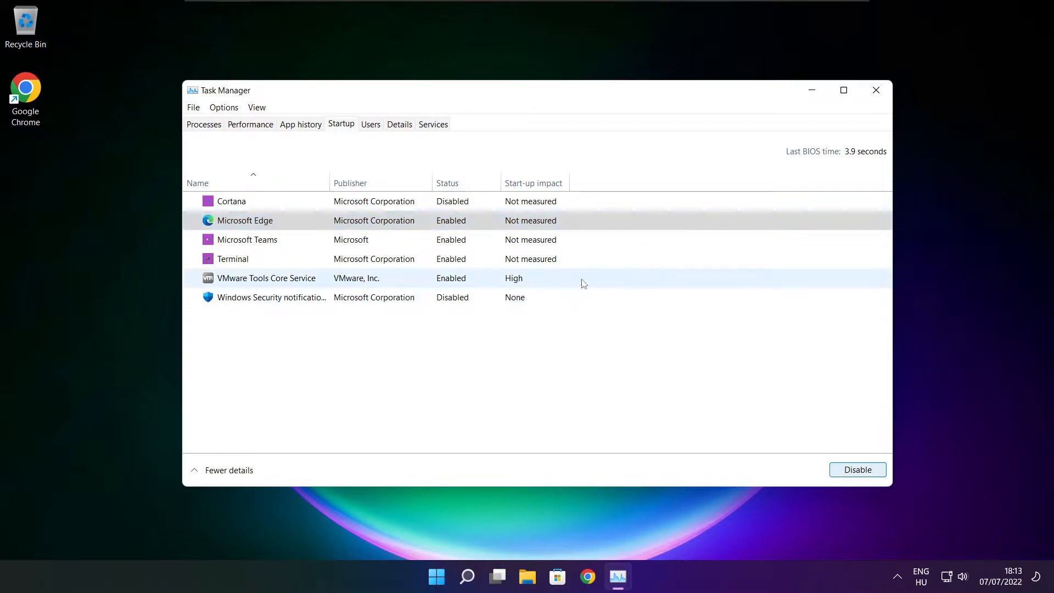
pyautogui.click(858, 469)
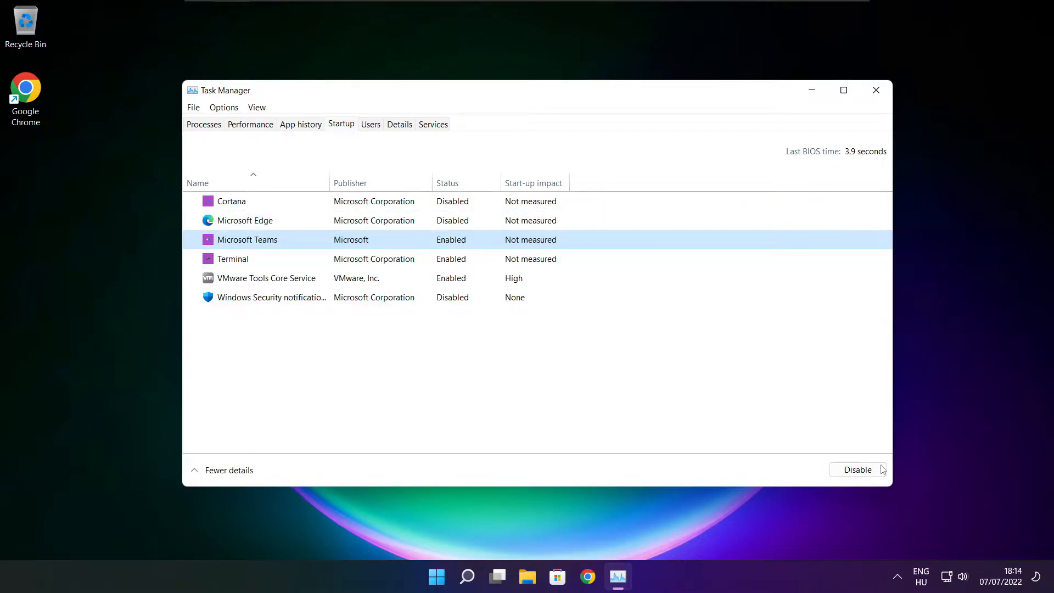
pyautogui.click(858, 470)
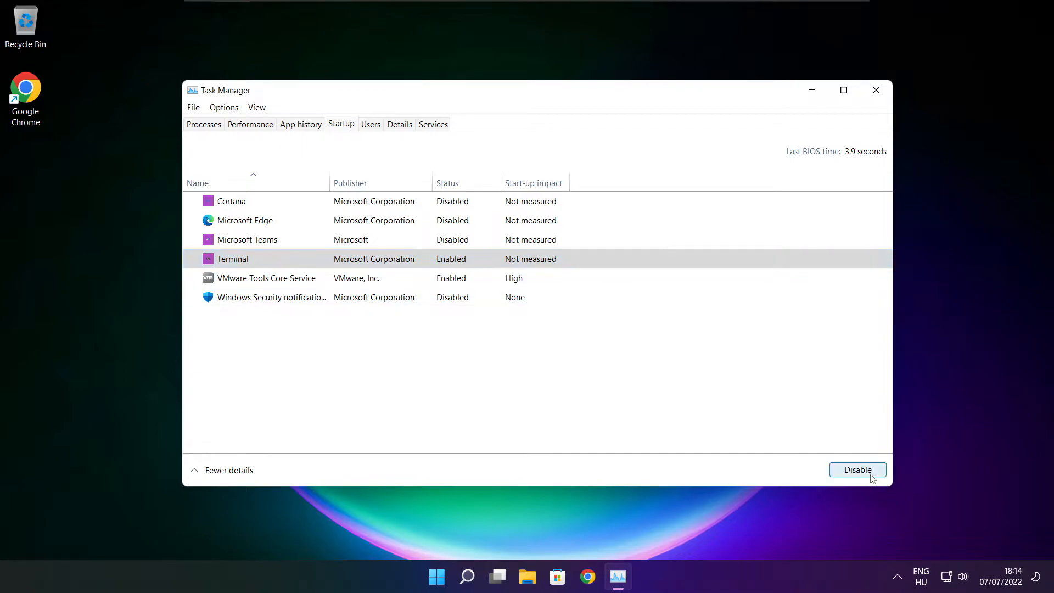
pyautogui.click(857, 469)
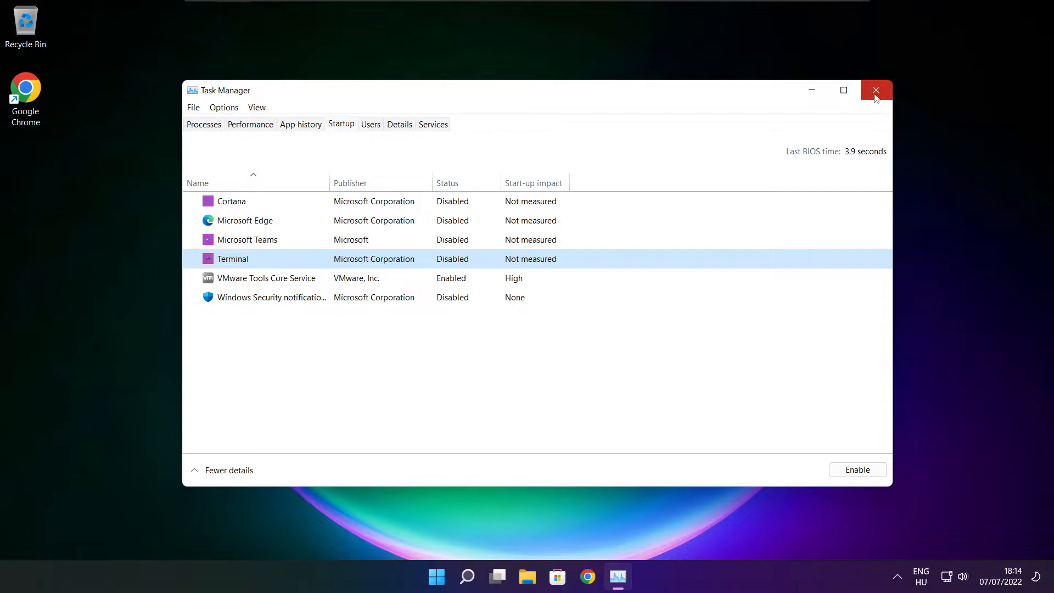
pyautogui.click(877, 90)
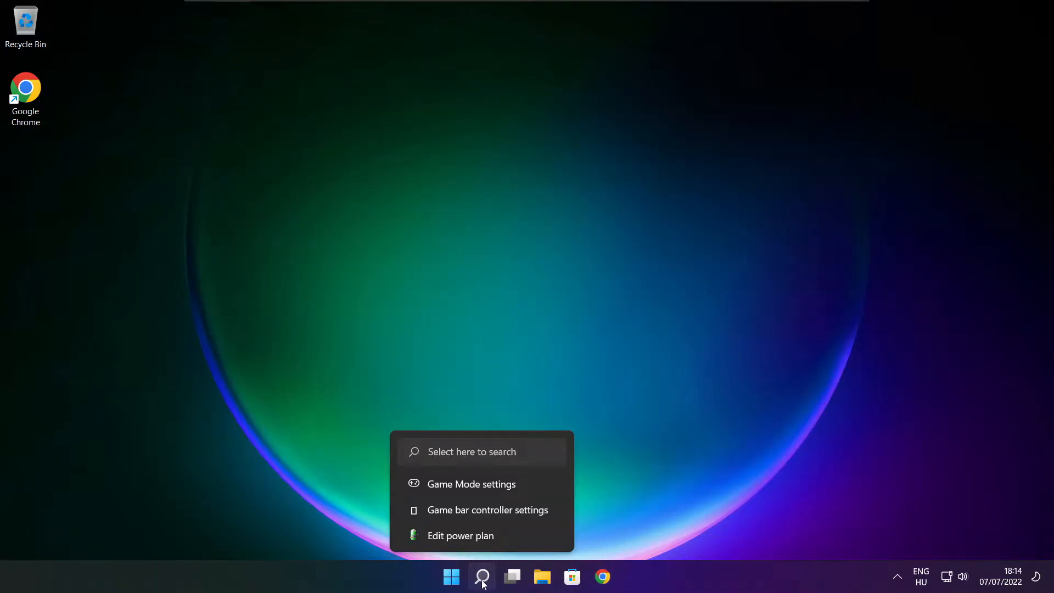
# - Search Windows for 'optimi' to find Defragment and Optimise Drives
pyautogui.click(482, 576)
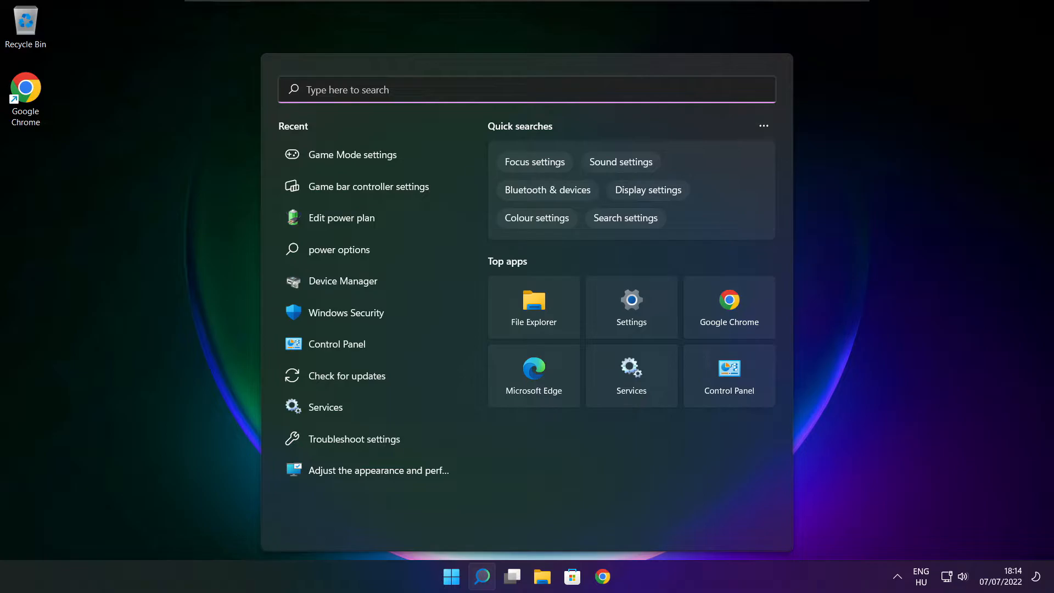
pyautogui.write('optimise')
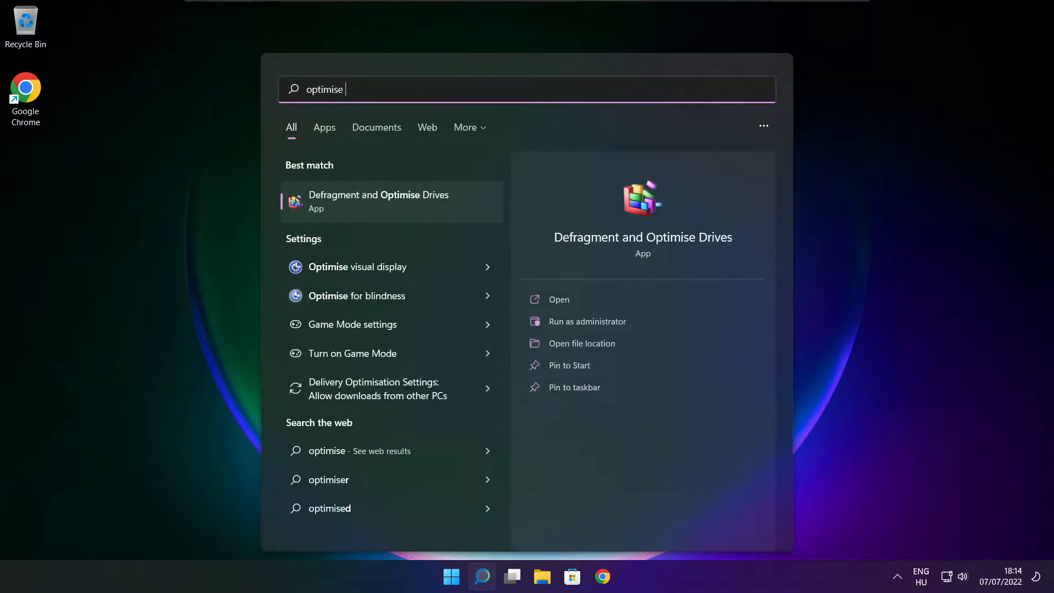
pyautogui.moveTo(438, 220)
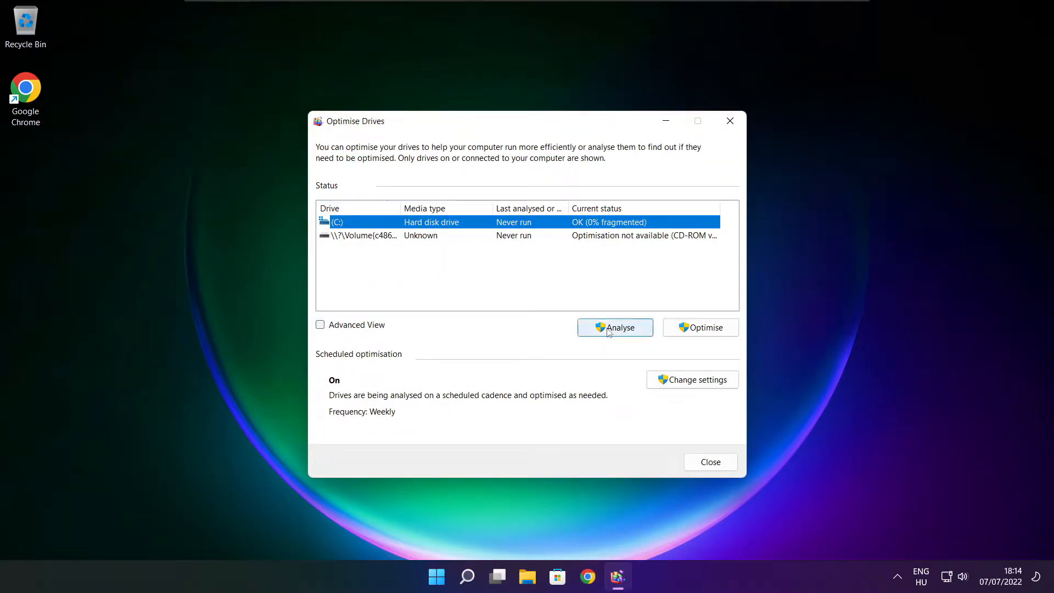
# - Analyse drive C: (9% fragmented), run an optimisation pass, then close Optimise Drives
pyautogui.click(614, 328)
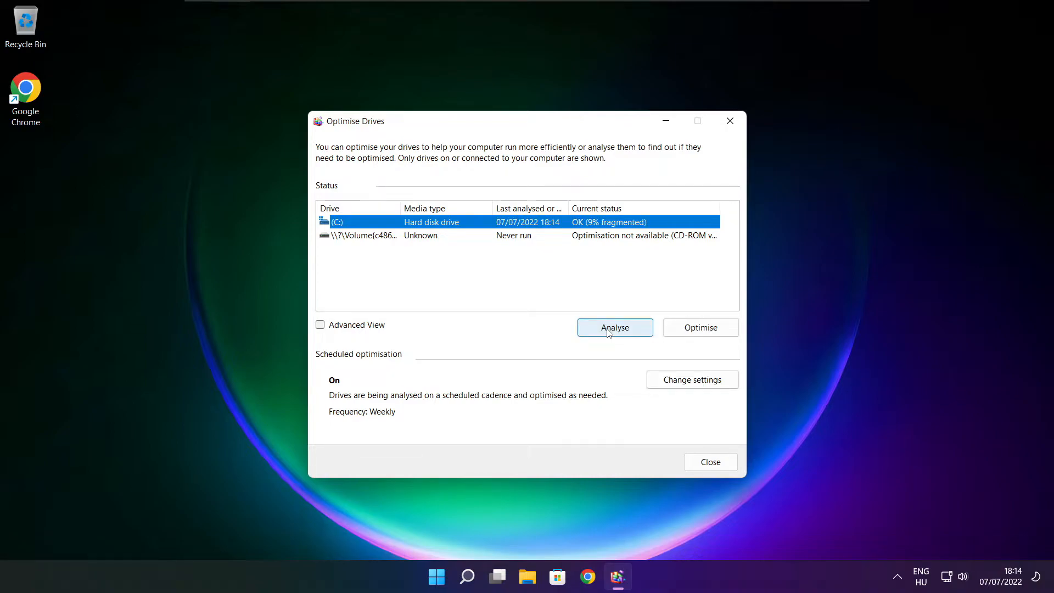
pyautogui.moveTo(701, 327)
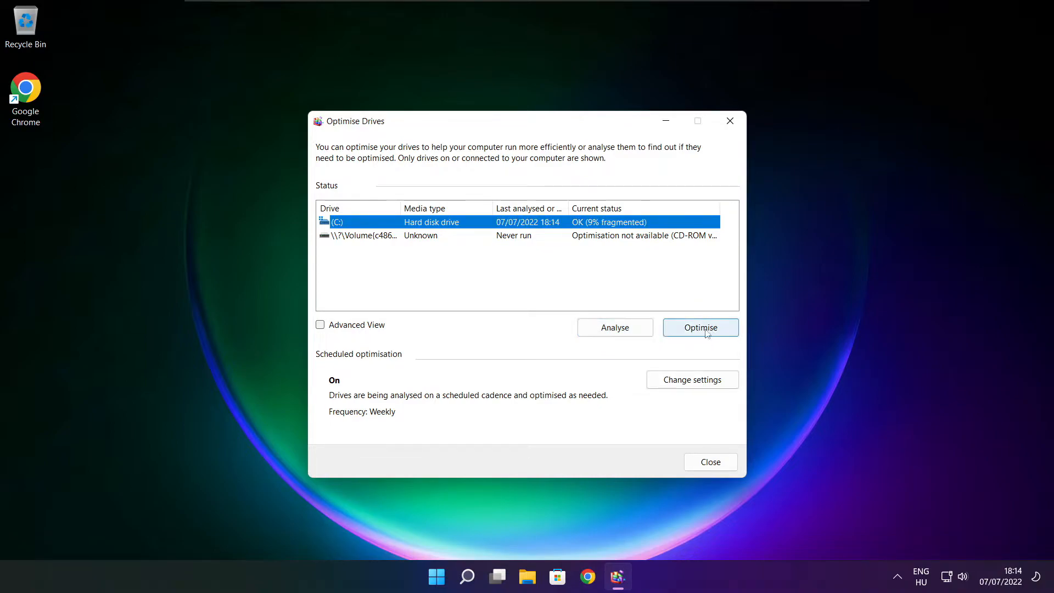
pyautogui.click(700, 327)
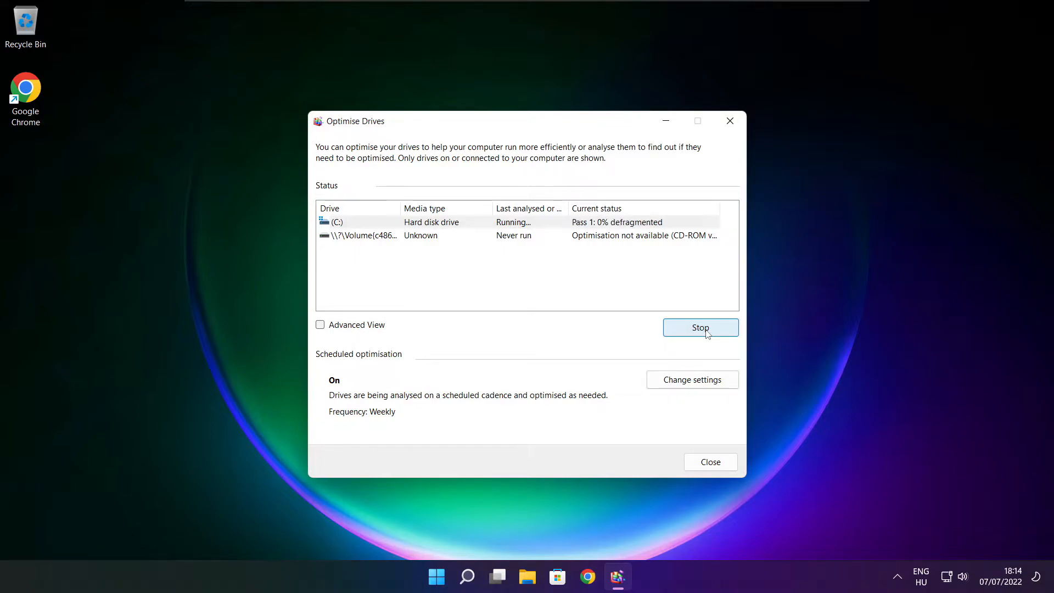
pyautogui.moveTo(553, 323)
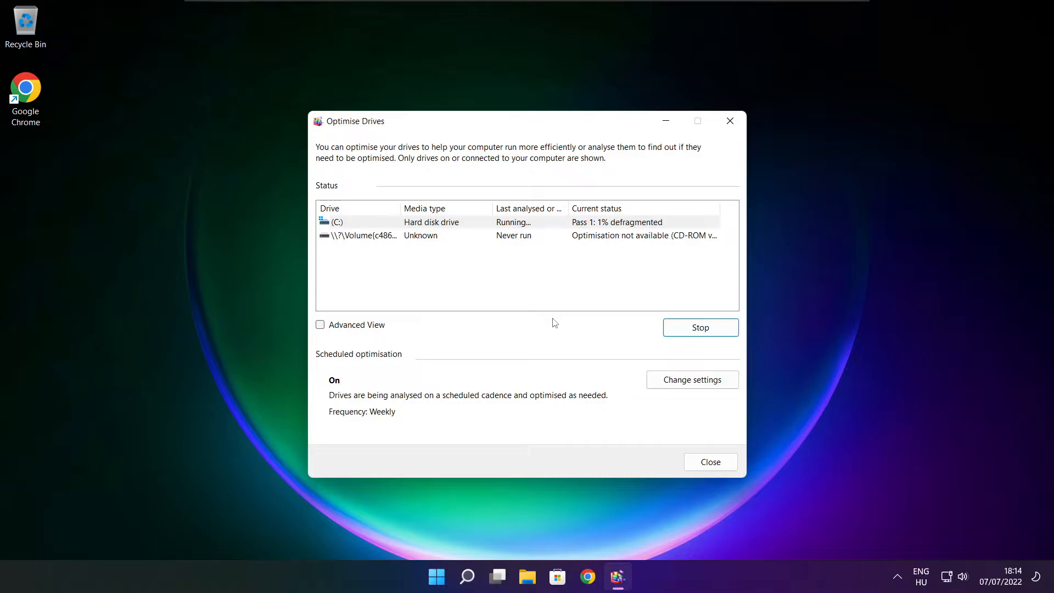
pyautogui.click(710, 462)
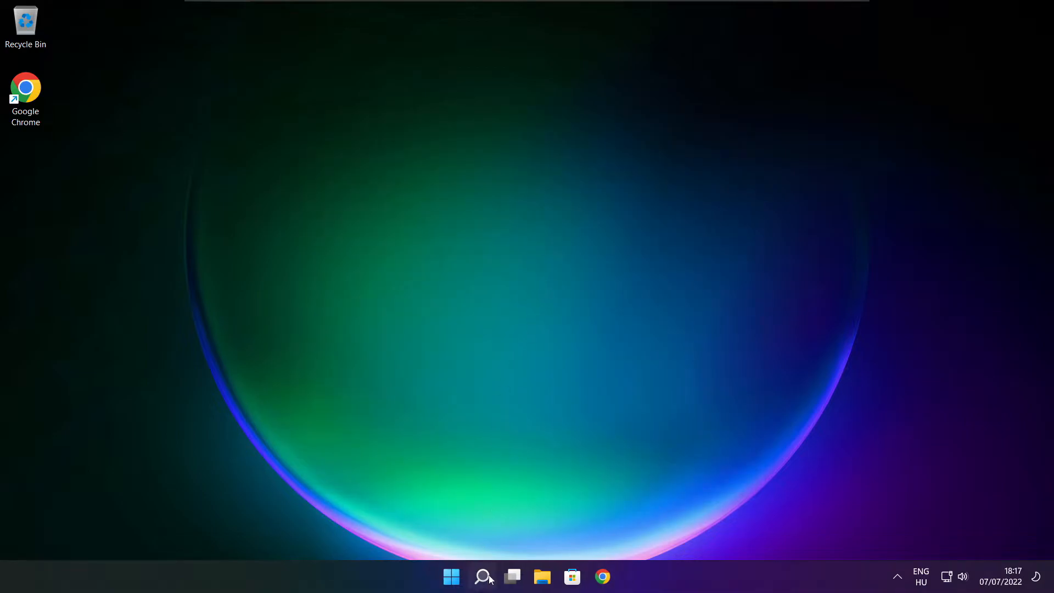
# - Search Windows for 'updates' and open the Check for updates page in Settings
pyautogui.click(482, 576)
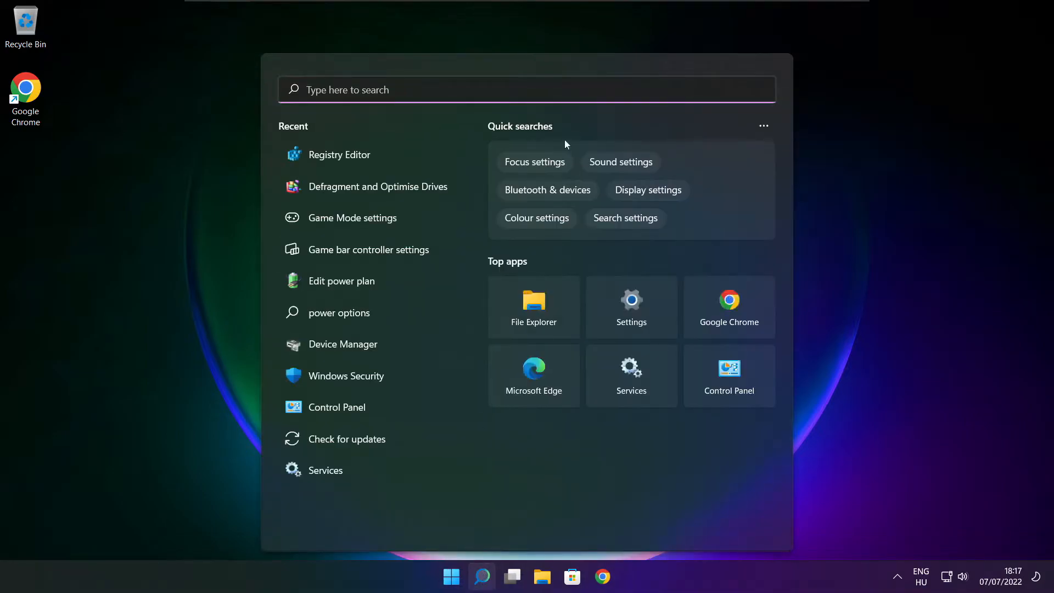
pyautogui.write('upd')
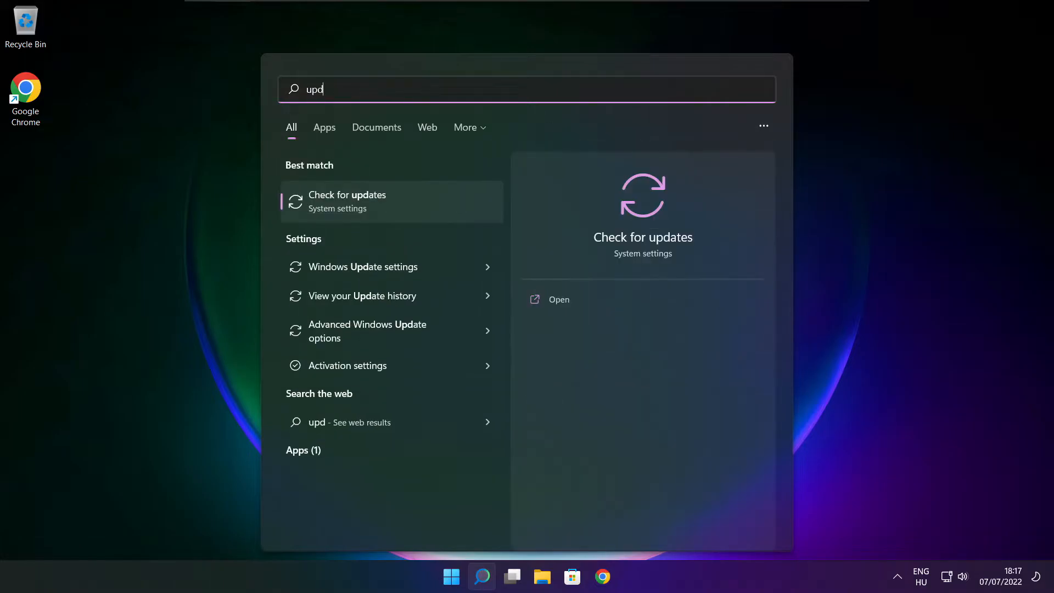
pyautogui.write('ates')
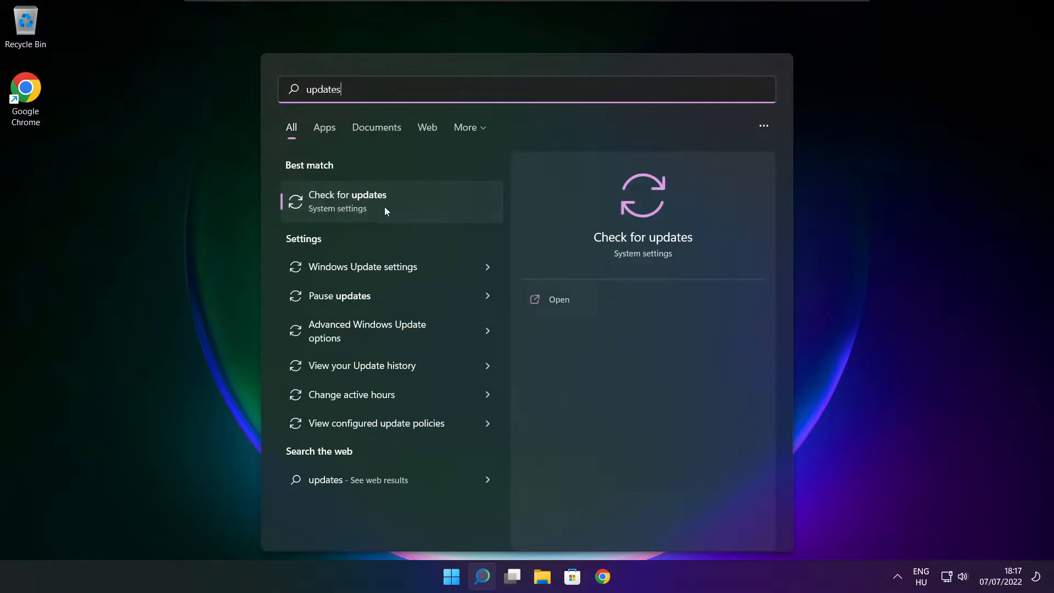
pyautogui.click(347, 201)
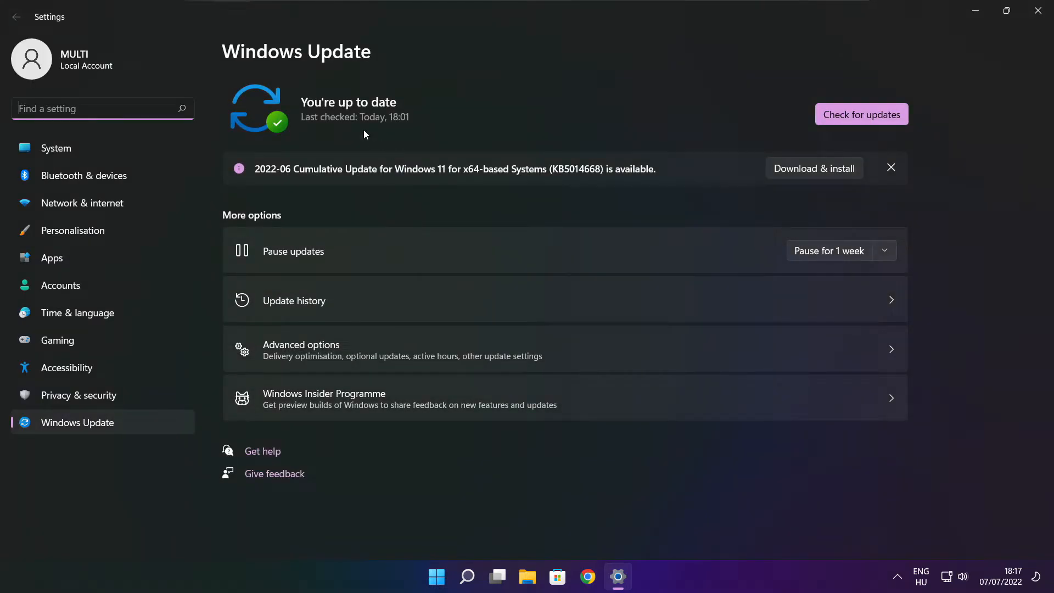
# - Run a fresh update check, which reports up to date, then close Settings
pyautogui.click(862, 115)
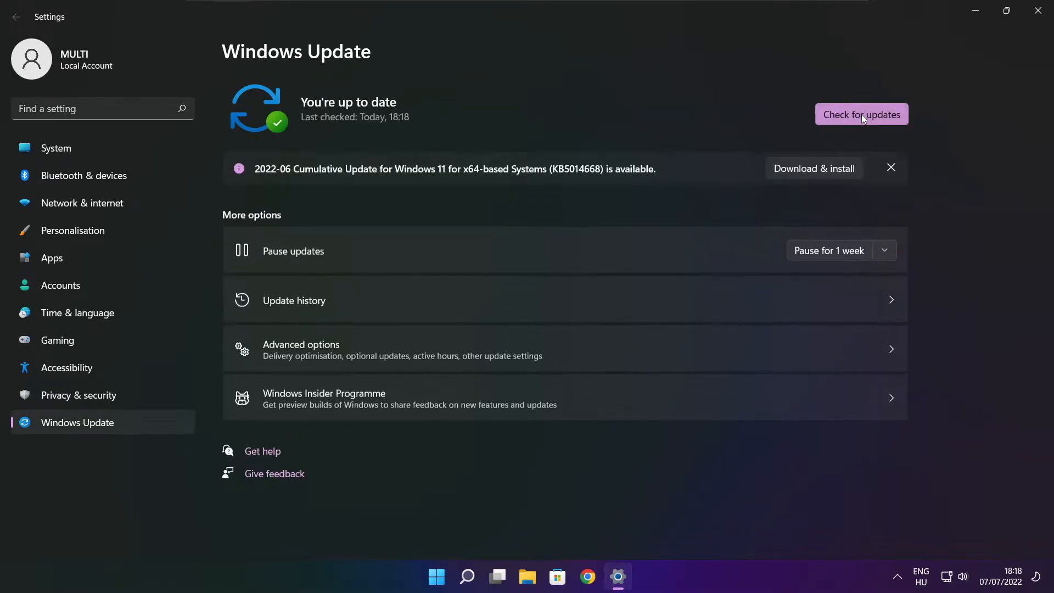
pyautogui.moveTo(1023, 30)
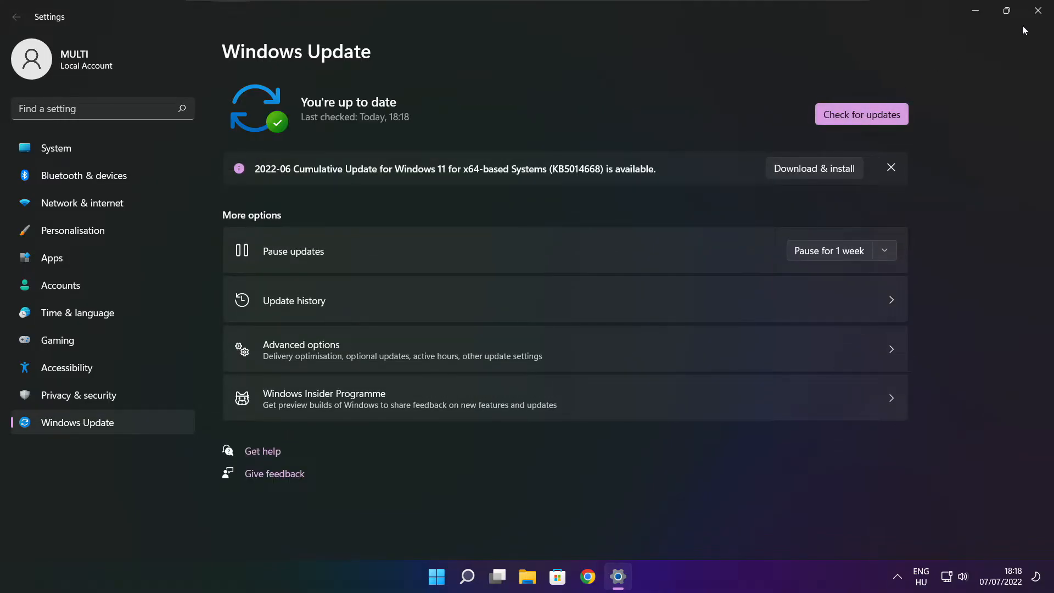
pyautogui.click(1037, 10)
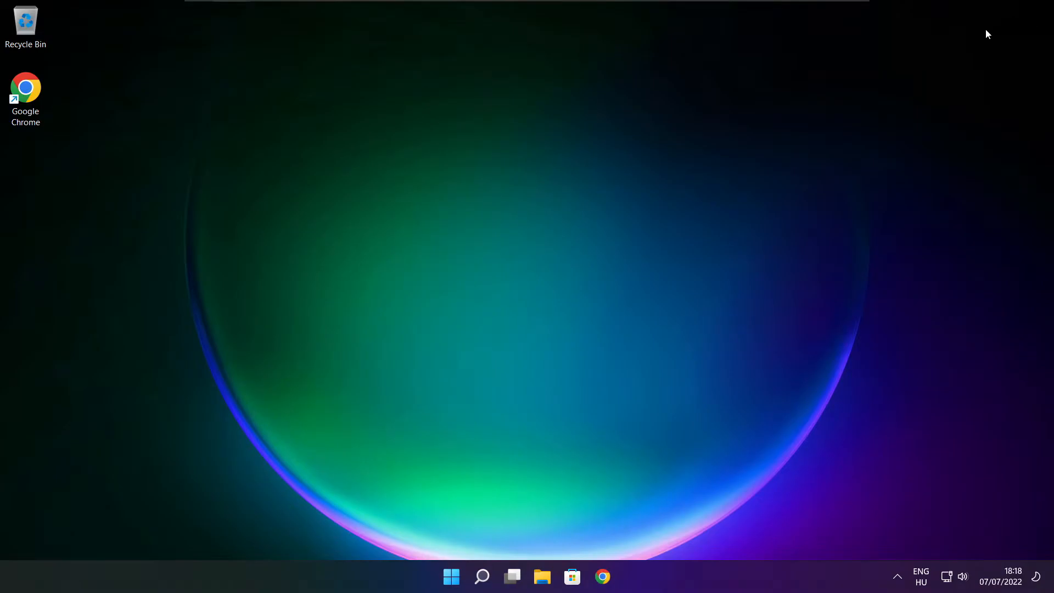
# - Launch Registry Editor by searching 'regedit' in Windows Search
pyautogui.click(481, 577)
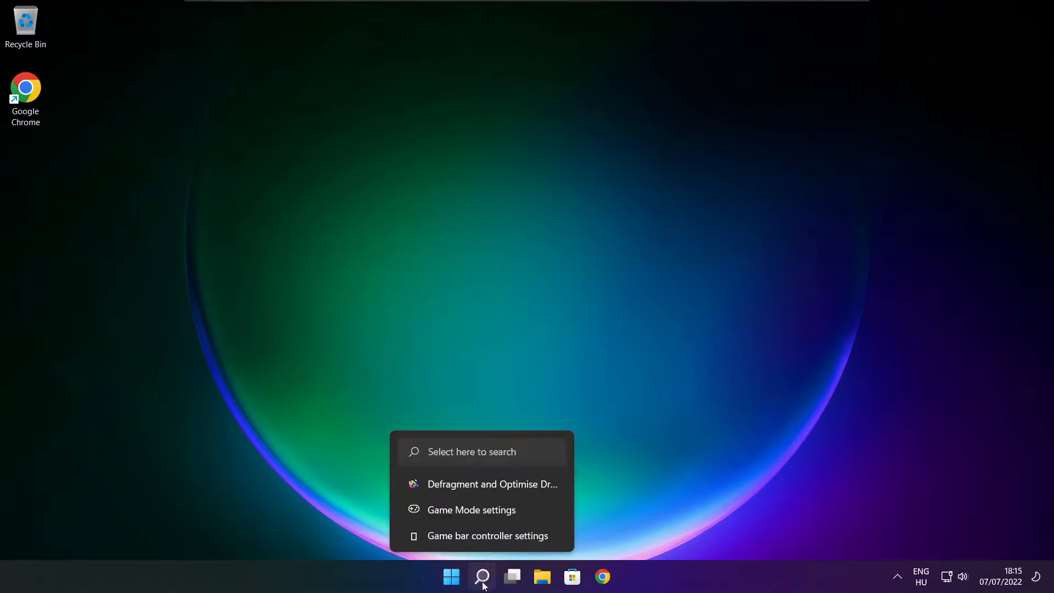
pyautogui.click(482, 576)
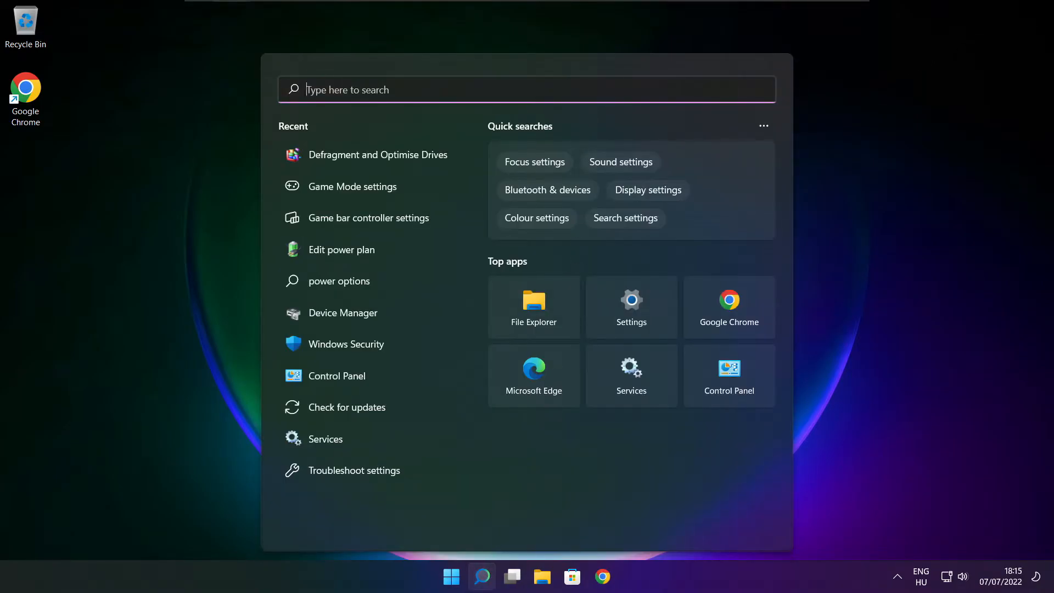
pyautogui.write('regedit')
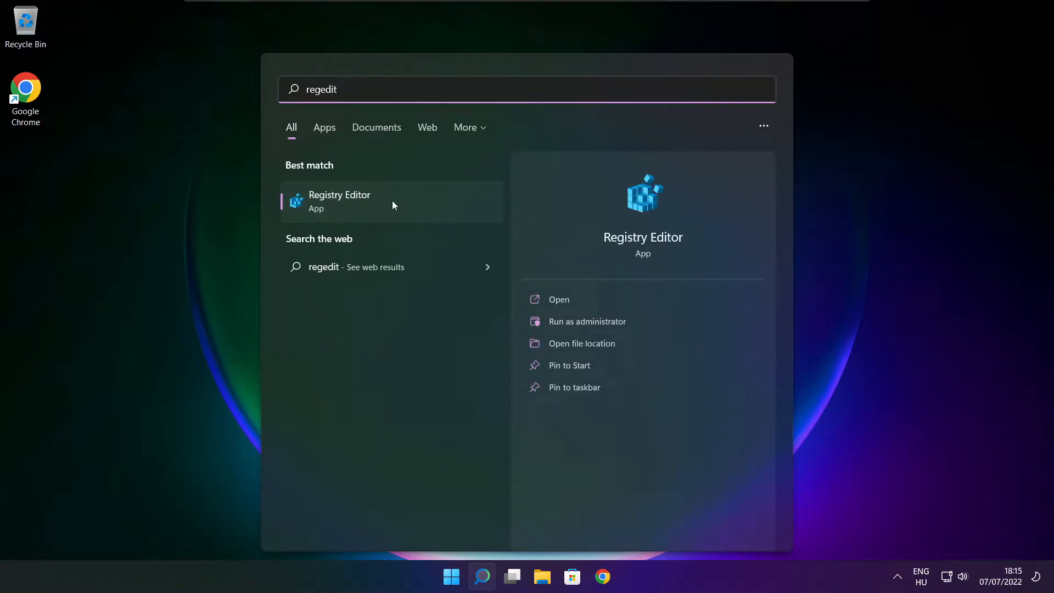
pyautogui.moveTo(401, 203)
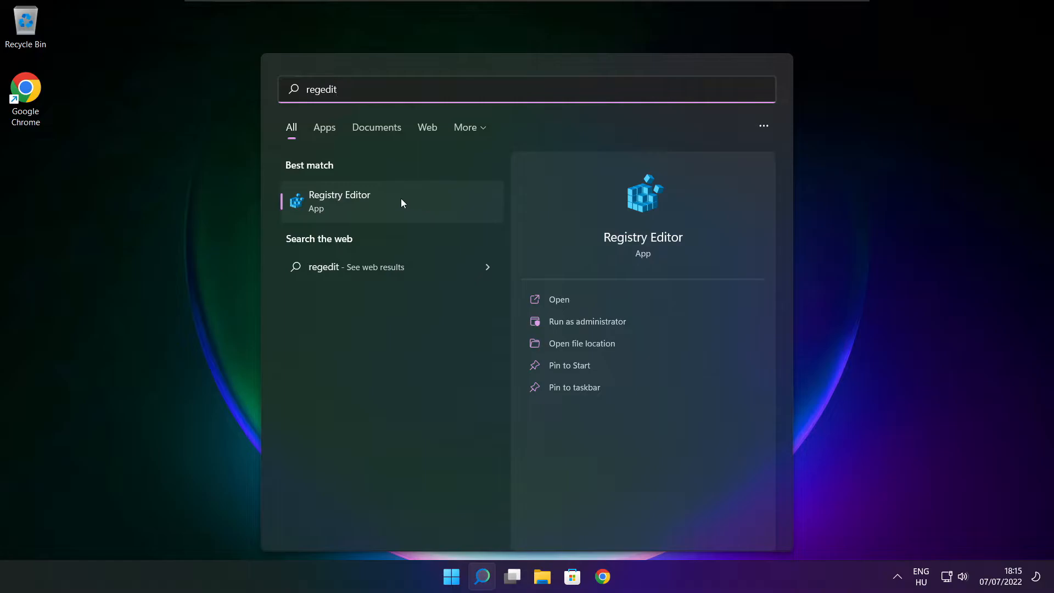
pyautogui.click(559, 299)
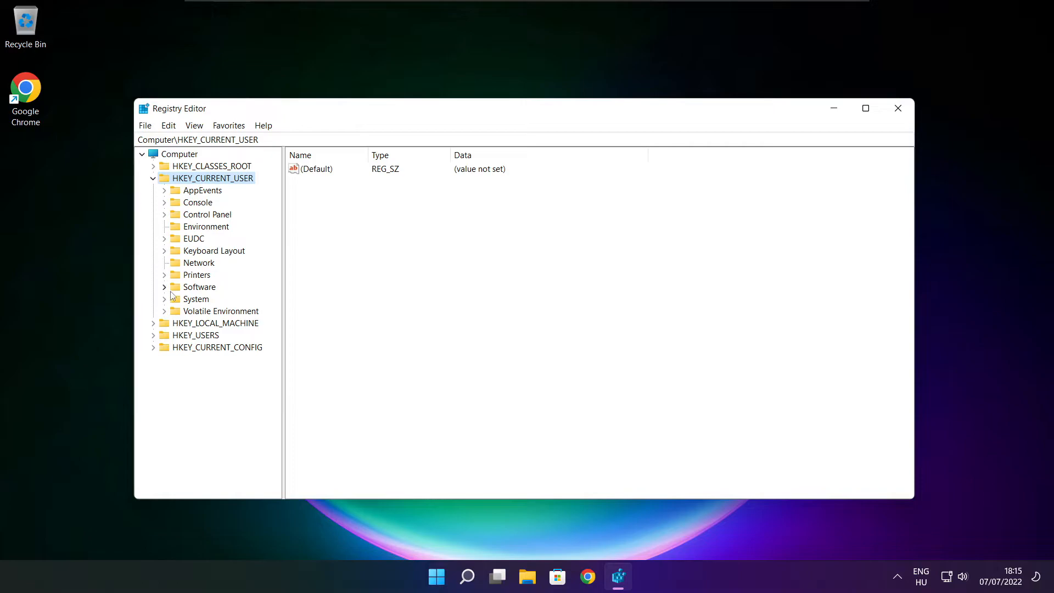
# - Navigate to HKEY_CURRENT_USER\System\GameConfigStore and widen the Name column
pyautogui.click(196, 299)
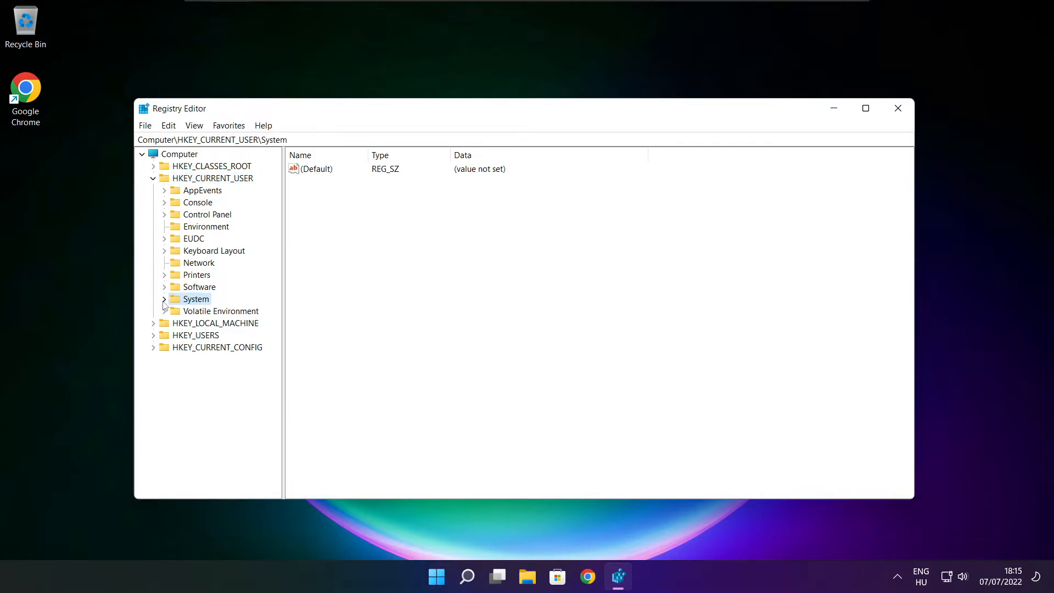
pyautogui.click(164, 298)
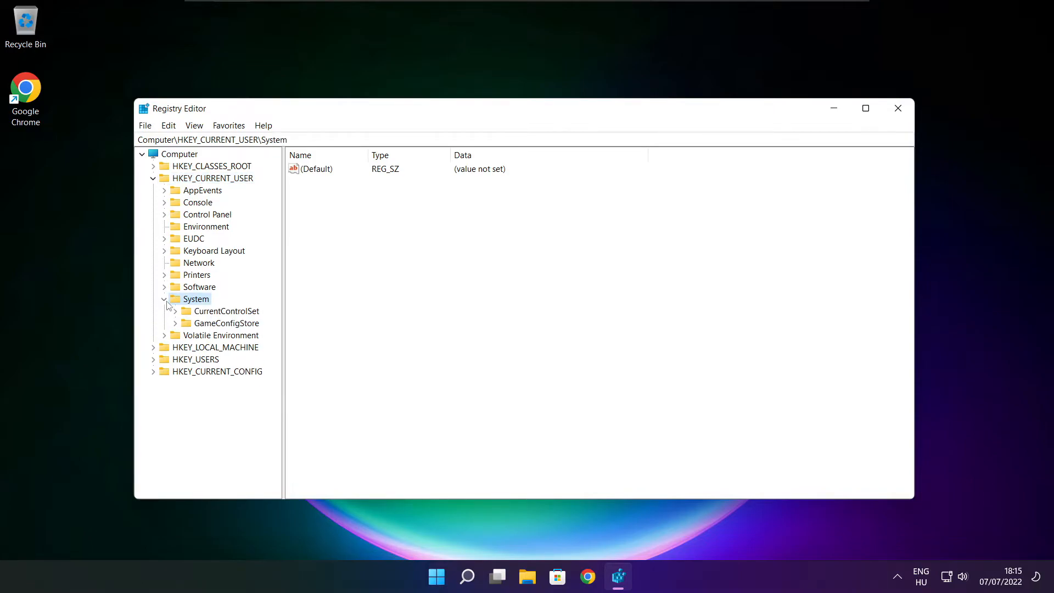
pyautogui.click(228, 324)
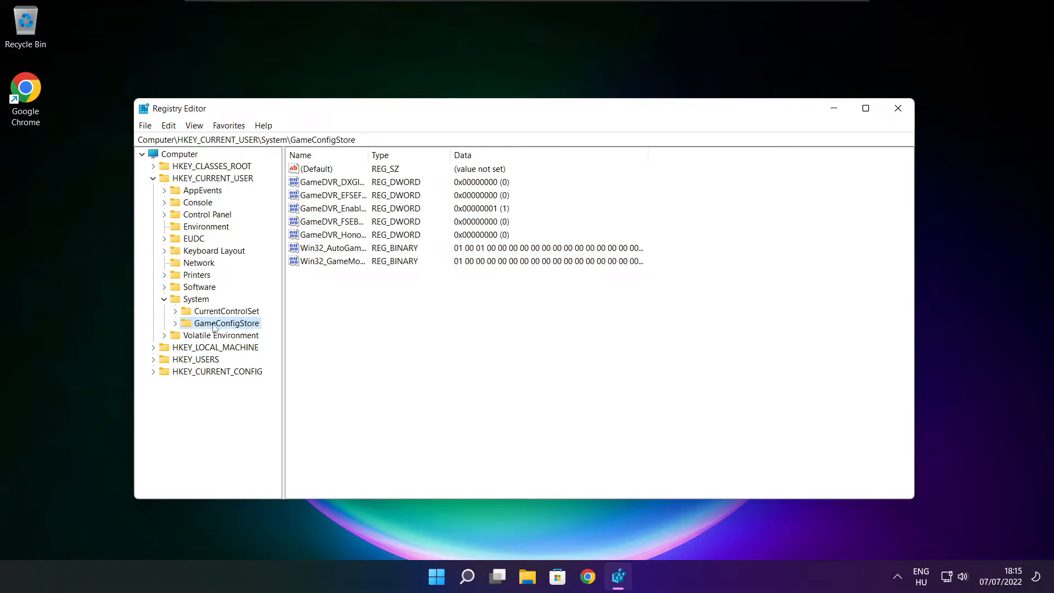
pyautogui.moveTo(368, 154)
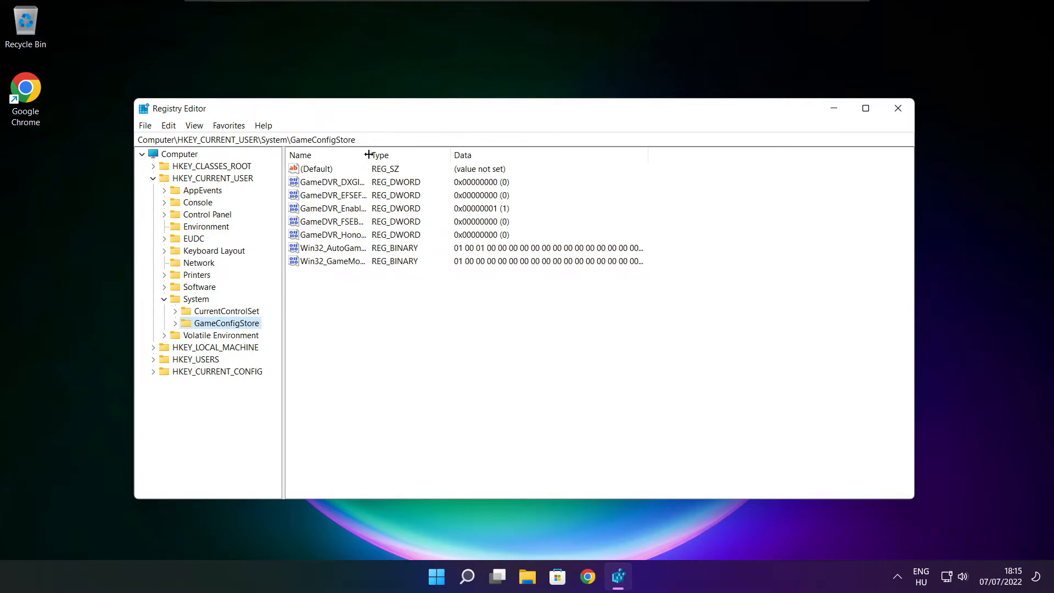
pyautogui.moveTo(369, 155); pyautogui.dragTo(462, 155)
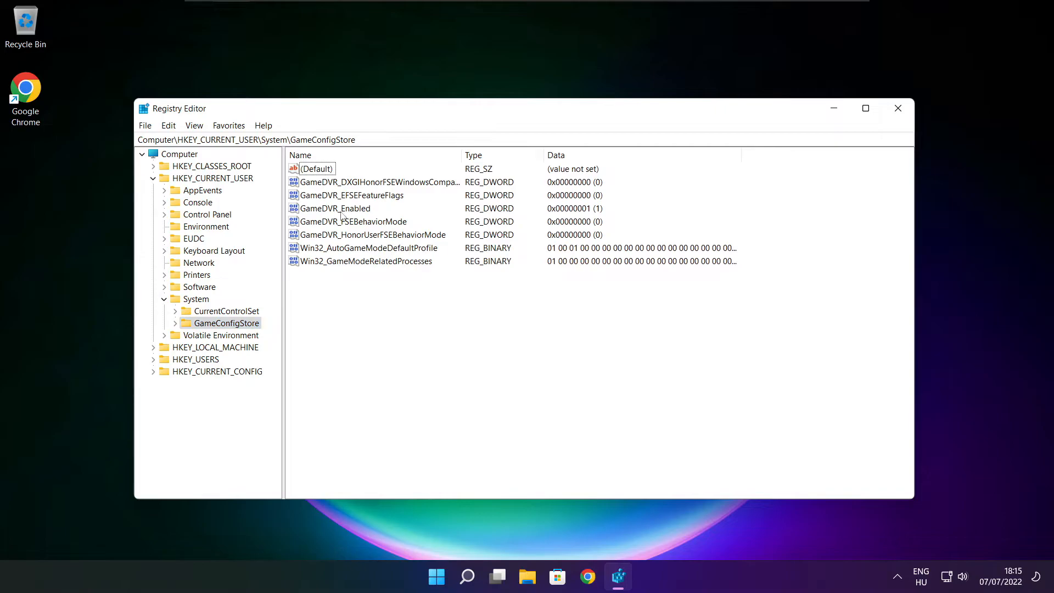
# - Set GameDVR_Enabled to 0 and collapse the HKEY_CURRENT_USER branch
pyautogui.click(334, 208)
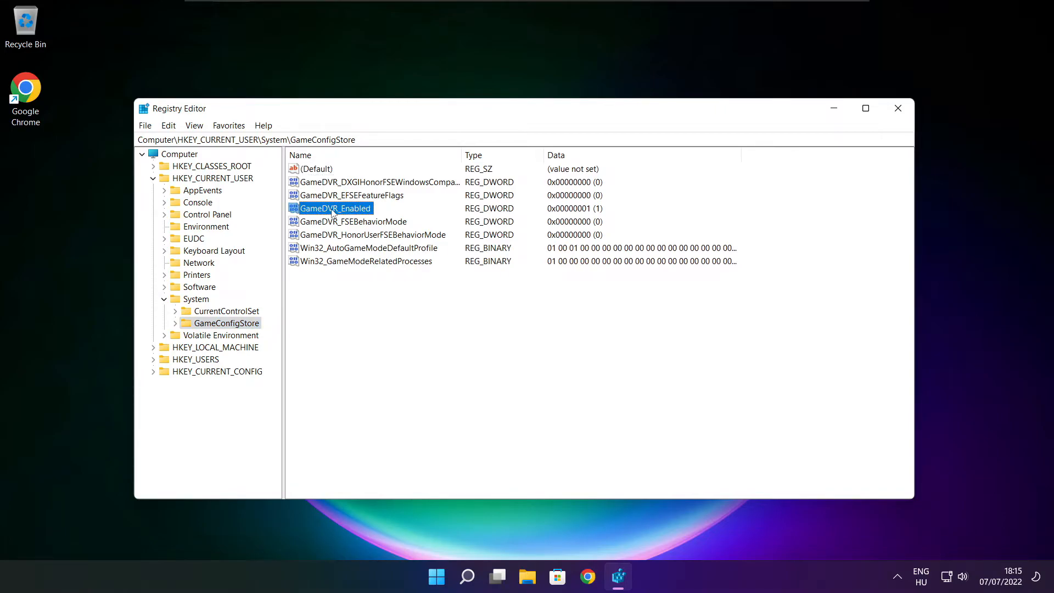
pyautogui.doubleClick(334, 208)
pyautogui.write('0')
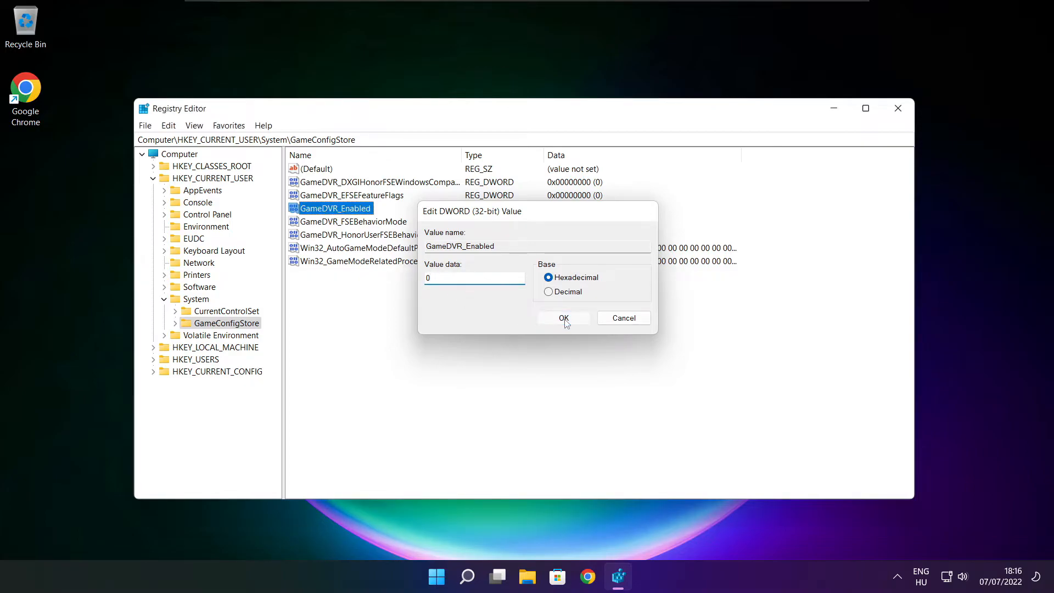
pyautogui.click(564, 317)
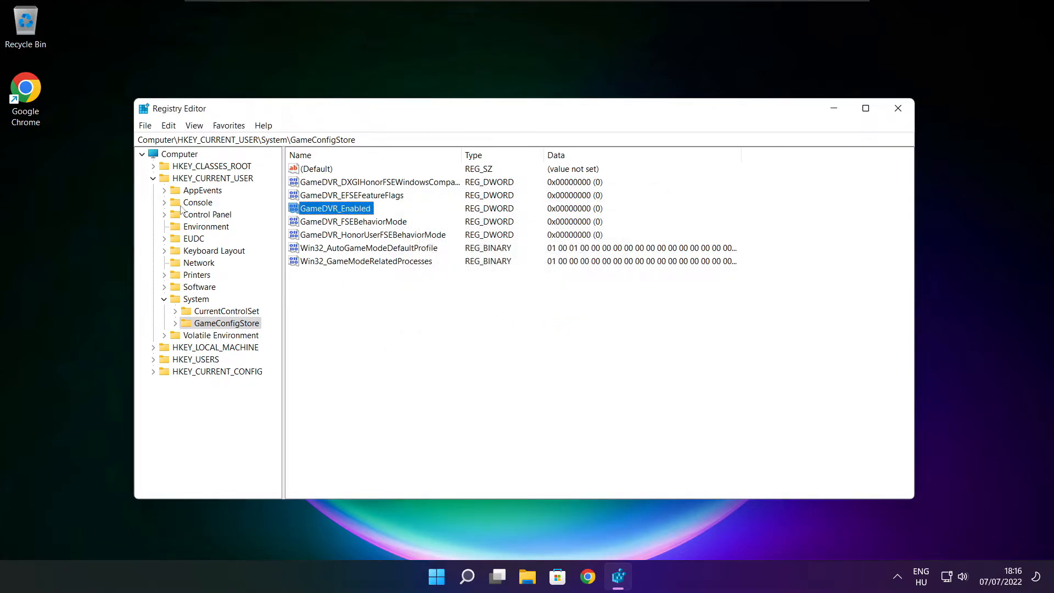
pyautogui.click(153, 178)
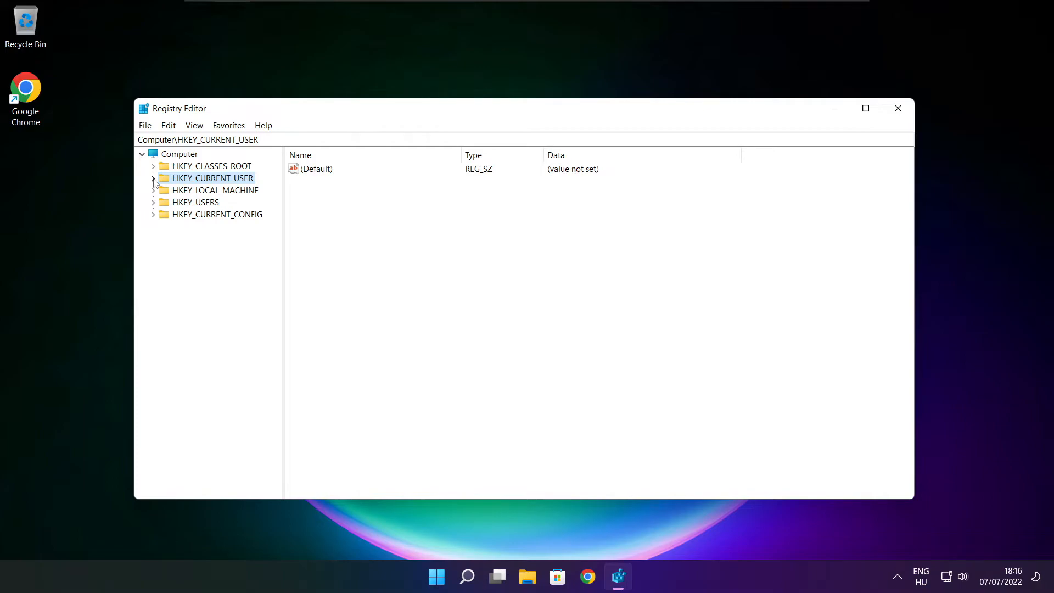
pyautogui.moveTo(167, 196)
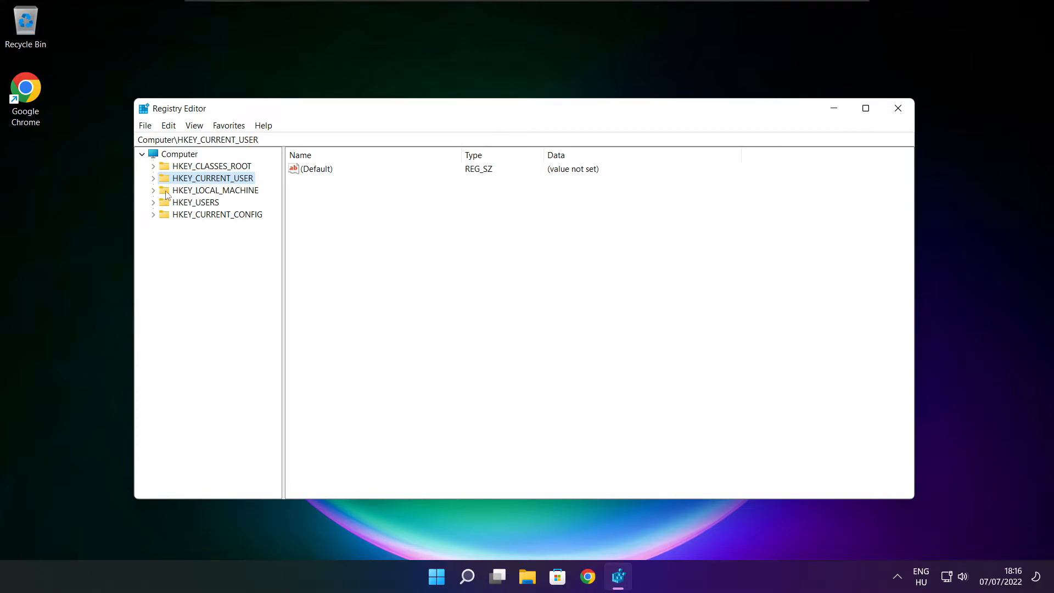
# - Expand HKEY_LOCAL_MACHINE > SOFTWARE > Microsoft in the registry tree
pyautogui.click(215, 191)
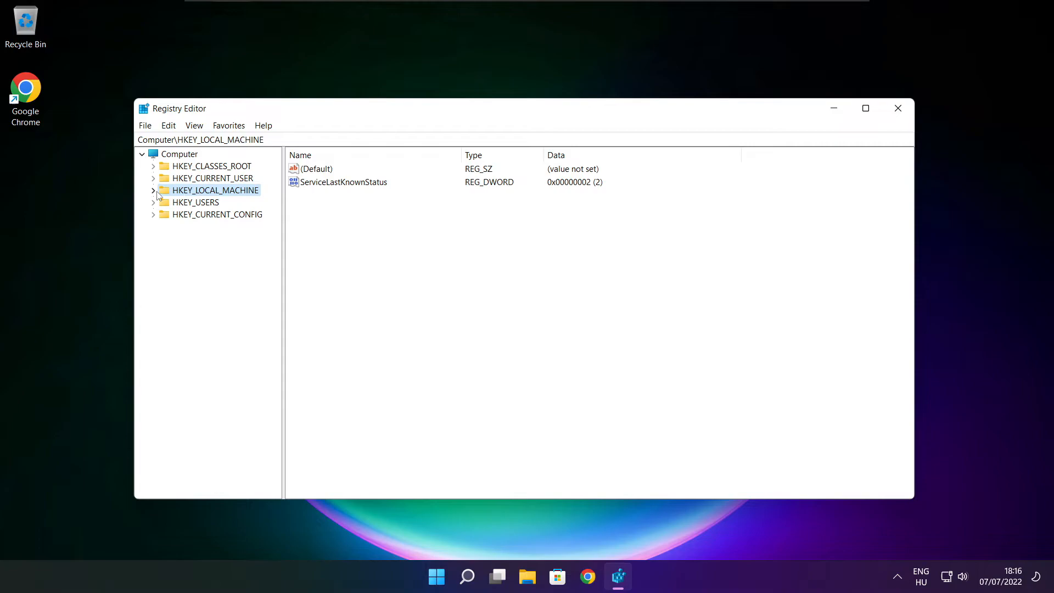
pyautogui.click(154, 191)
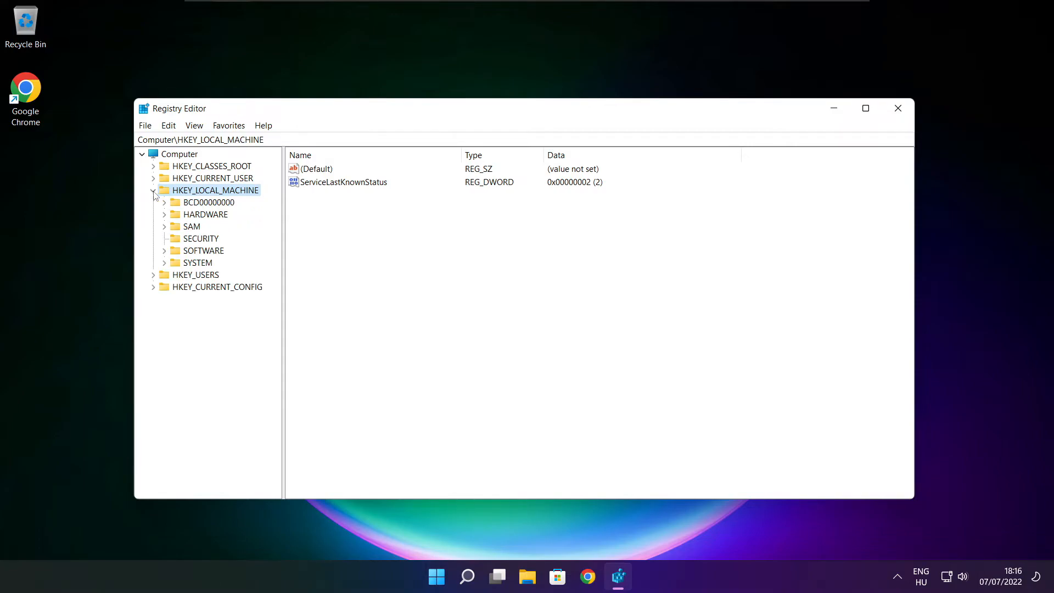
pyautogui.moveTo(188, 262)
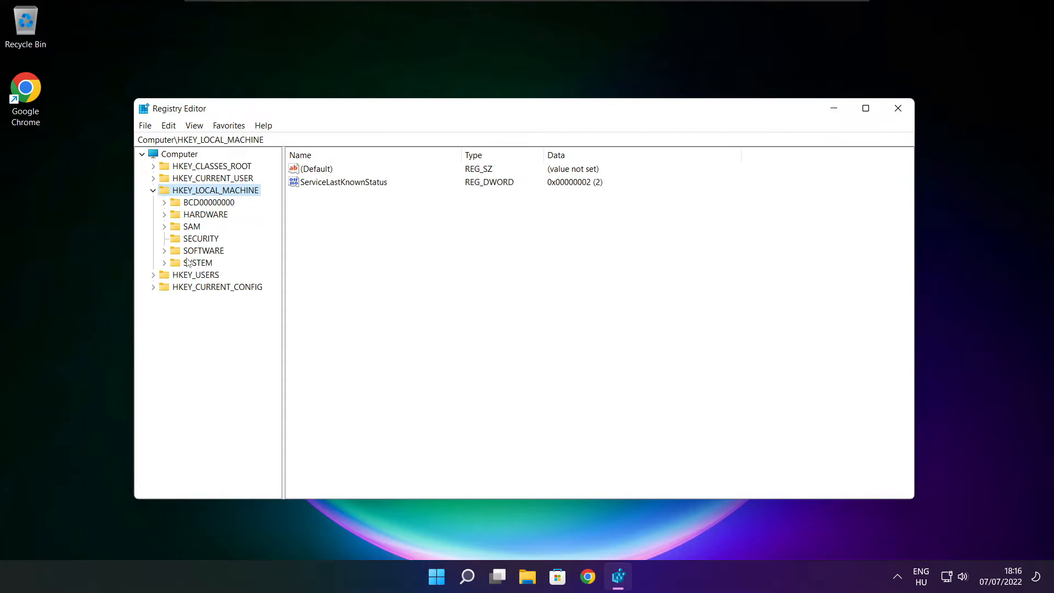
pyautogui.click(203, 250)
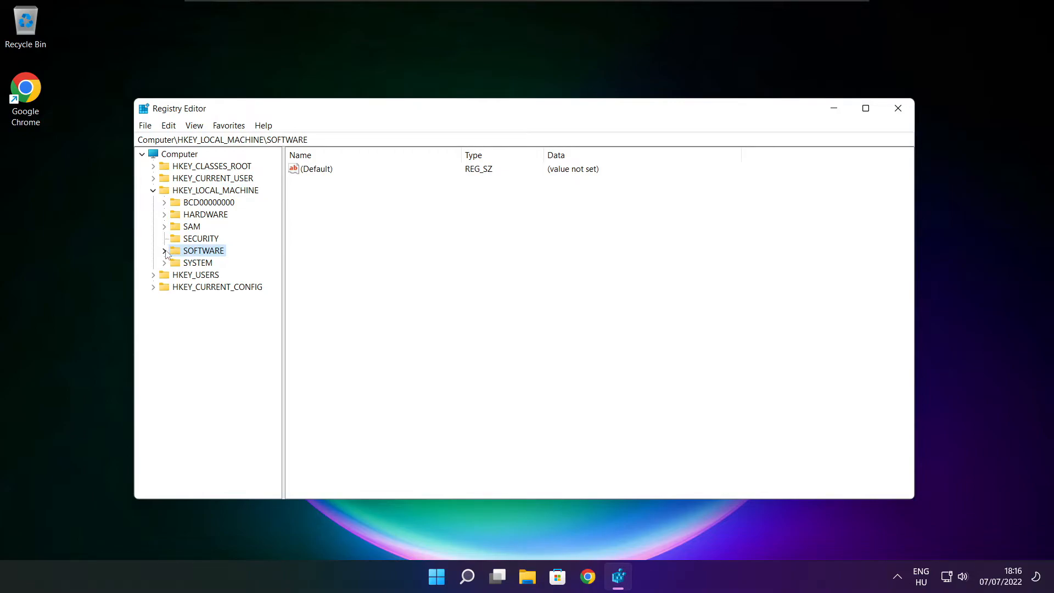
pyautogui.click(165, 251)
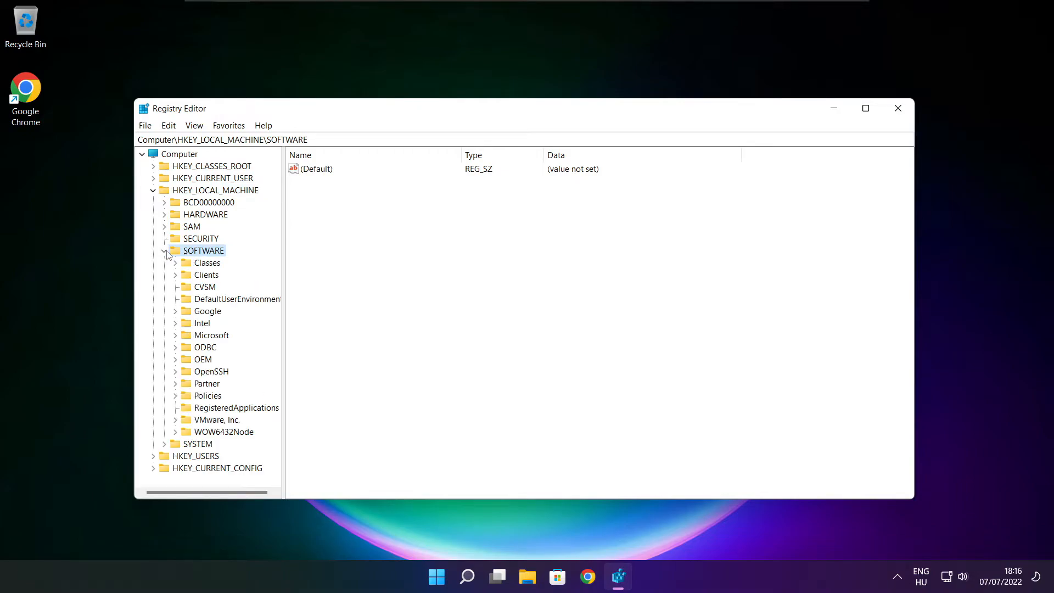
pyautogui.click(212, 335)
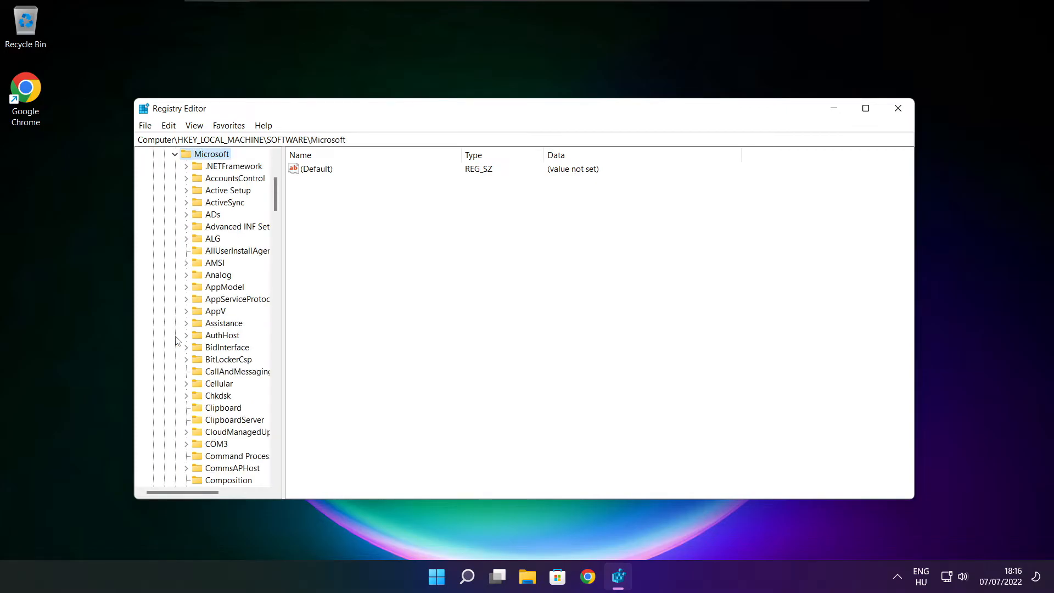
# - Scroll to PolicyManager and expand its default key to list the policy subkeys
pyautogui.scroll(-3)
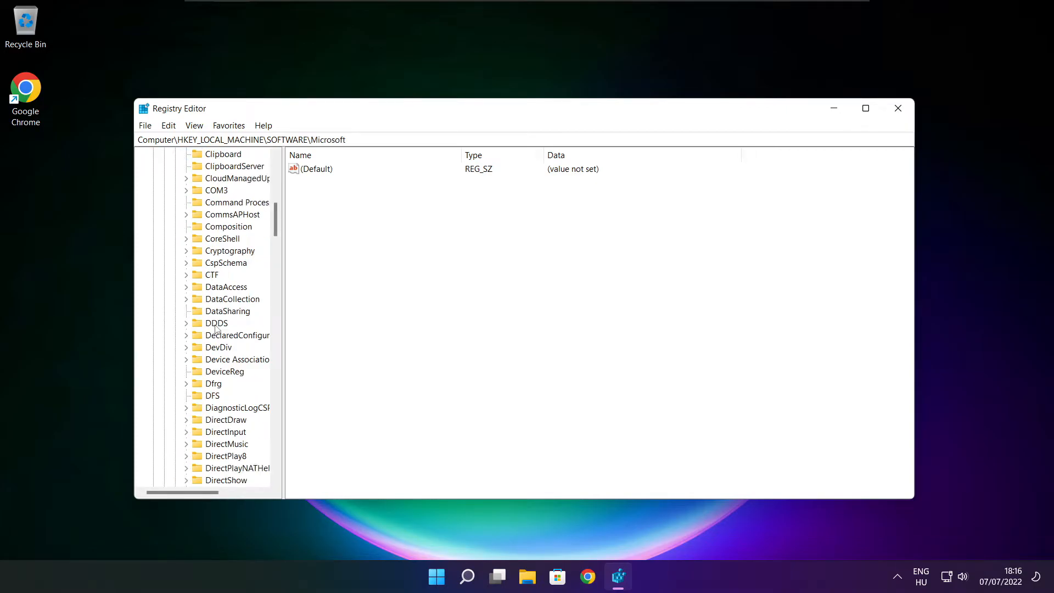
pyautogui.scroll(-3)
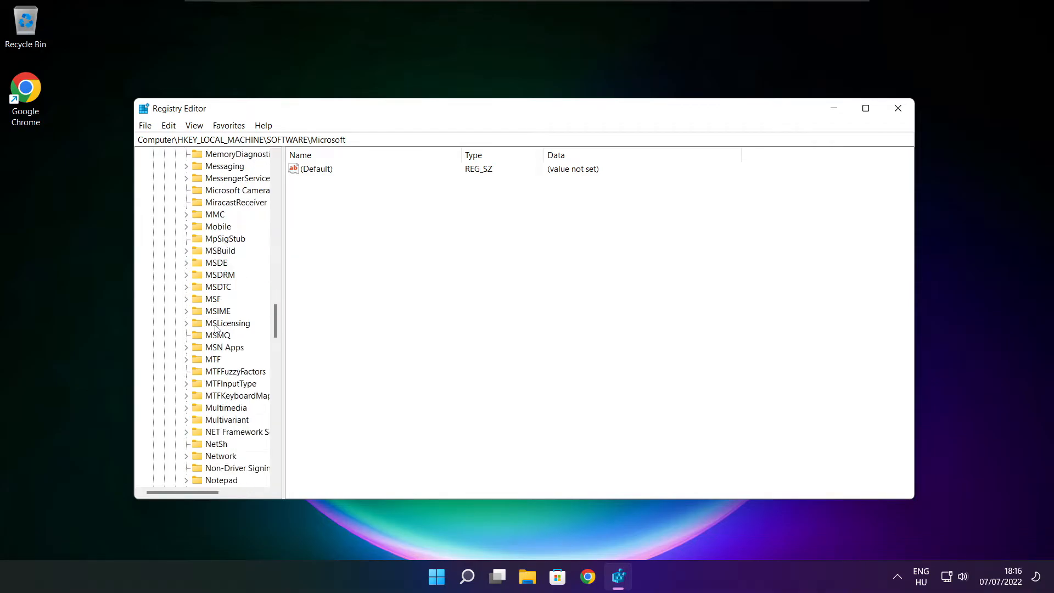
pyautogui.scroll(-3)
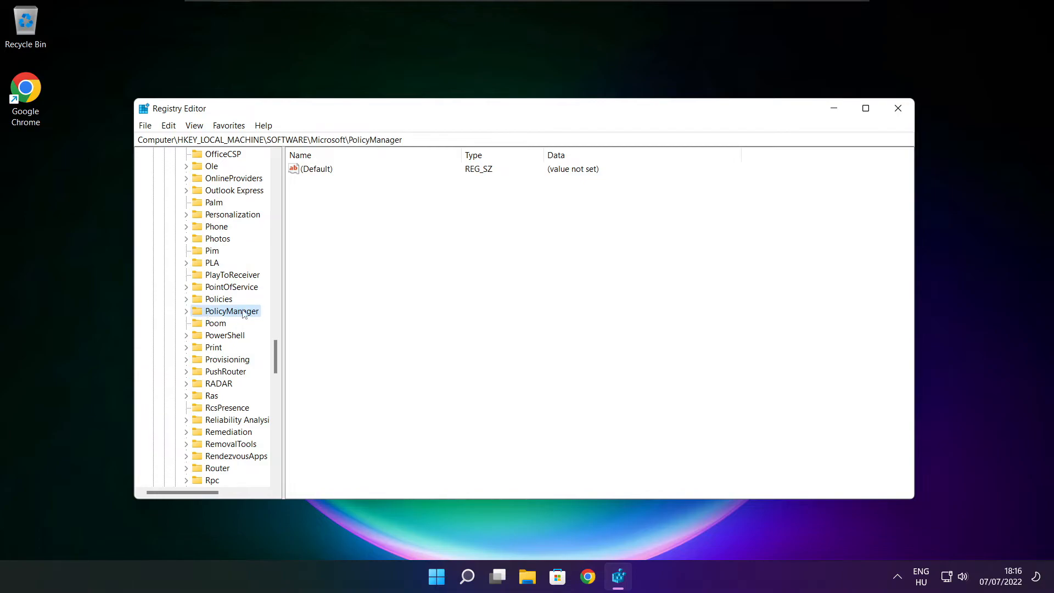
pyautogui.click(186, 311)
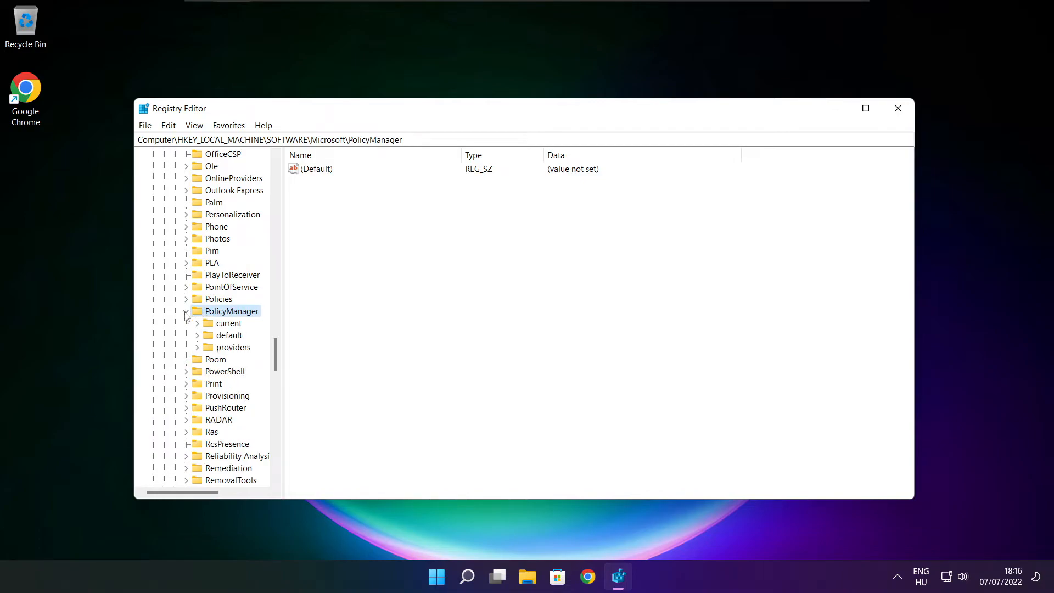
pyautogui.click(230, 335)
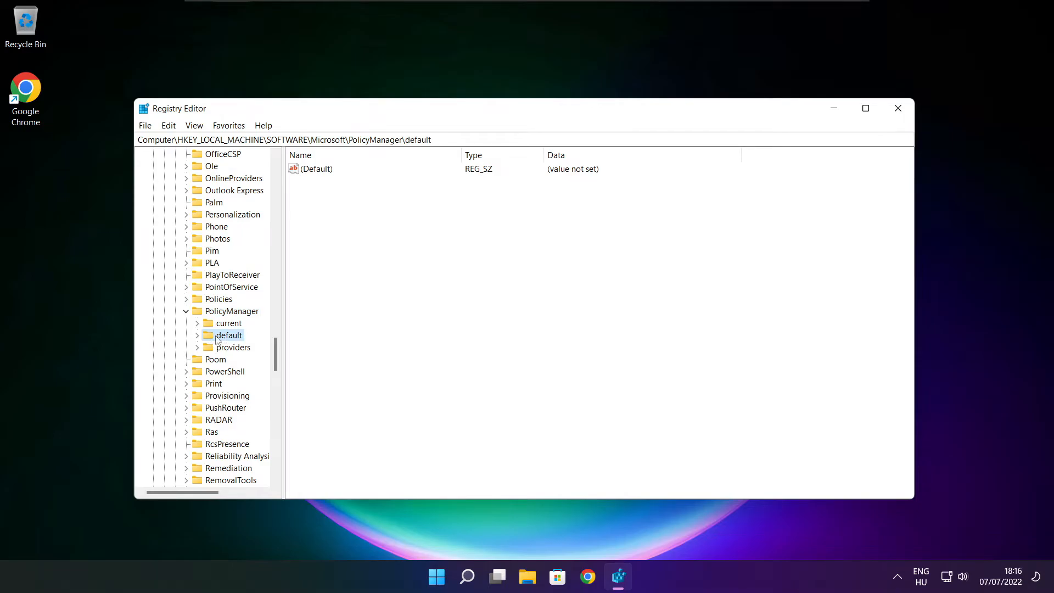
pyautogui.click(197, 335)
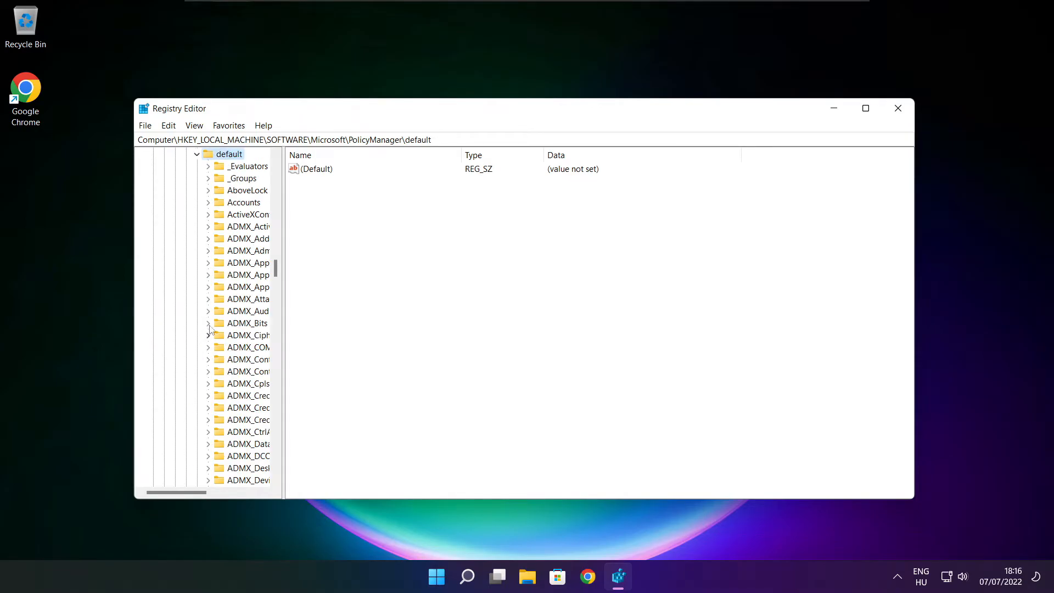
pyautogui.scroll(-3)
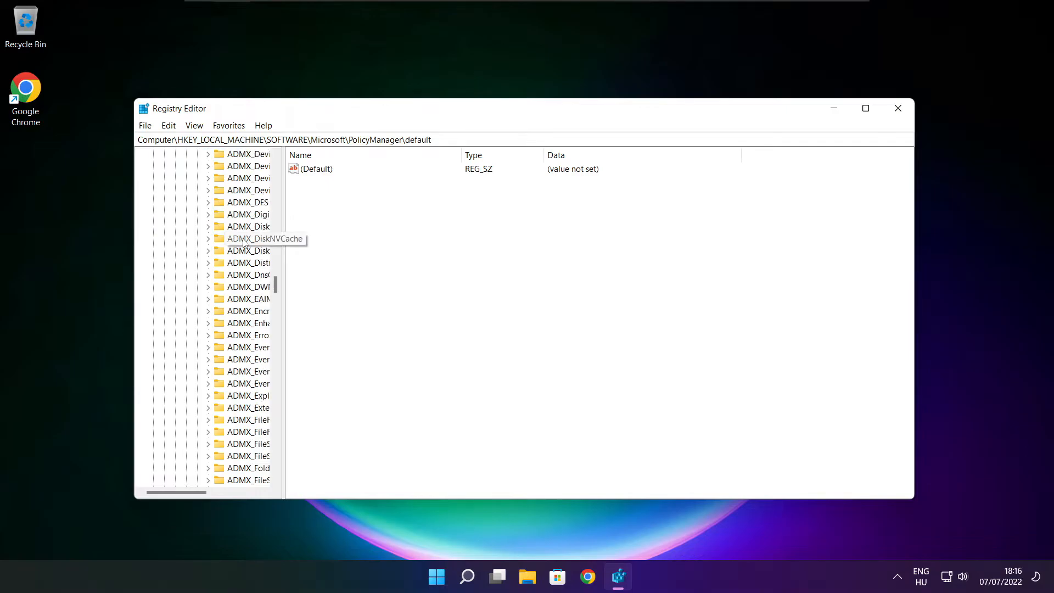
pyautogui.scroll(-3)
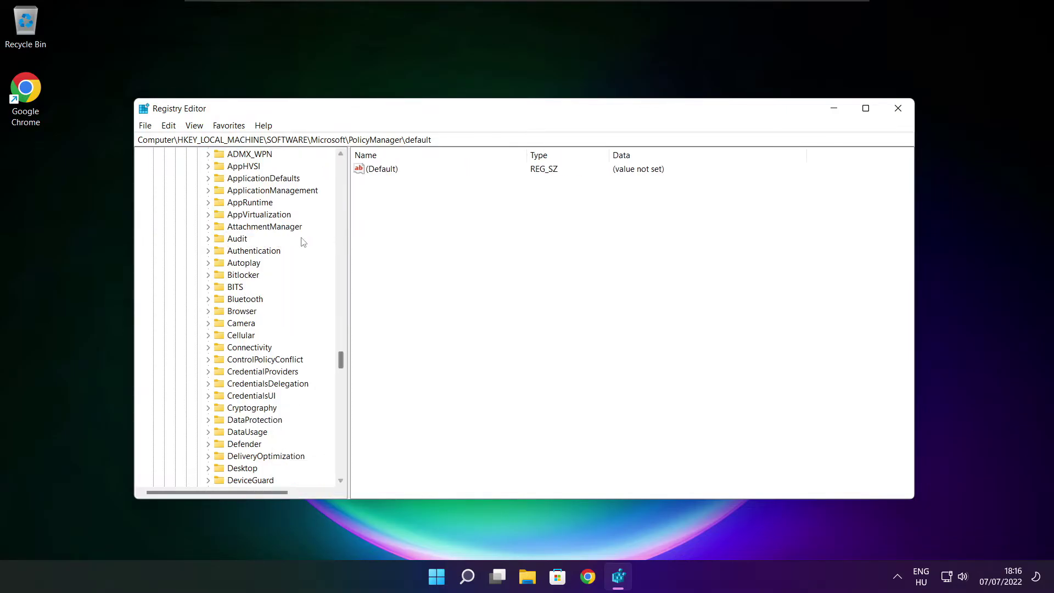
# - Set ApplicationManagement\AllowGameDVR 'value' to 0 and close Registry Editor
pyautogui.click(273, 227)
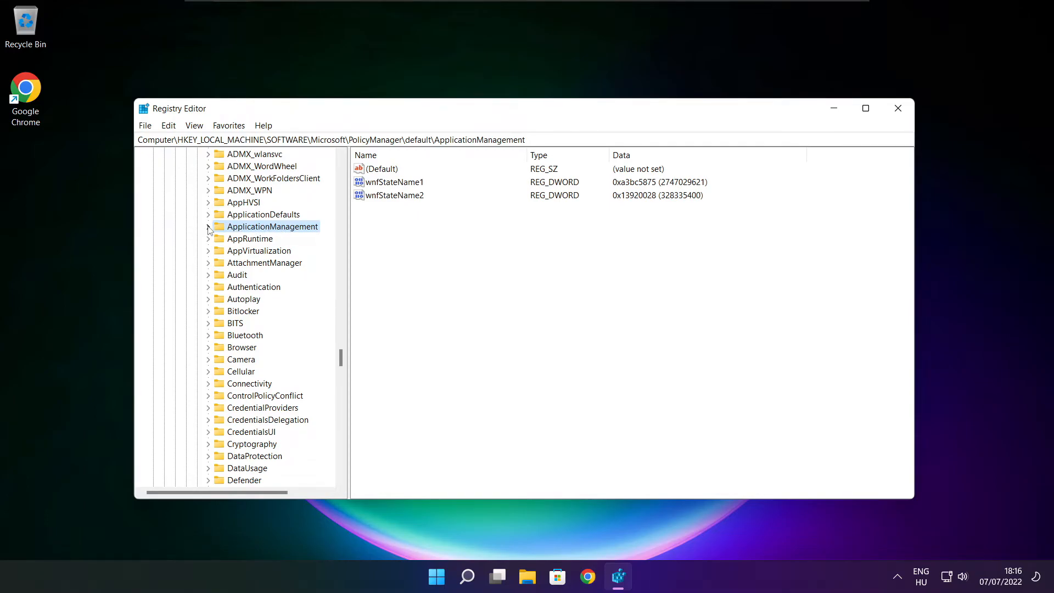
pyautogui.click(209, 227)
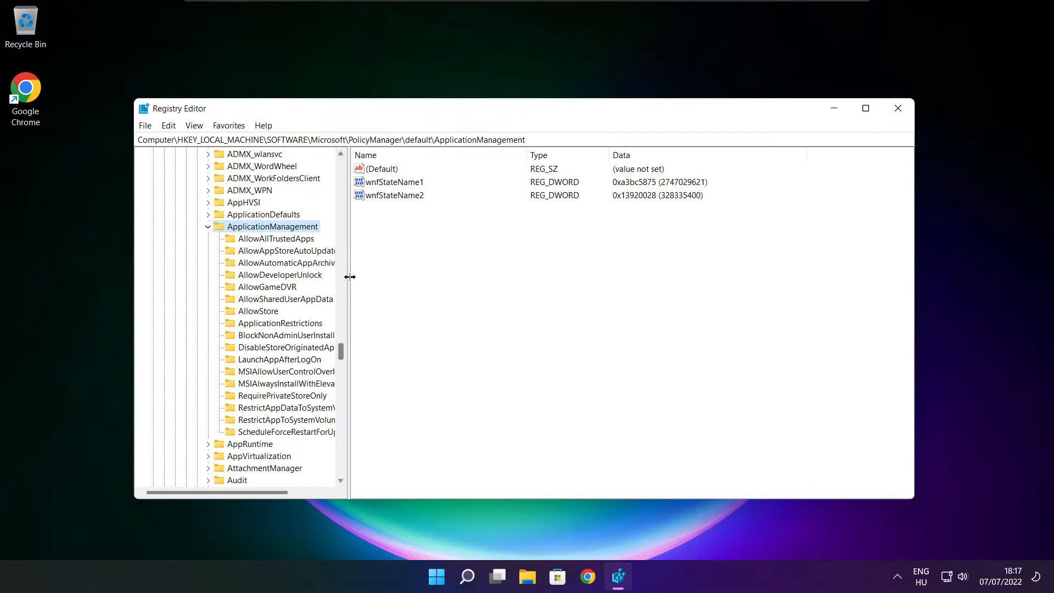
pyautogui.click(267, 287)
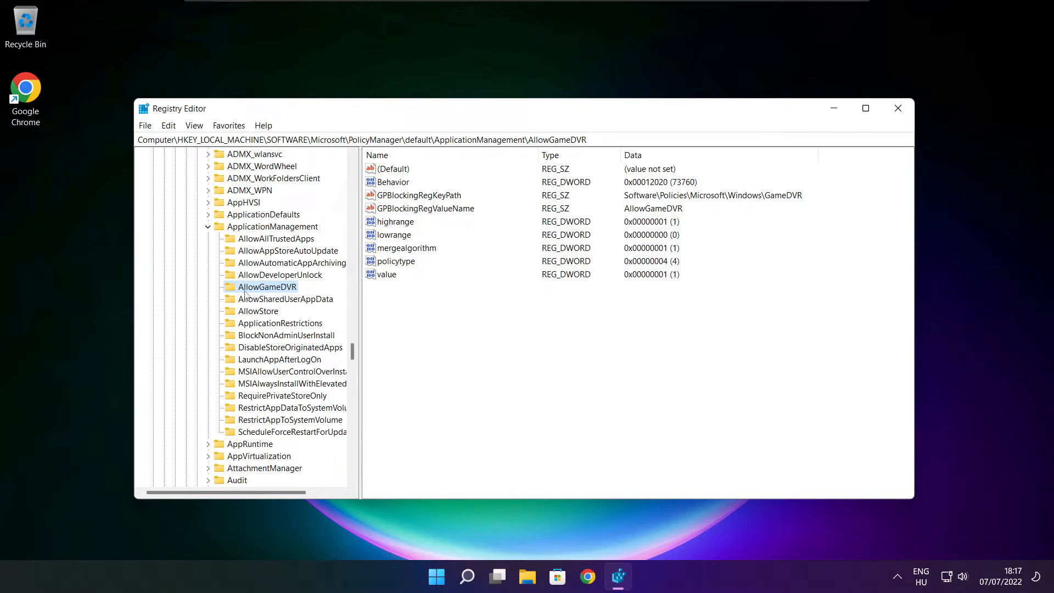
pyautogui.click(388, 275)
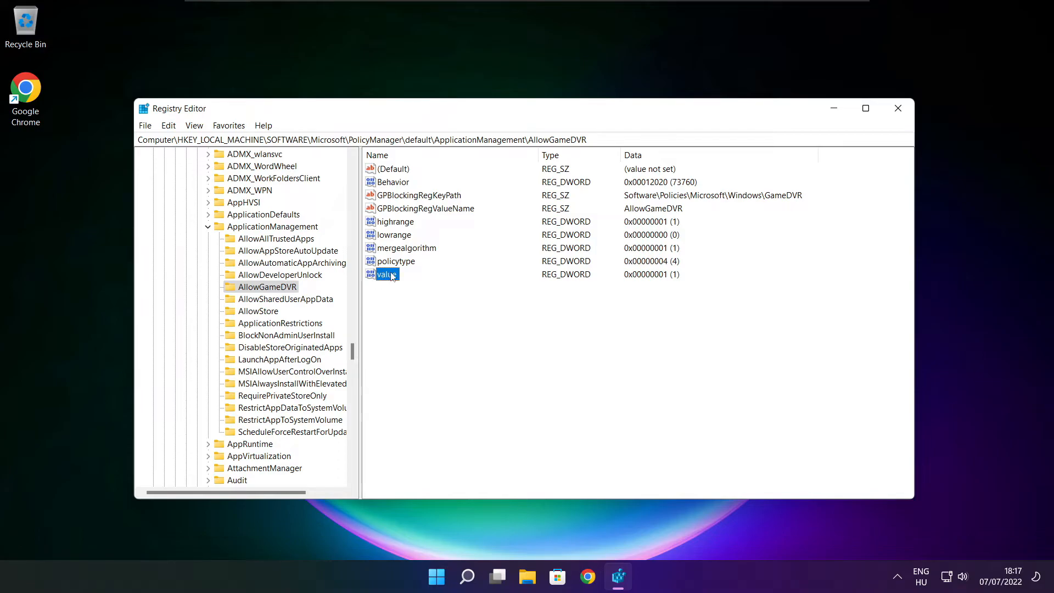
pyautogui.doubleClick(390, 274)
pyautogui.write('0')
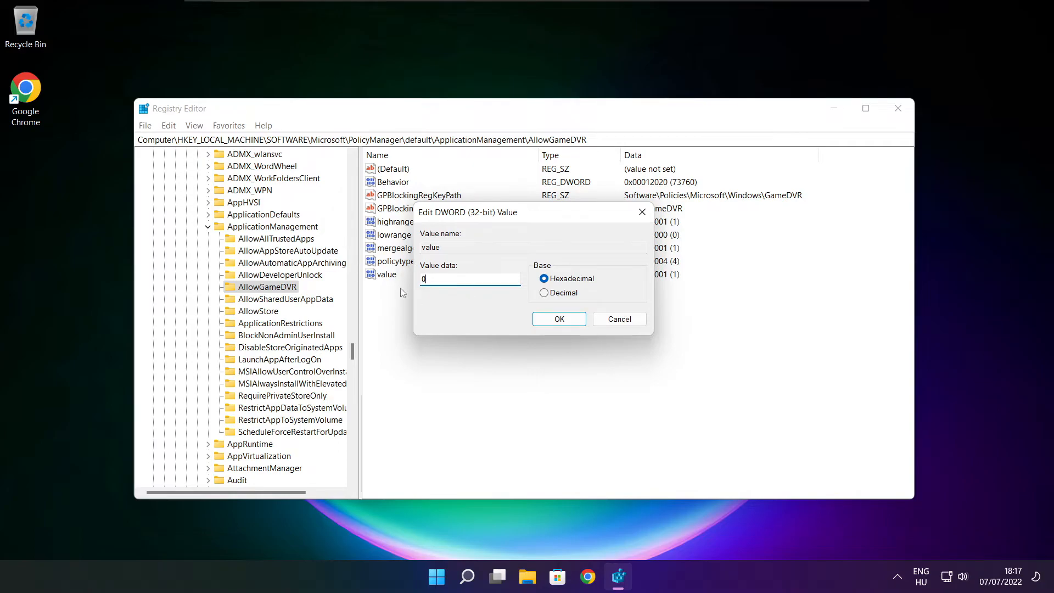
pyautogui.moveTo(559, 319)
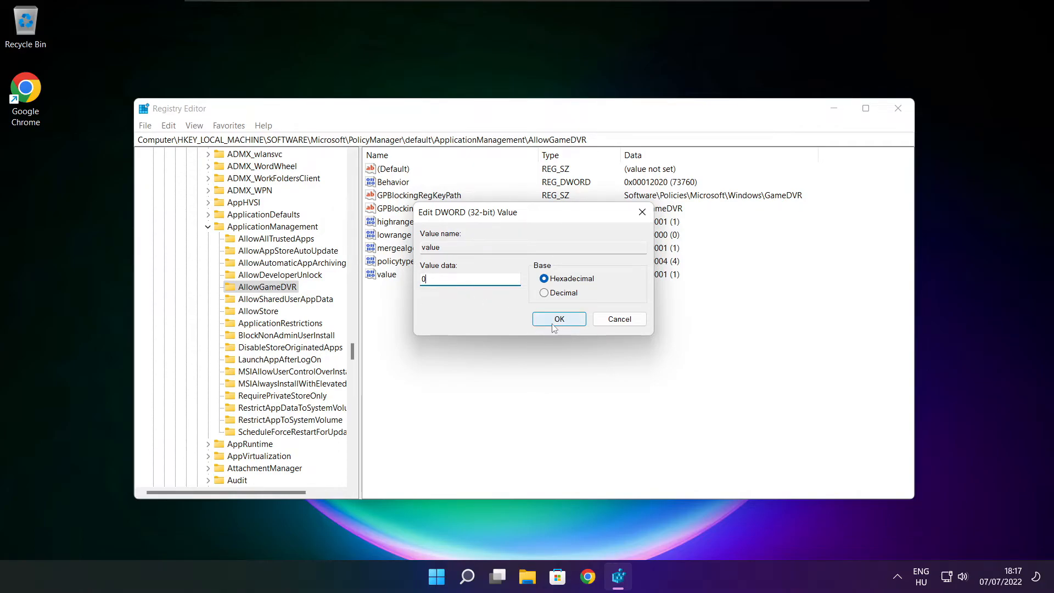
pyautogui.click(559, 318)
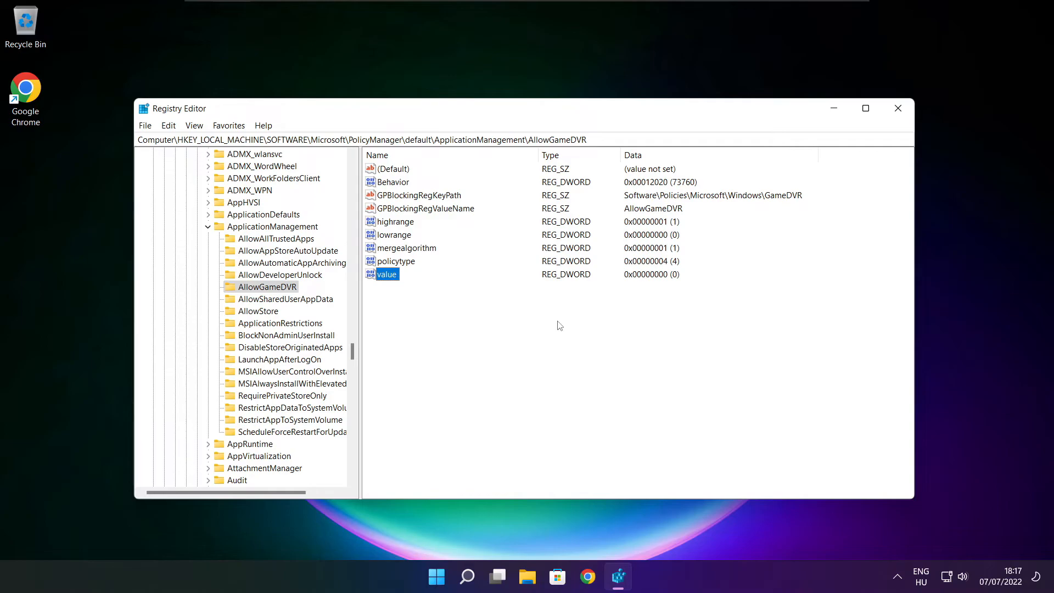
pyautogui.moveTo(787, 224)
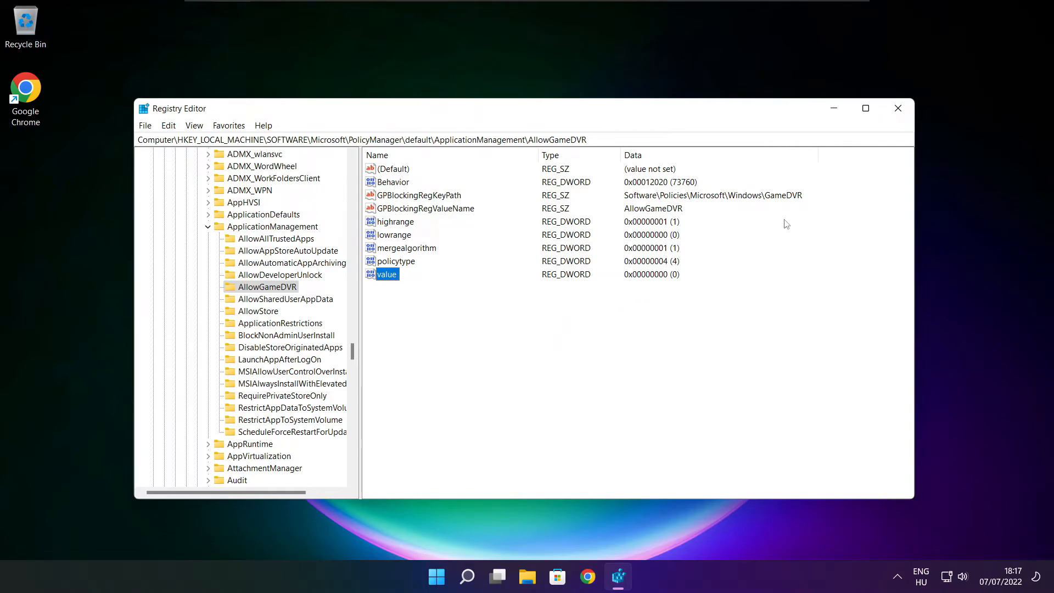
pyautogui.moveTo(899, 113)
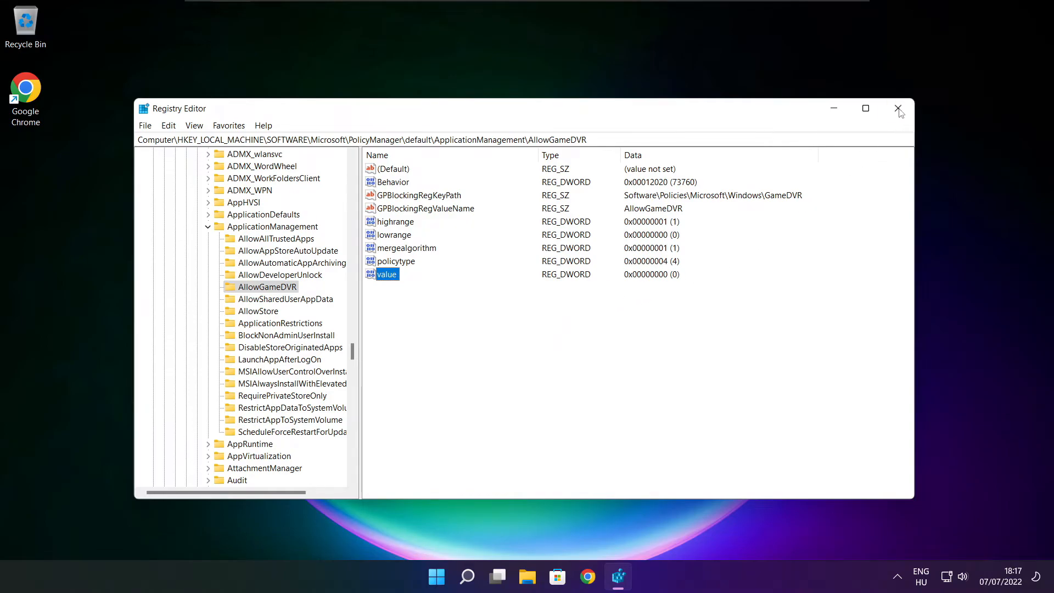
pyautogui.click(898, 109)
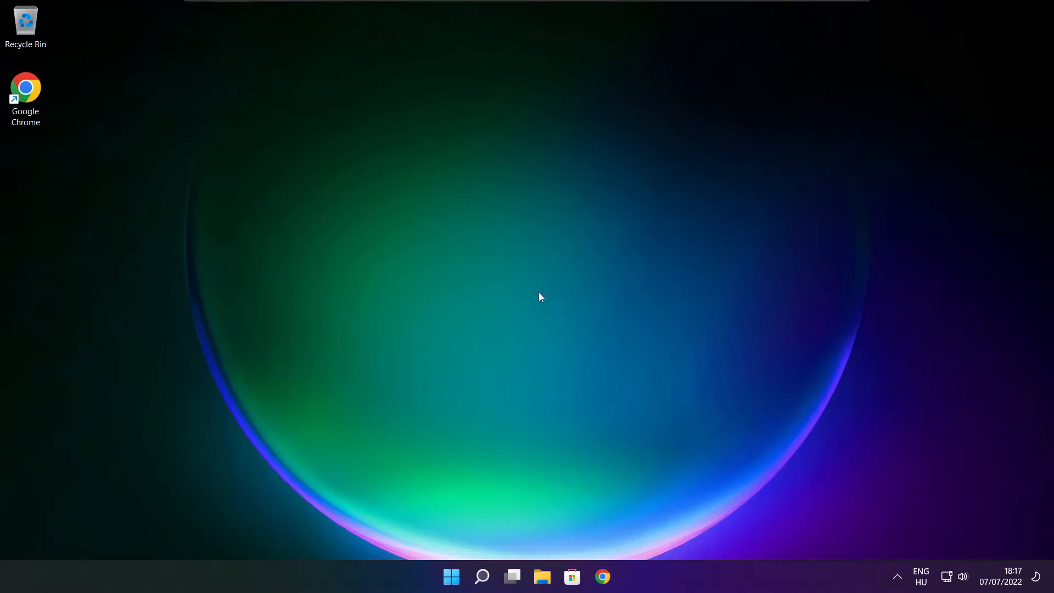
pyautogui.moveTo(601, 576)
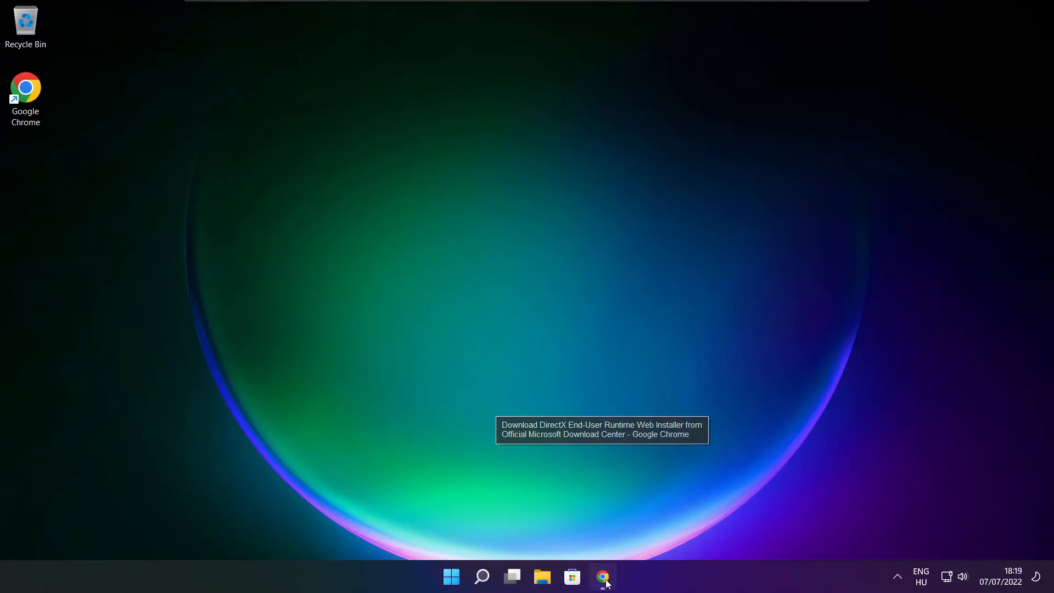
# - Return to Chrome and download the DirectX End-User Runtime Web Installer (dxwebsetup.exe)
pyautogui.click(602, 576)
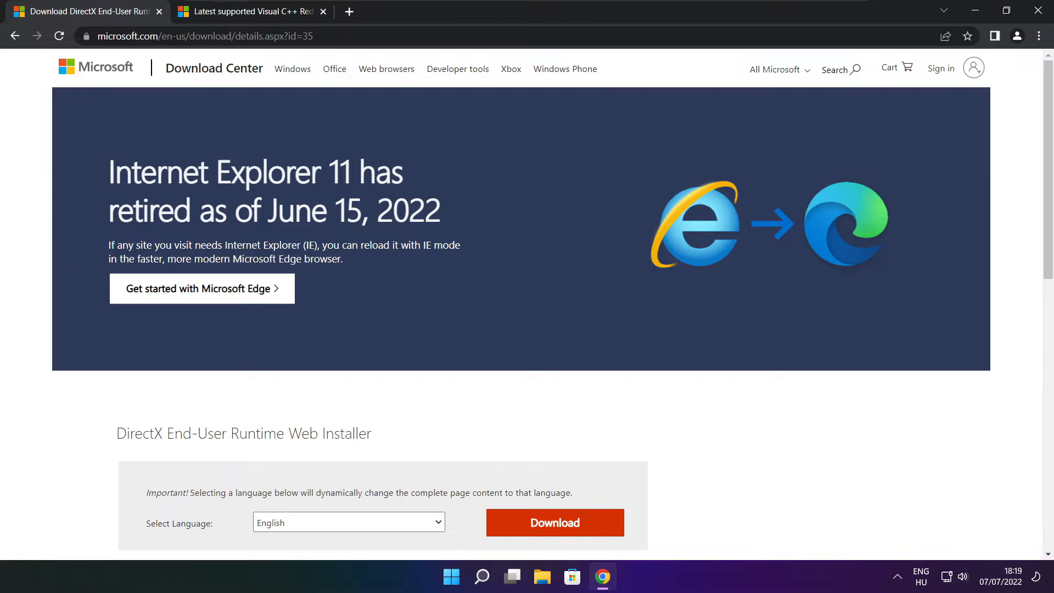
pyautogui.click(201, 36)
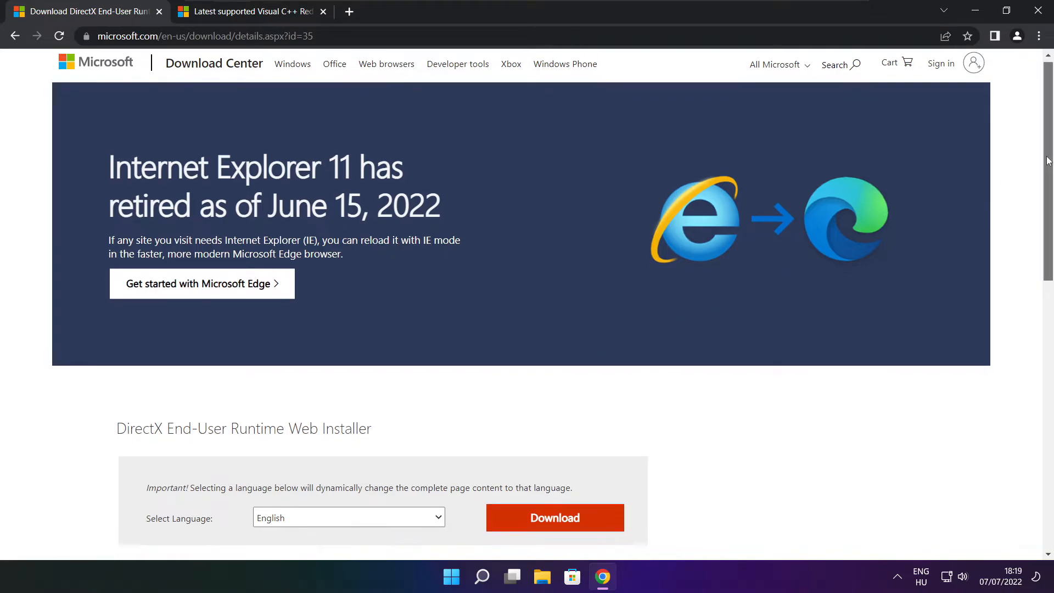
pyautogui.scroll(-3)
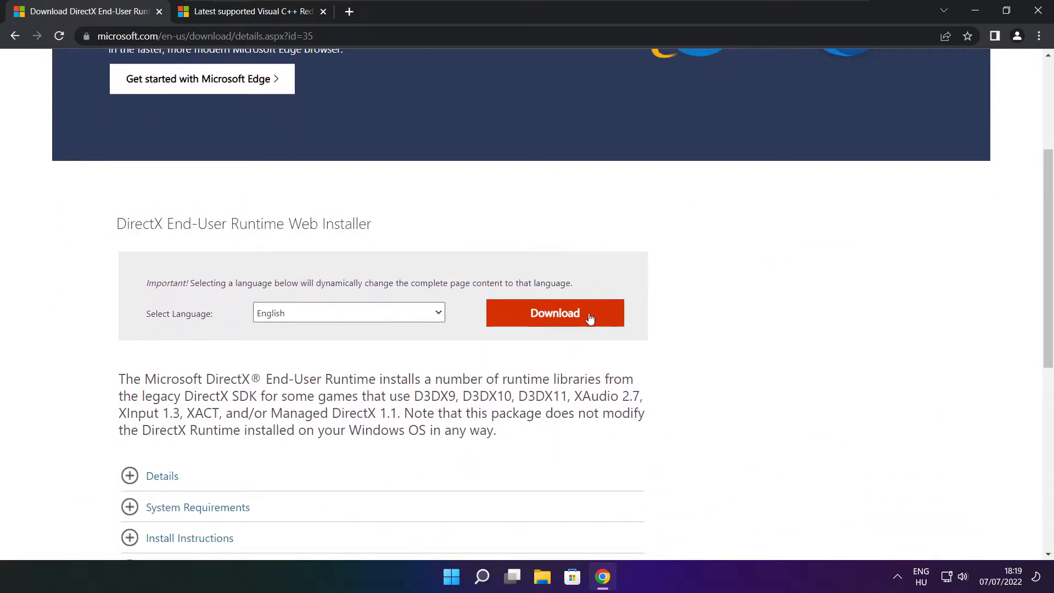
pyautogui.click(555, 312)
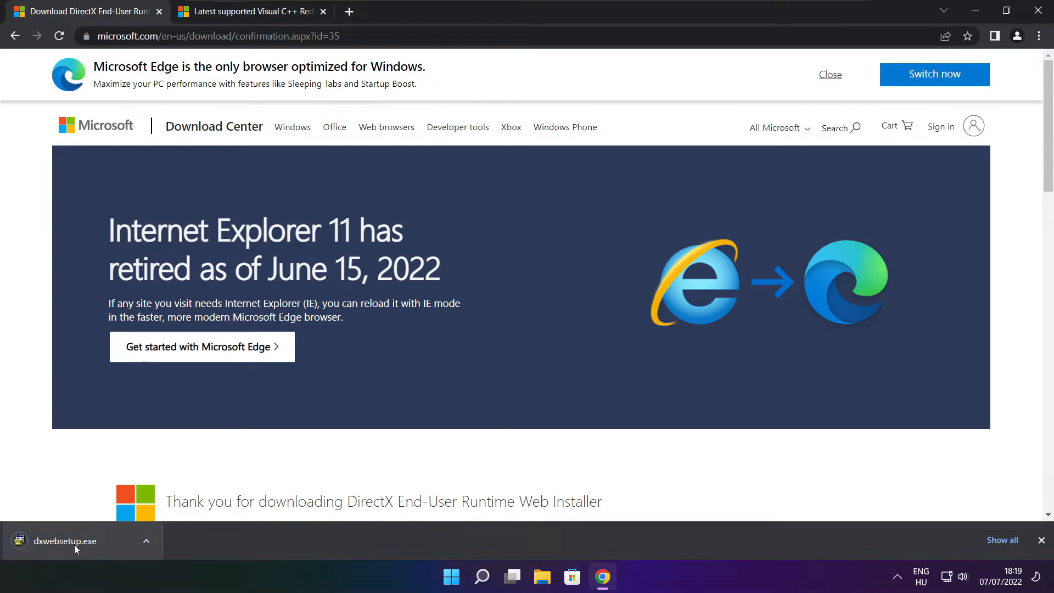
# - Run dxwebsetup.exe and accept the DirectX license agreement
pyautogui.click(67, 542)
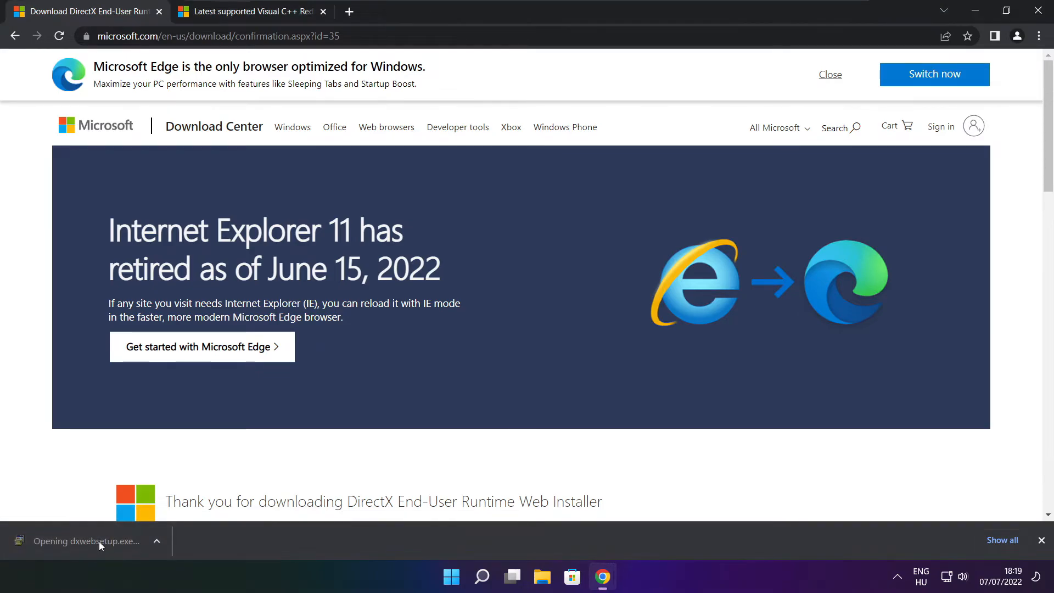
pyautogui.click(87, 541)
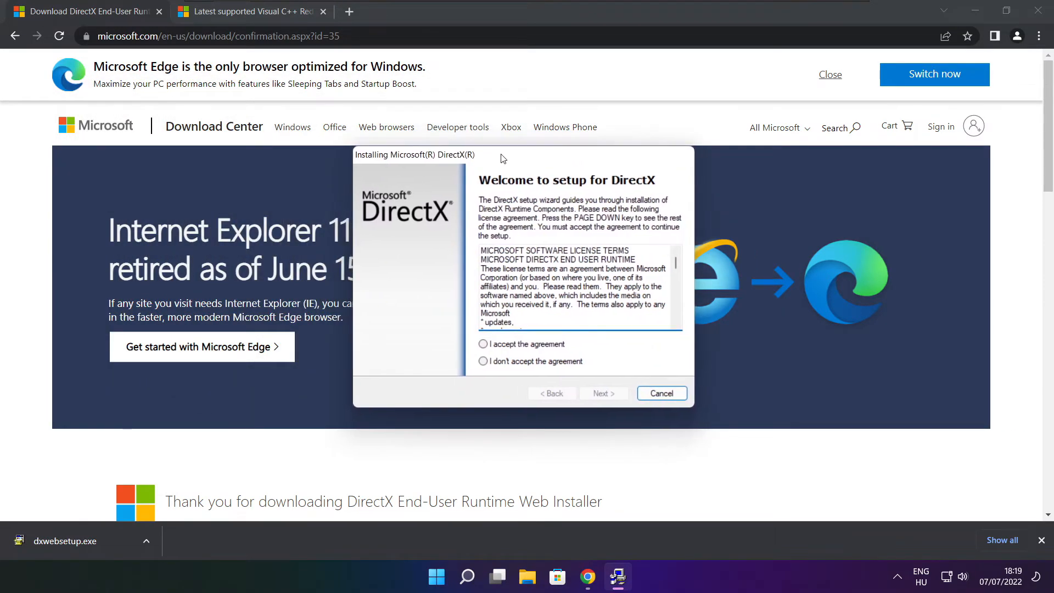
pyautogui.scroll(-3)
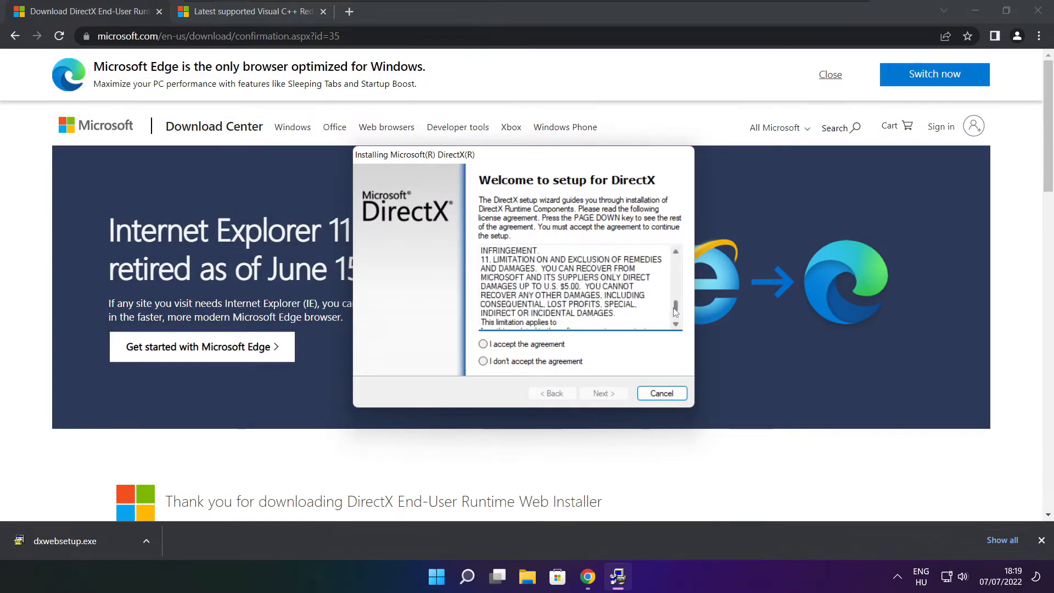
pyautogui.click(483, 344)
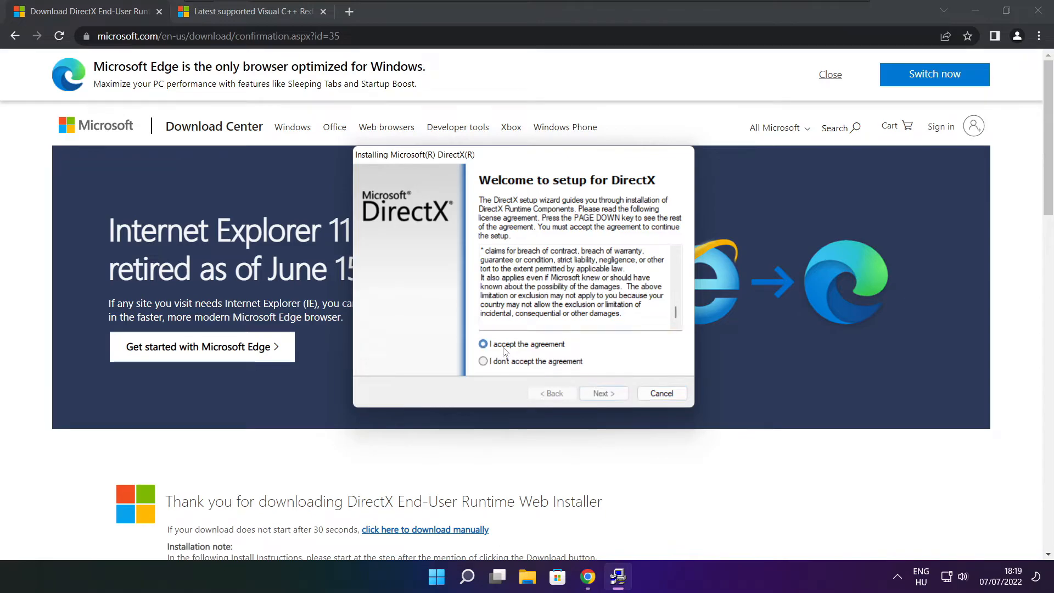
pyautogui.click(602, 393)
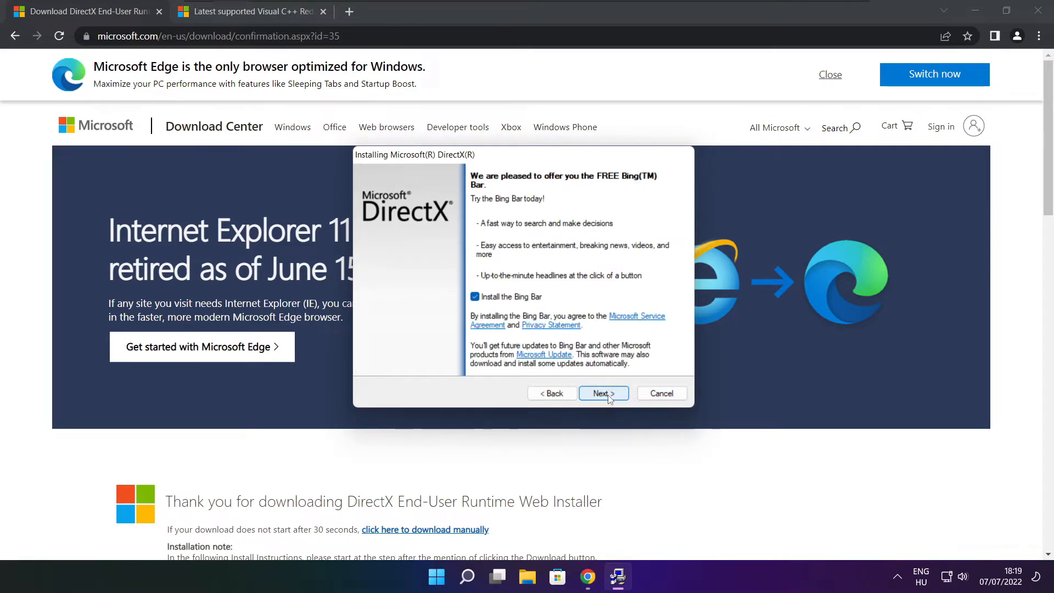
# - Decline the Bing Bar, install the DirectX components and finish setup
pyautogui.click(474, 296)
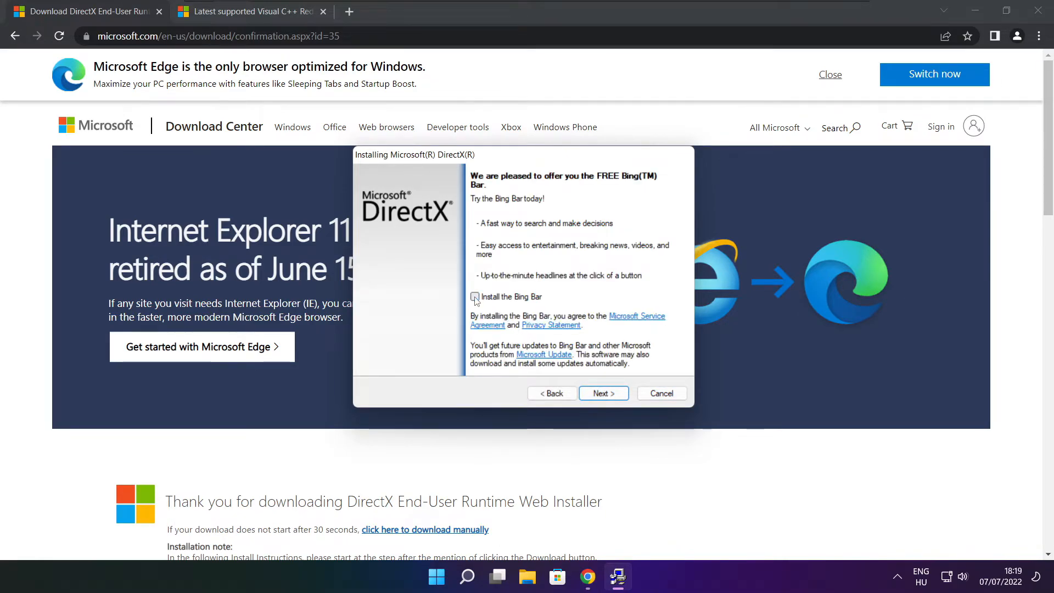
pyautogui.click(603, 393)
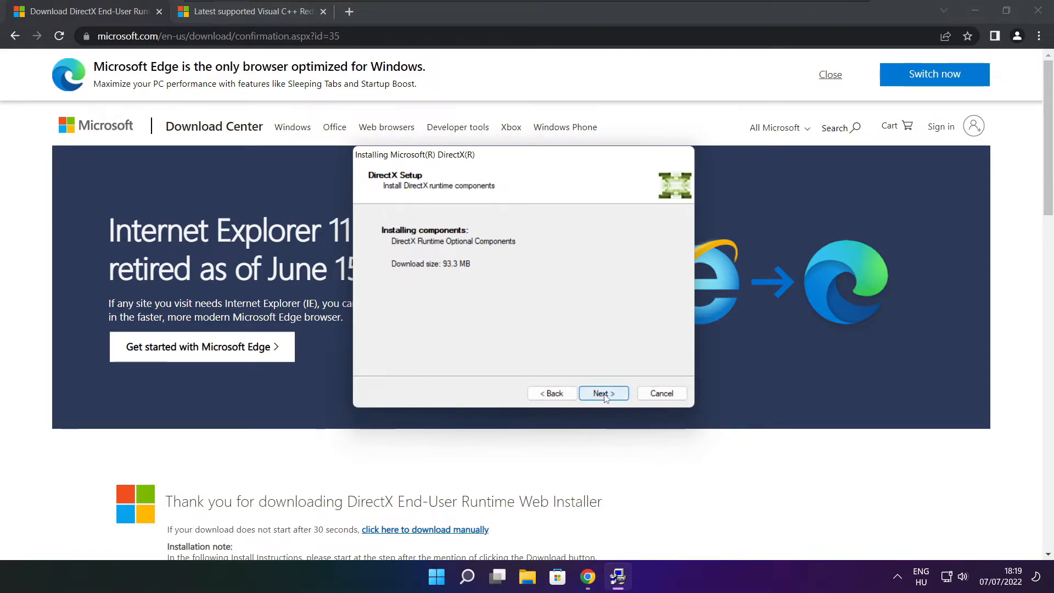
pyautogui.click(602, 394)
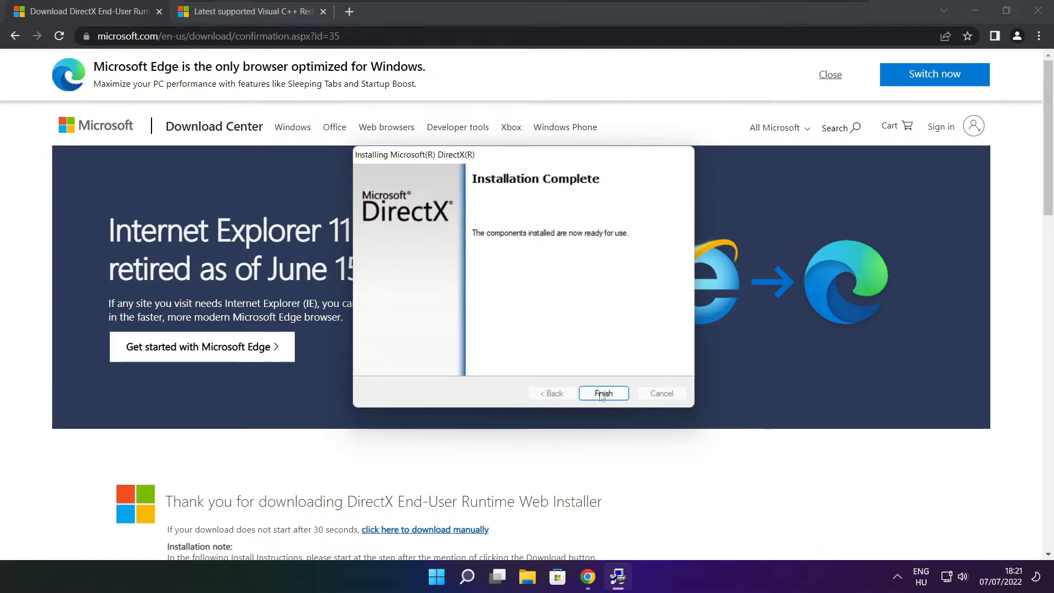
pyautogui.click(603, 393)
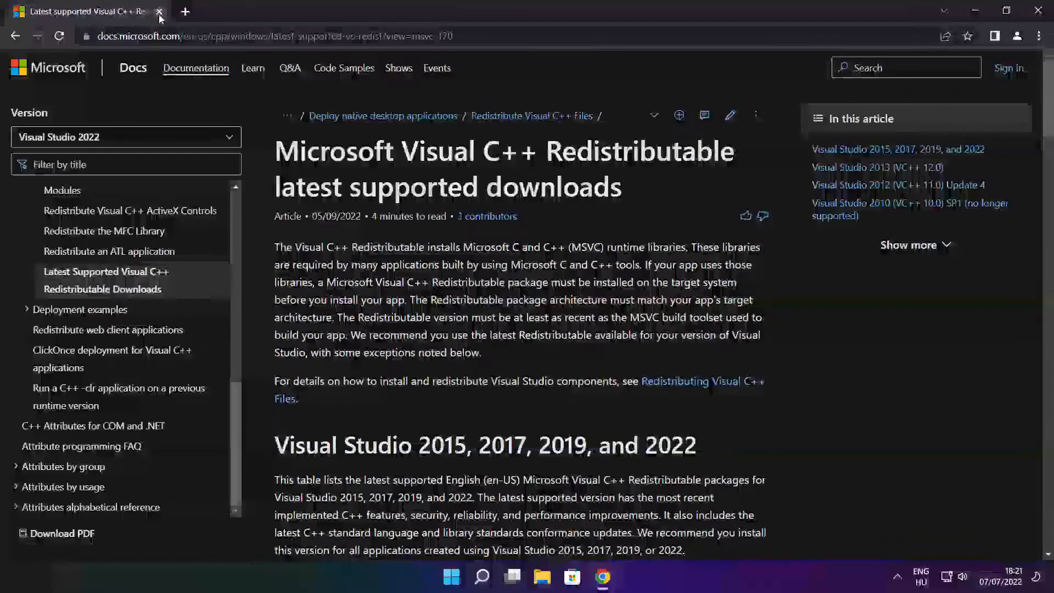
# - Download the ARM64, x86 and x64 vc_redist installers from the Visual Studio 2015–2022 table
pyautogui.click(269, 36)
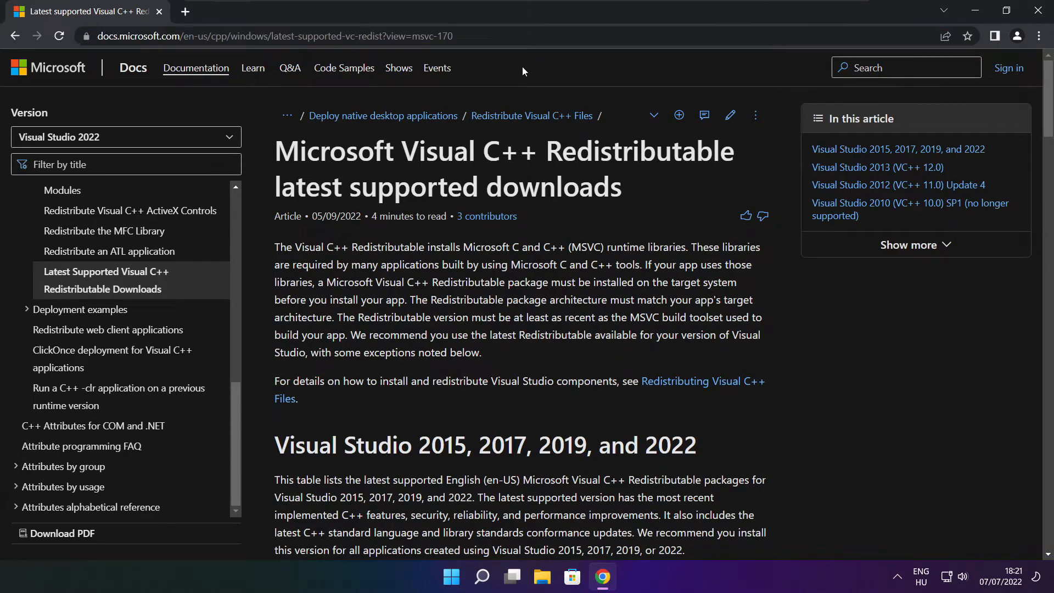
pyautogui.scroll(-3)
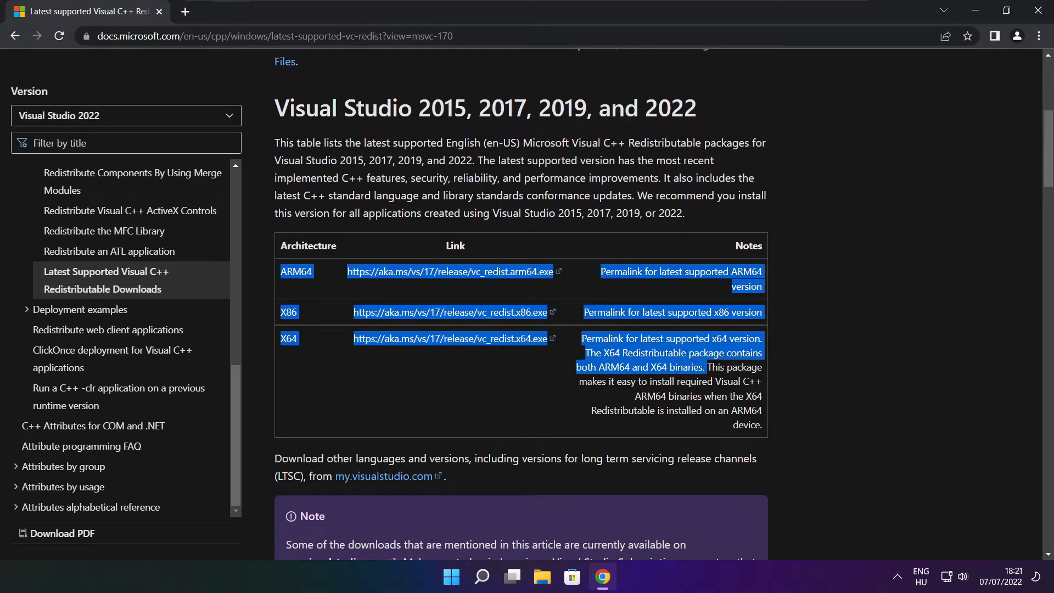
pyautogui.click(417, 272)
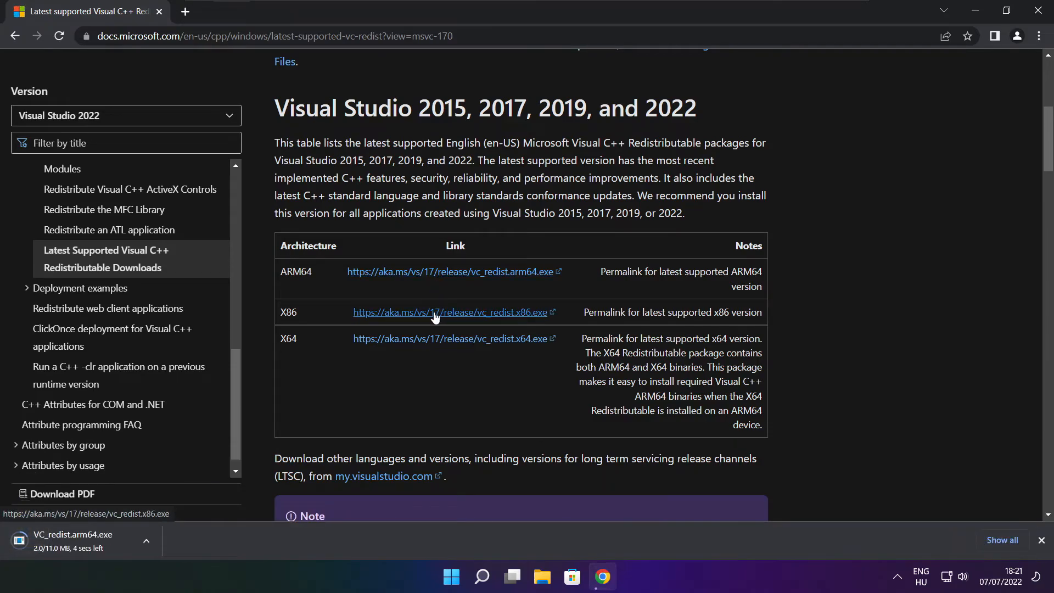
pyautogui.click(452, 312)
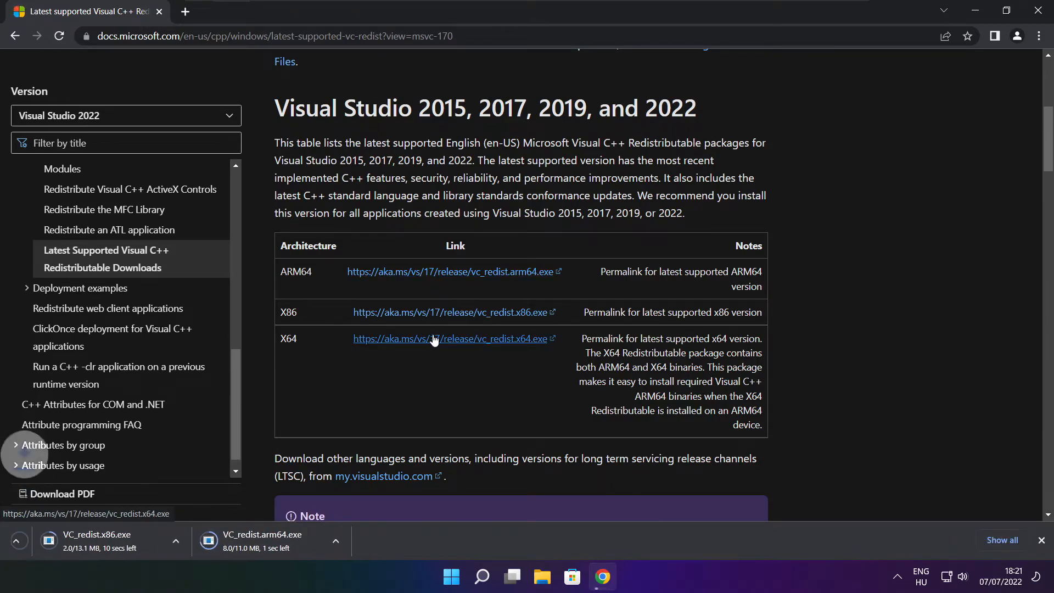
pyautogui.click(450, 338)
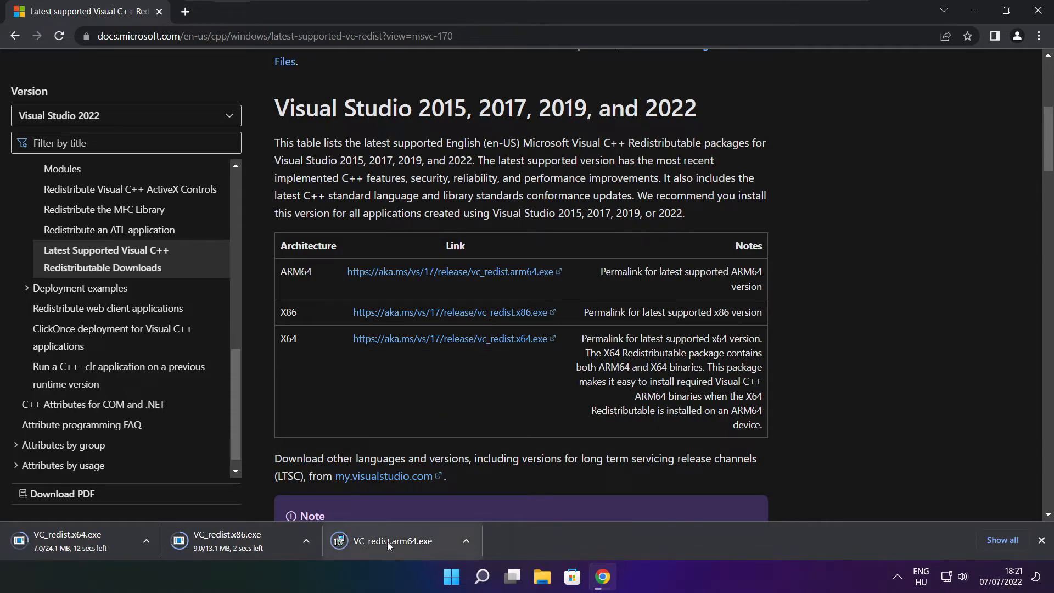
# - Run VC_redist.arm64.exe, accept the license, install, and close the installer
pyautogui.click(400, 540)
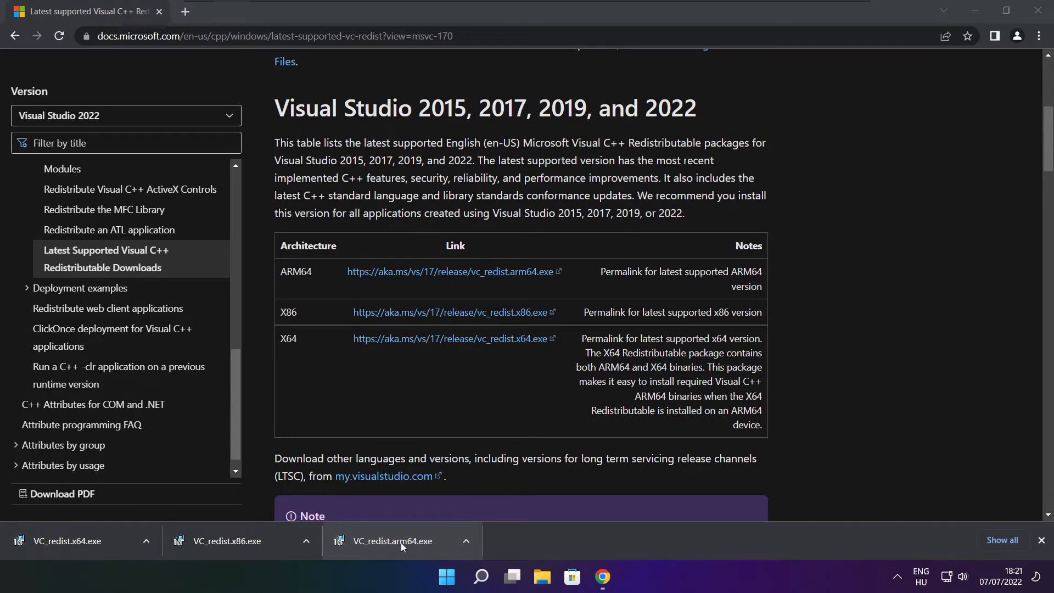
pyautogui.click(396, 540)
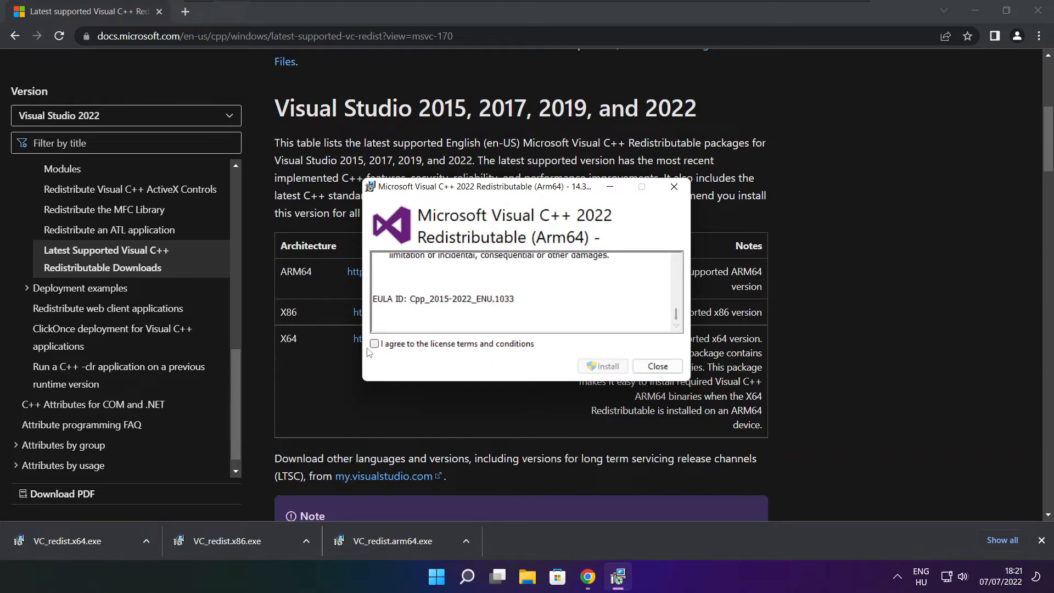
pyautogui.click(374, 343)
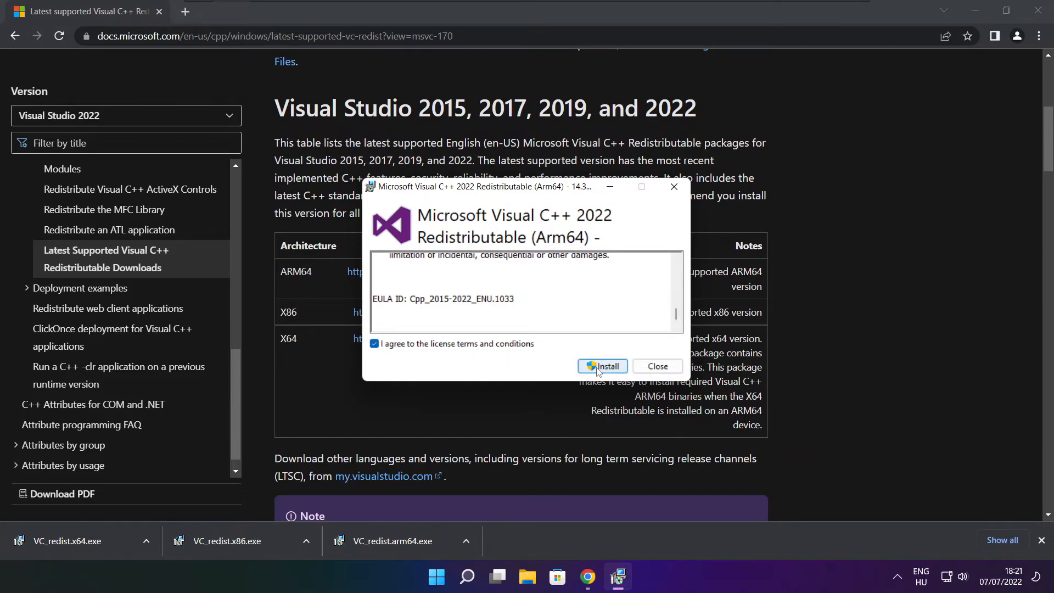
pyautogui.click(602, 365)
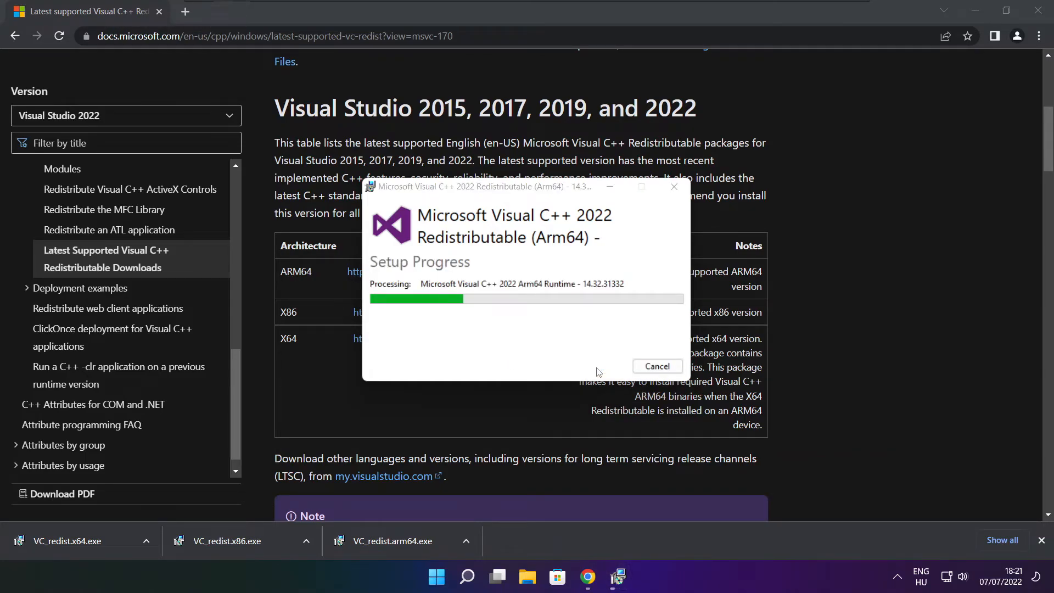
pyautogui.click(657, 367)
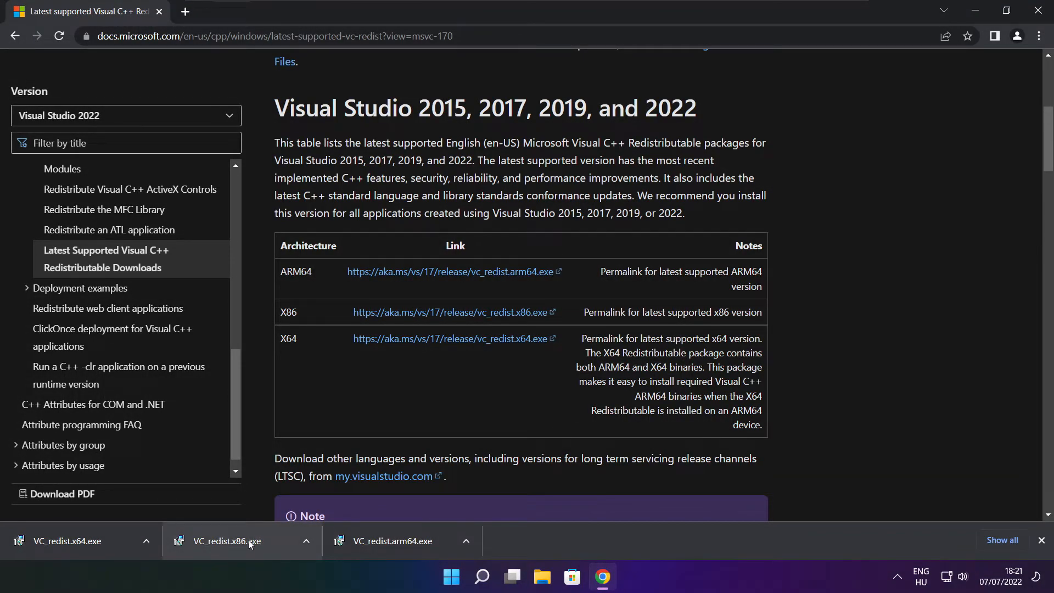
# - Run VC_redist.x86.exe, accept the license, install 14.32.31332, and close after Setup Successful
pyautogui.click(226, 540)
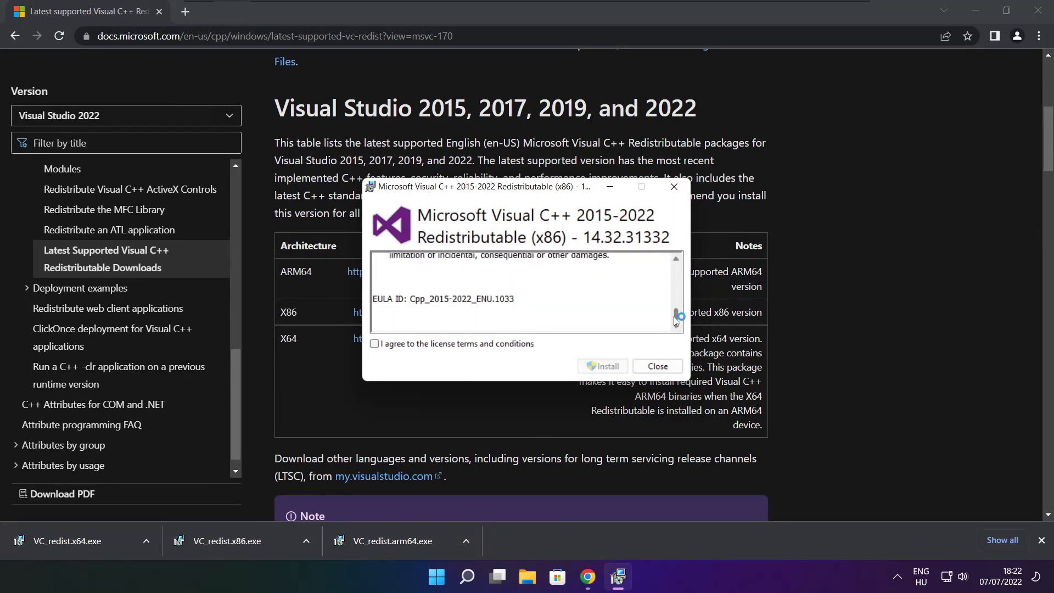
pyautogui.click(374, 344)
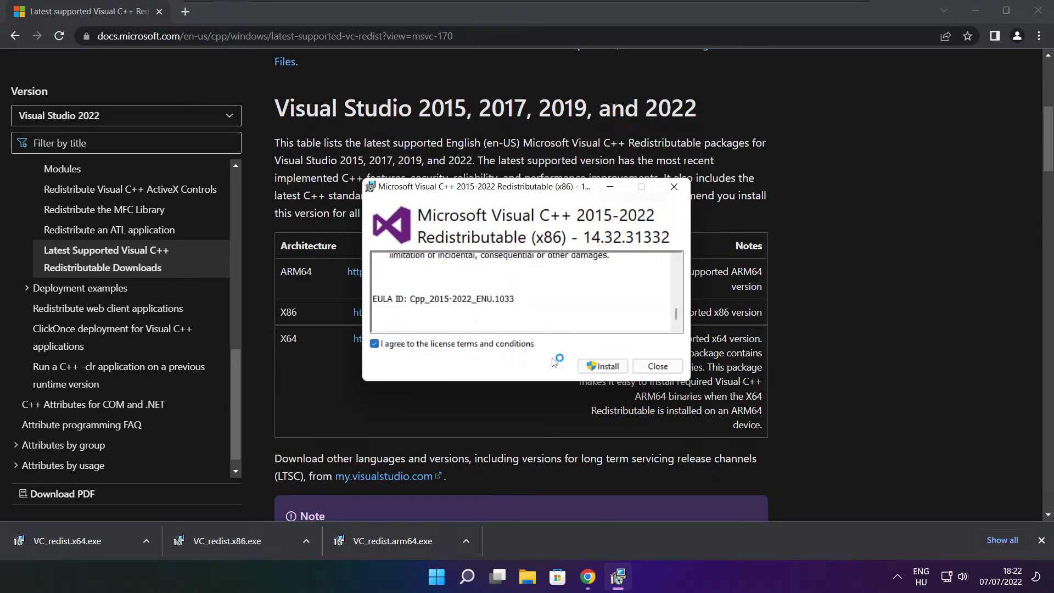
pyautogui.click(602, 366)
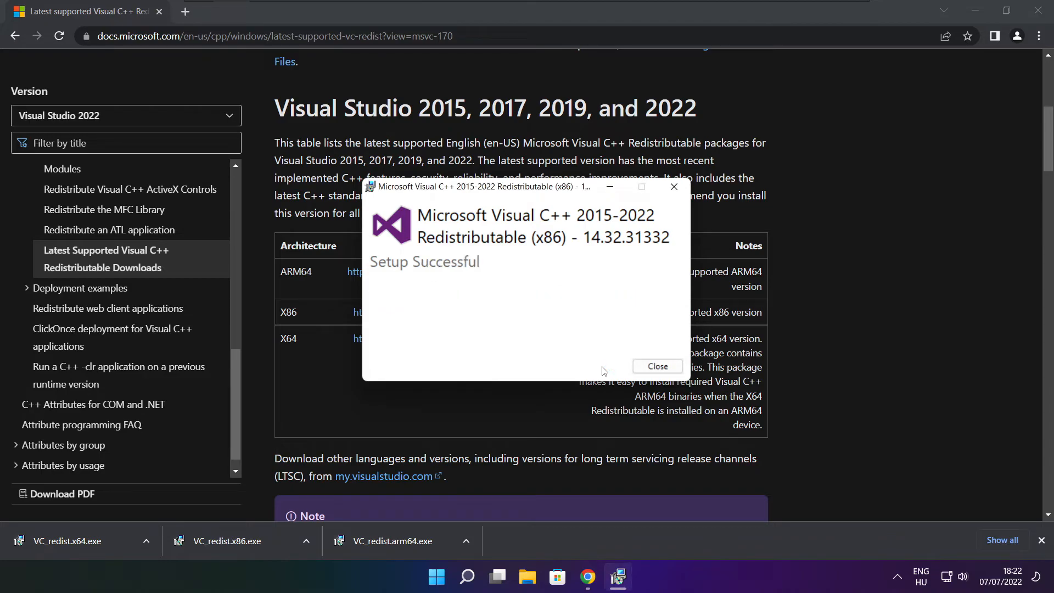
pyautogui.click(657, 366)
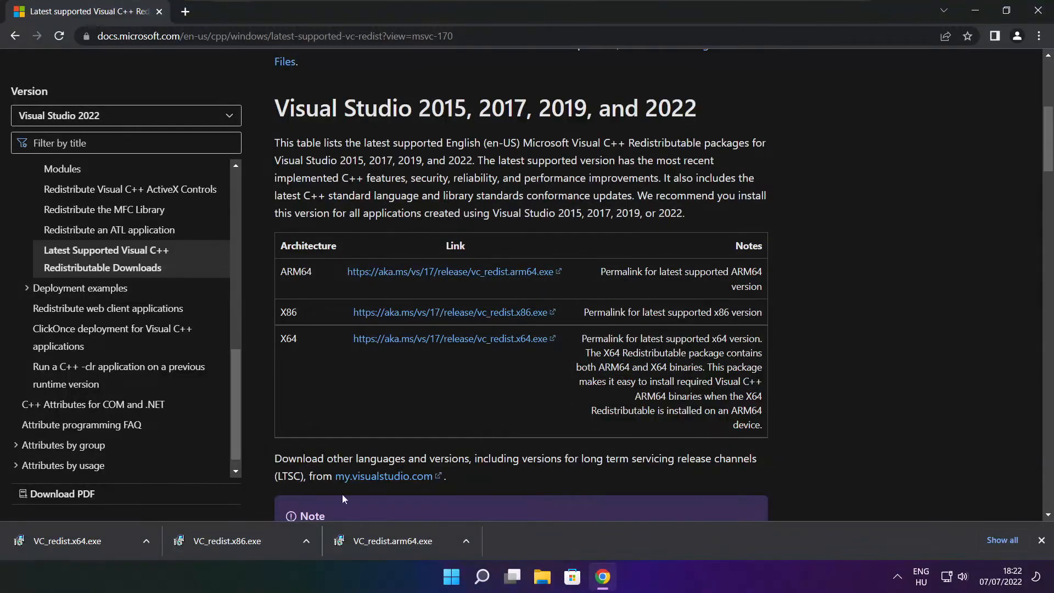
# - Run VC_redist.x64.exe, accept the license, install 14.32.31332, and close the installer
pyautogui.click(71, 540)
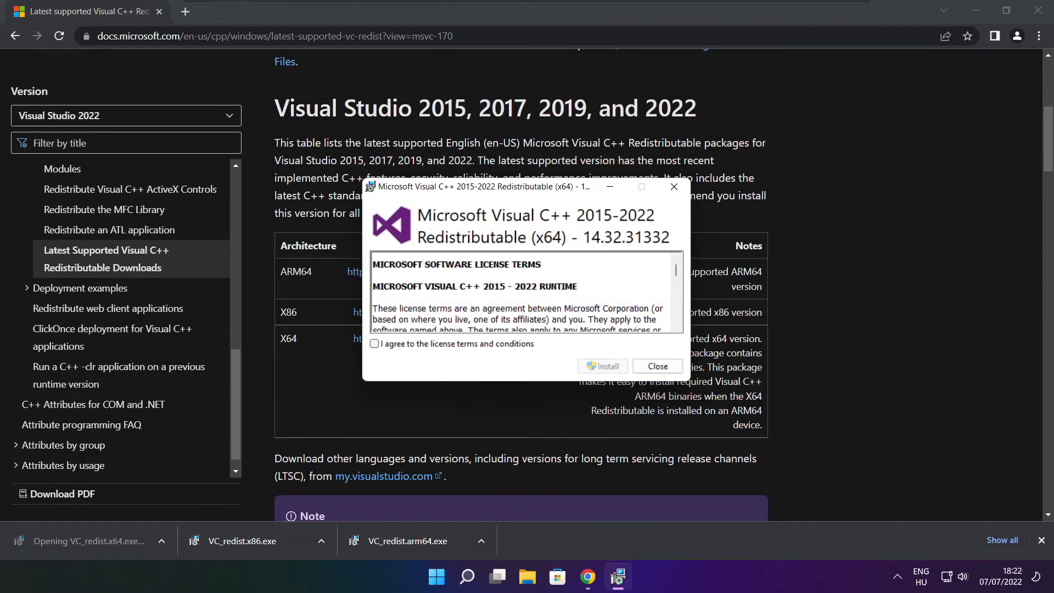
pyautogui.scroll(-3)
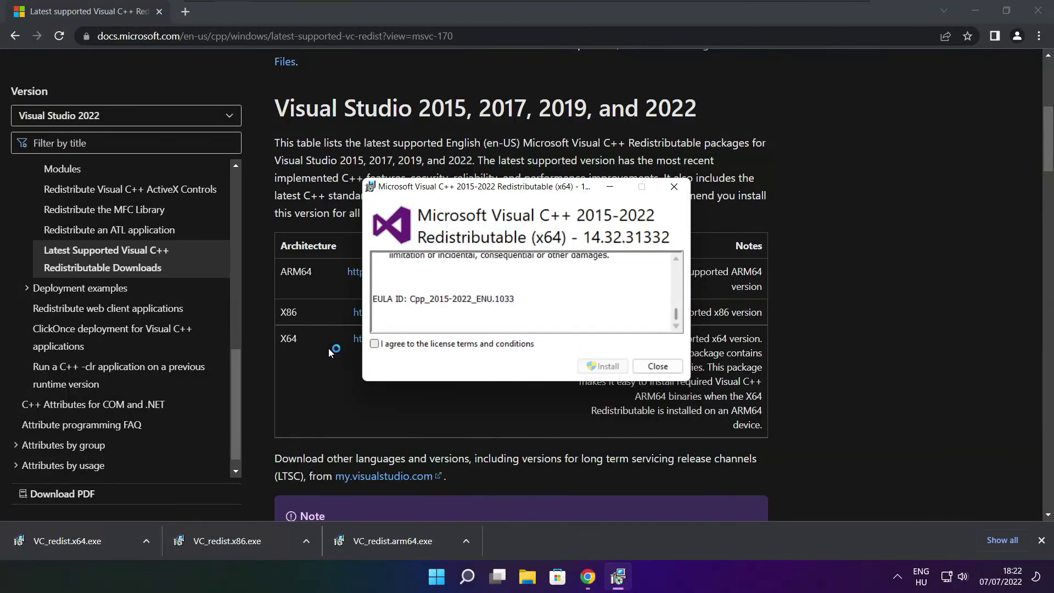
pyautogui.click(375, 344)
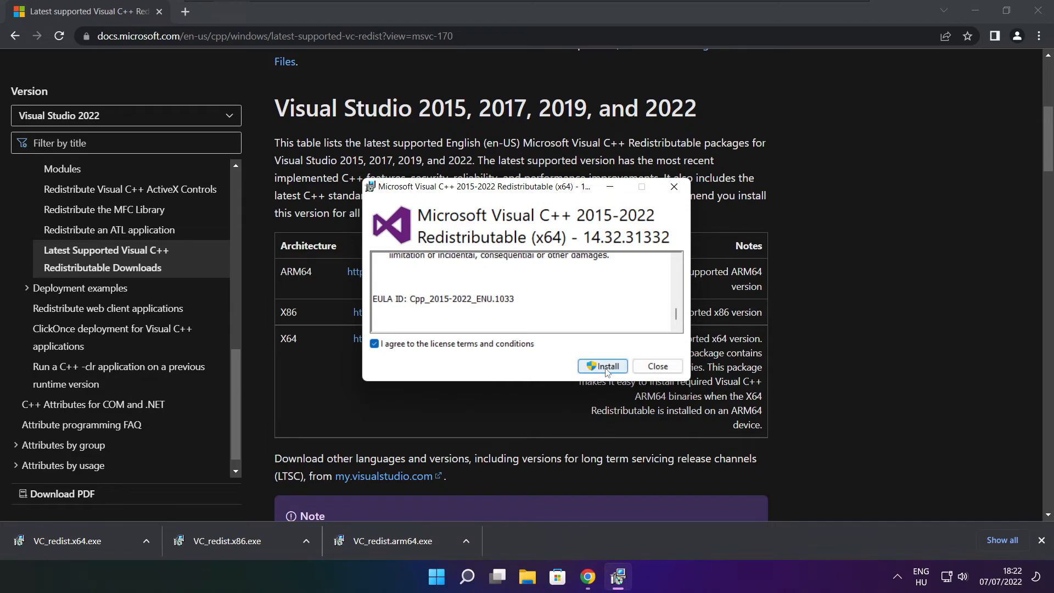
pyautogui.click(602, 366)
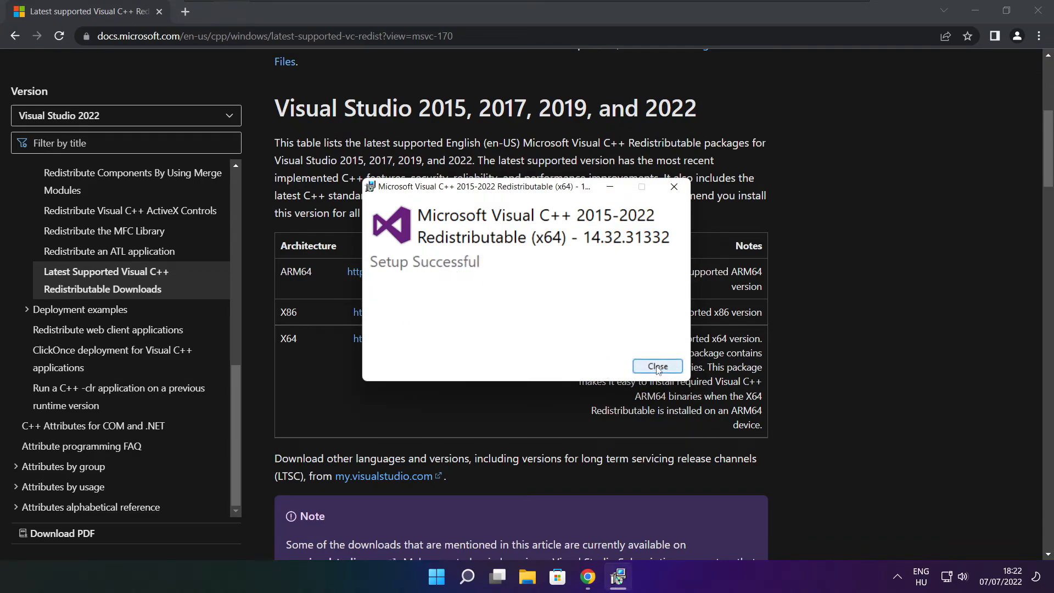
pyautogui.click(657, 366)
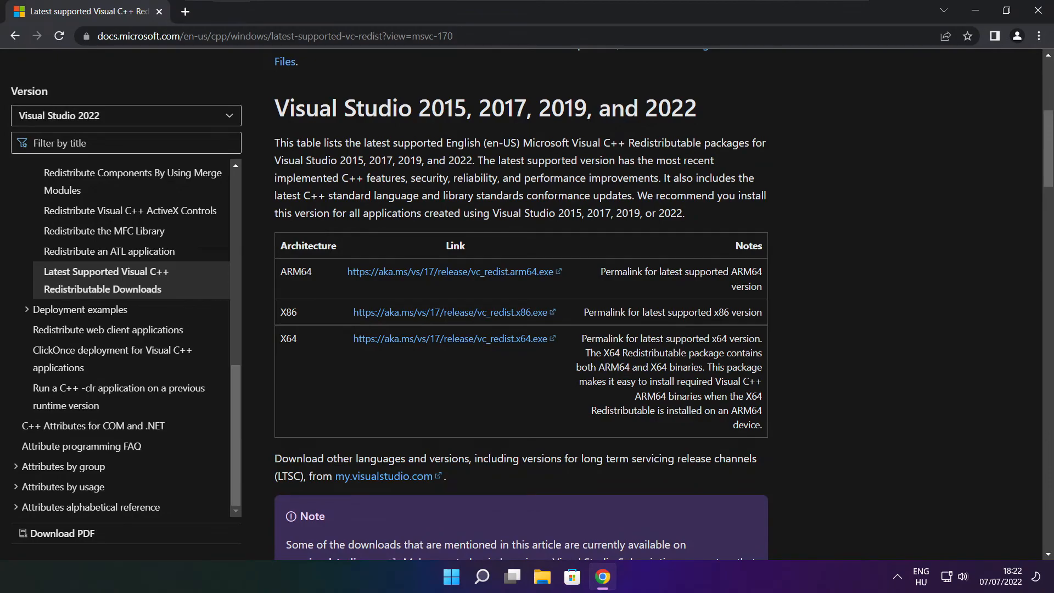
pyautogui.moveTo(1013, 67)
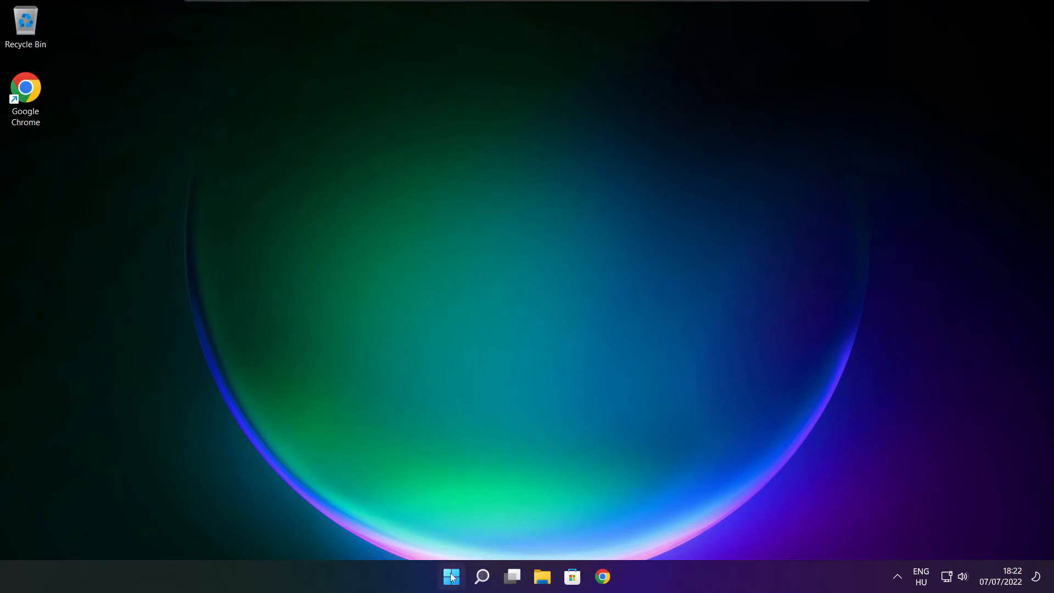
# - Show the Sleep, Shut down and Restart options from the Start menu's Power button
pyautogui.click(451, 578)
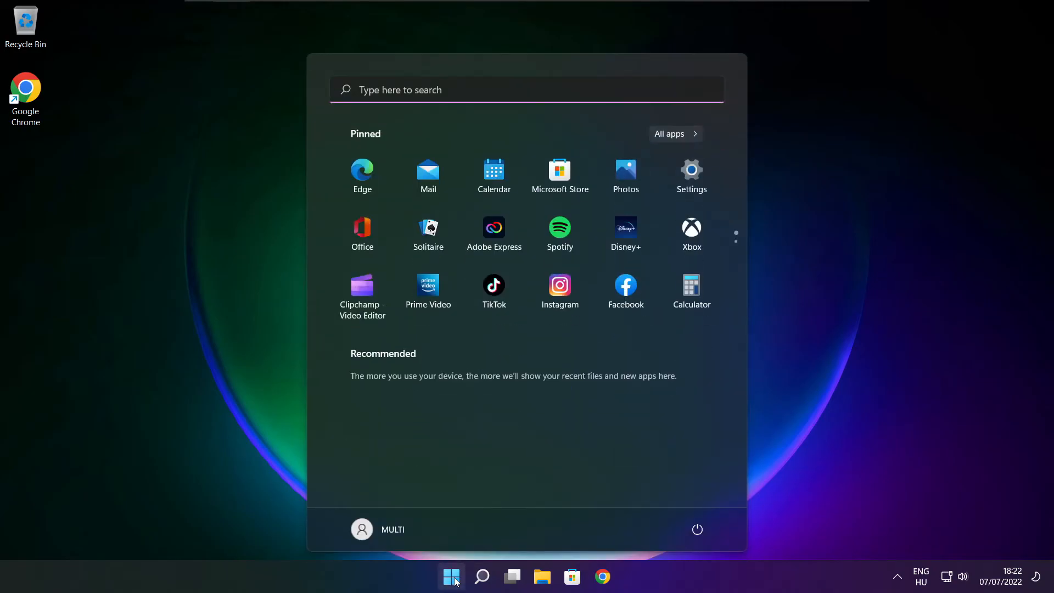
pyautogui.moveTo(698, 530)
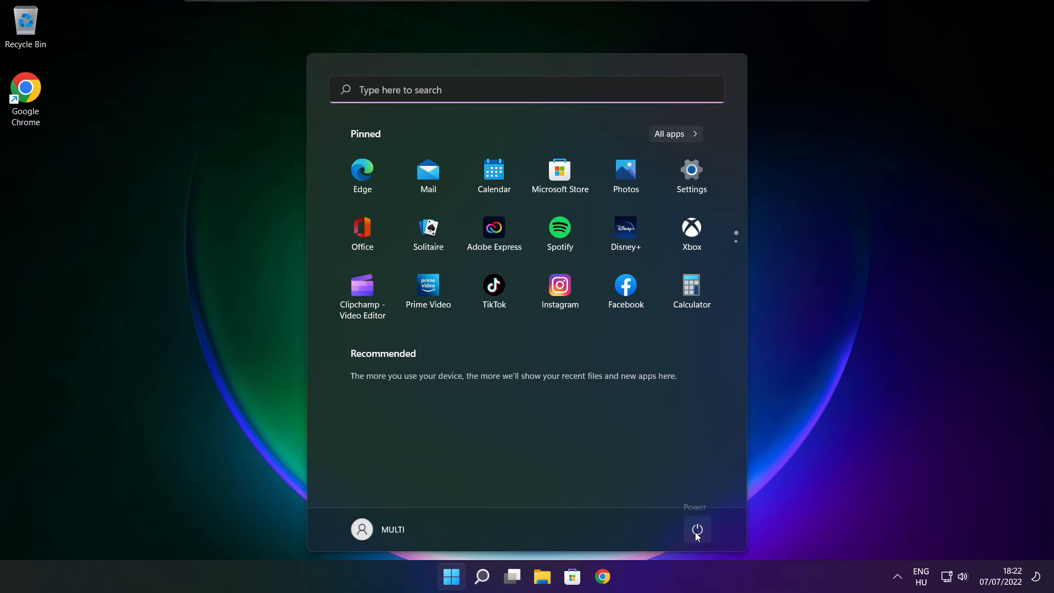
pyautogui.click(697, 530)
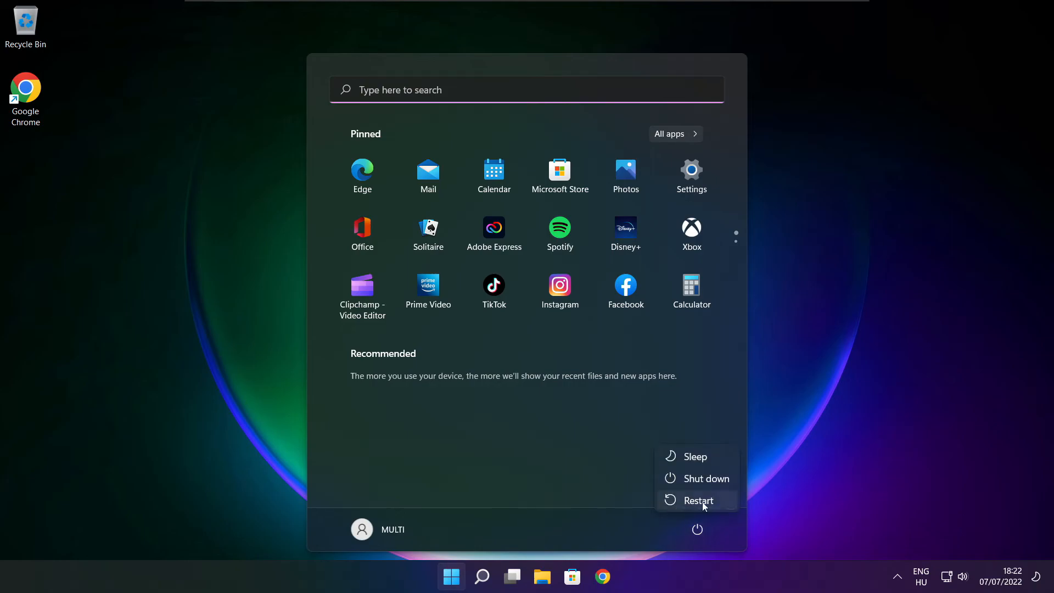